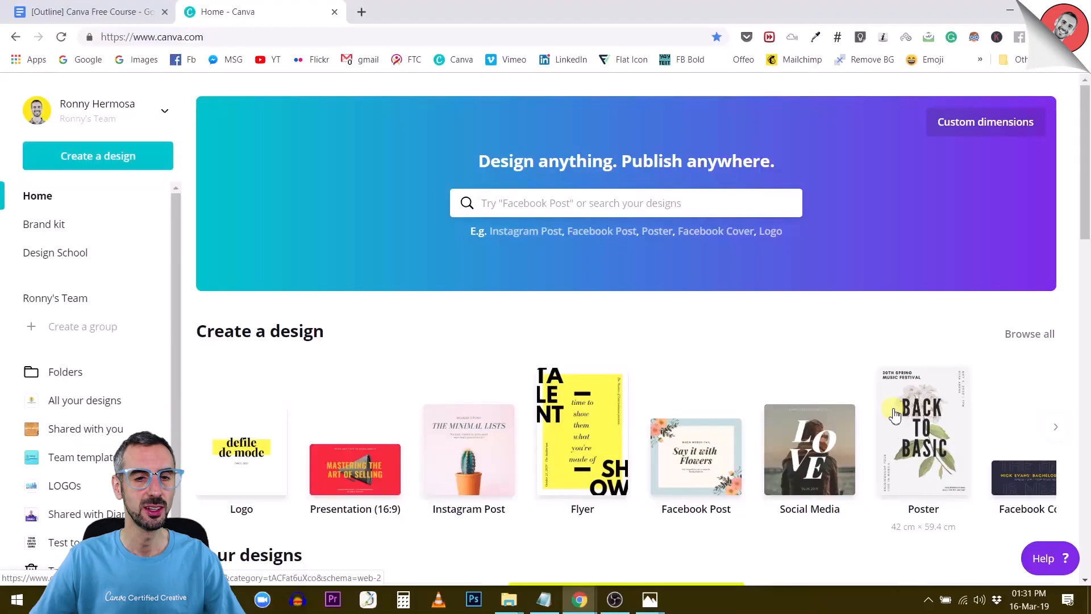
{"action": "mouse_move", "coordinate": [912, 315]}
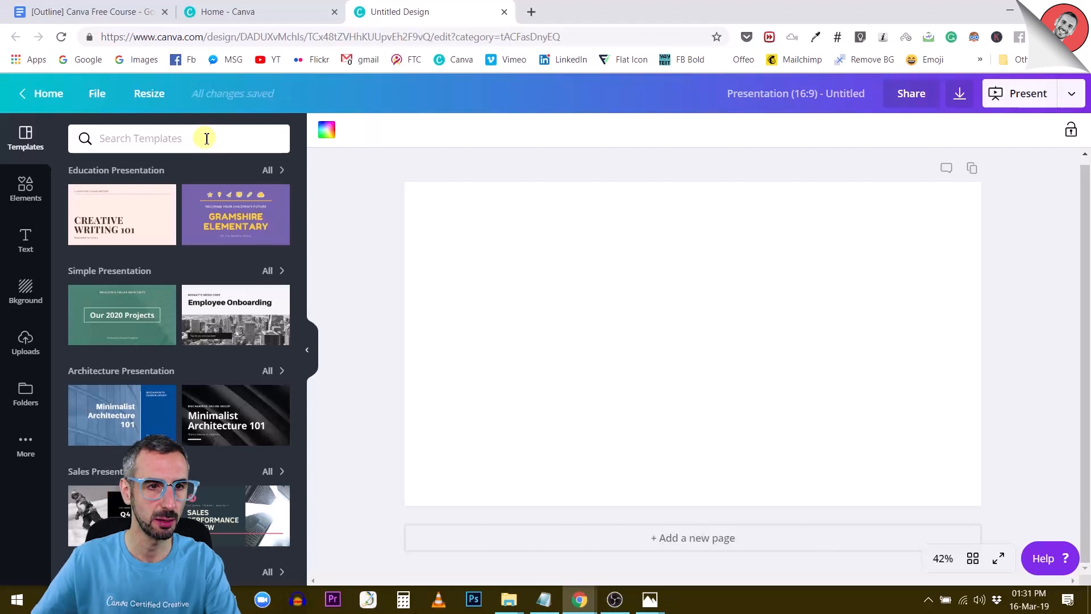
Search the Elements library for 'silver'
{"action": "left_click", "coordinate": [25, 191]}
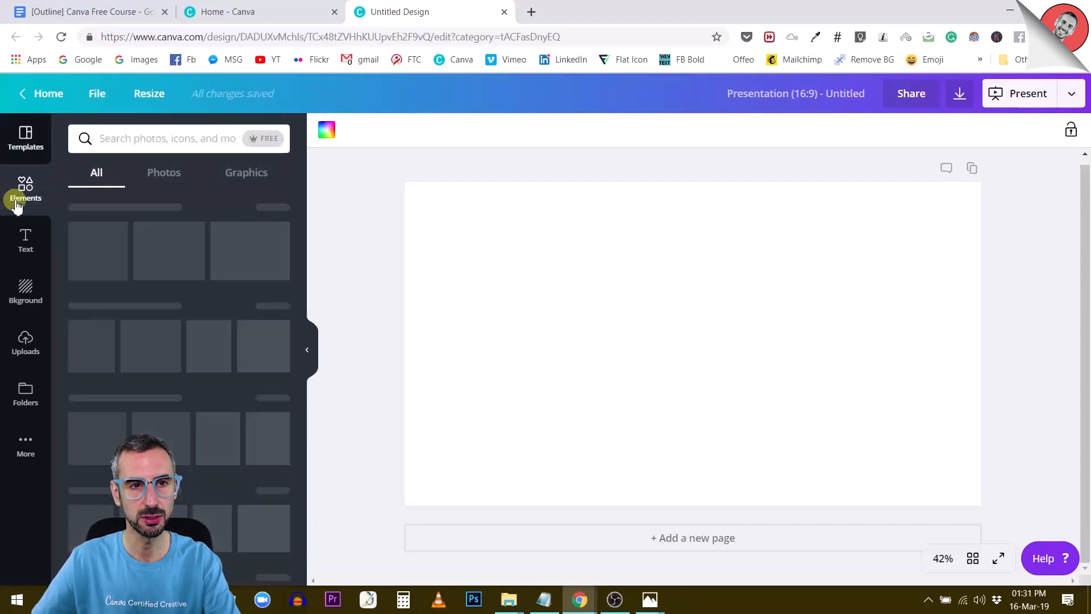
{"action": "left_click", "coordinate": [25, 190]}
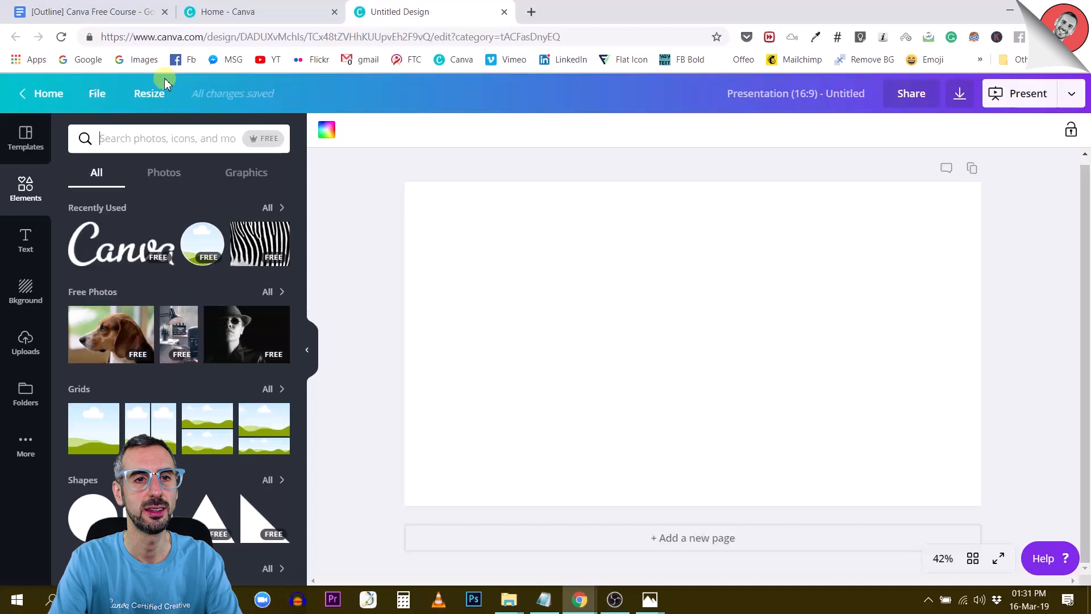
{"action": "type", "text": "silver"}
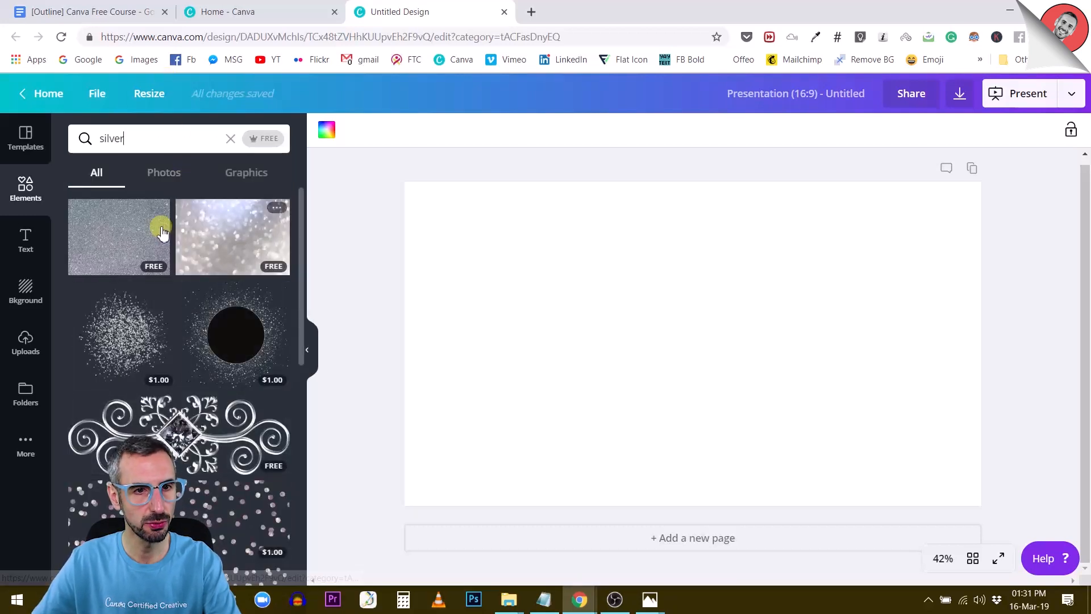
Try the grey glitter texture photo on the page, then drag it back off
{"action": "left_click", "coordinate": [118, 237]}
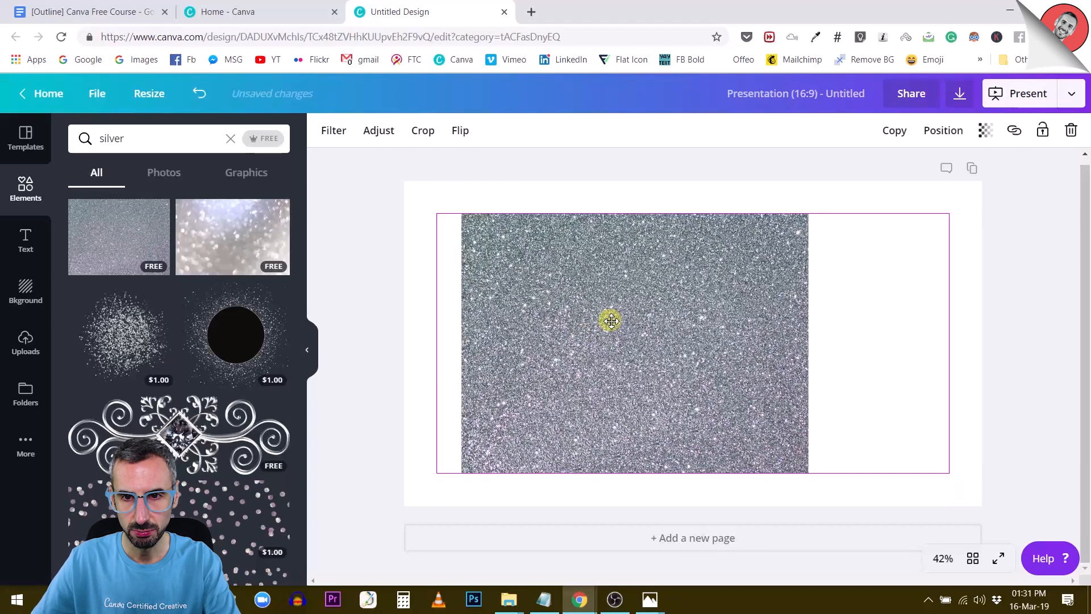
{"action": "left_click_drag", "start_coordinate": [609, 321], "coordinate": [672, 321]}
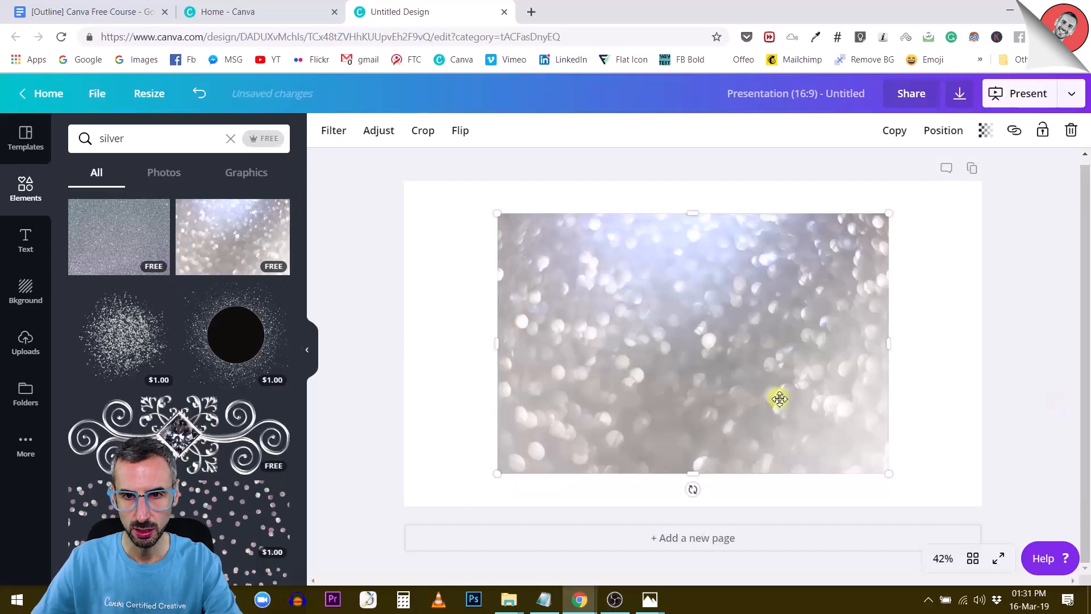
{"action": "left_click_drag", "start_coordinate": [779, 399], "coordinate": [664, 351]}
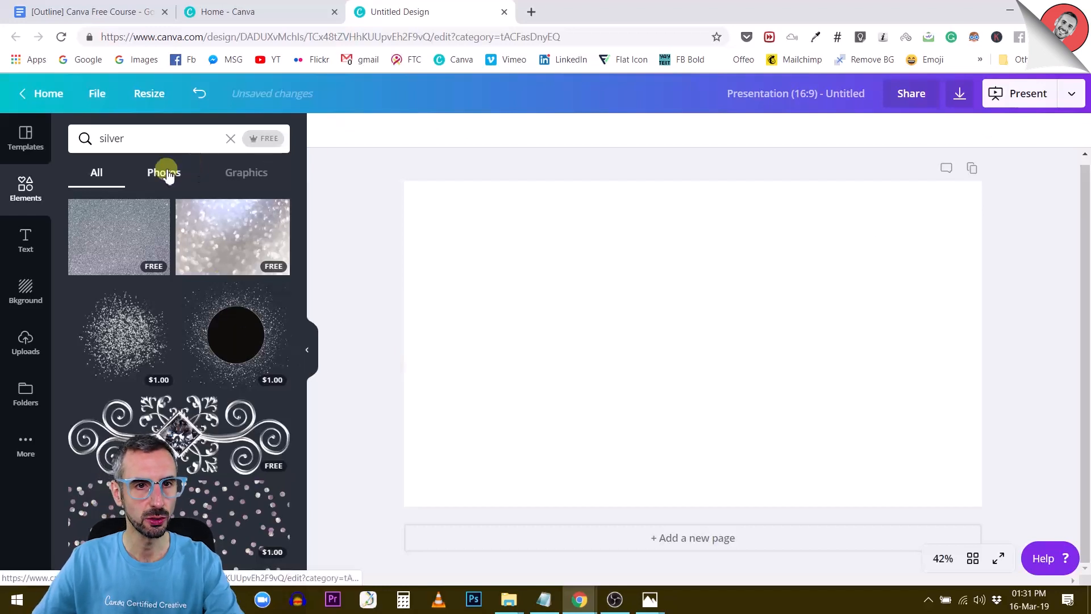
Show only free photo results for silver and scroll through them
{"action": "left_click", "coordinate": [164, 172]}
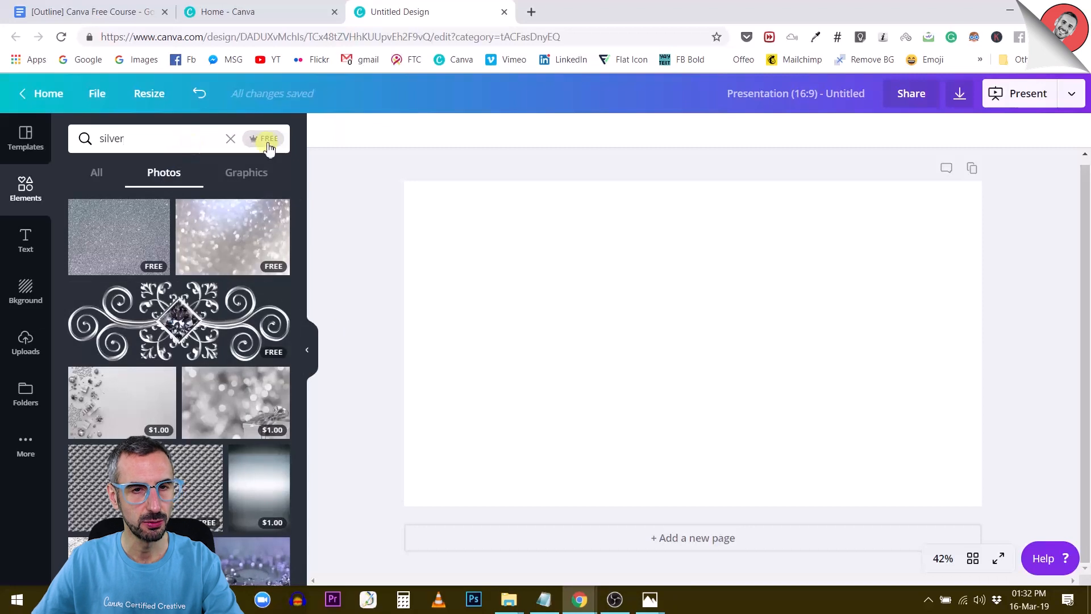
{"action": "mouse_move", "coordinate": [266, 142]}
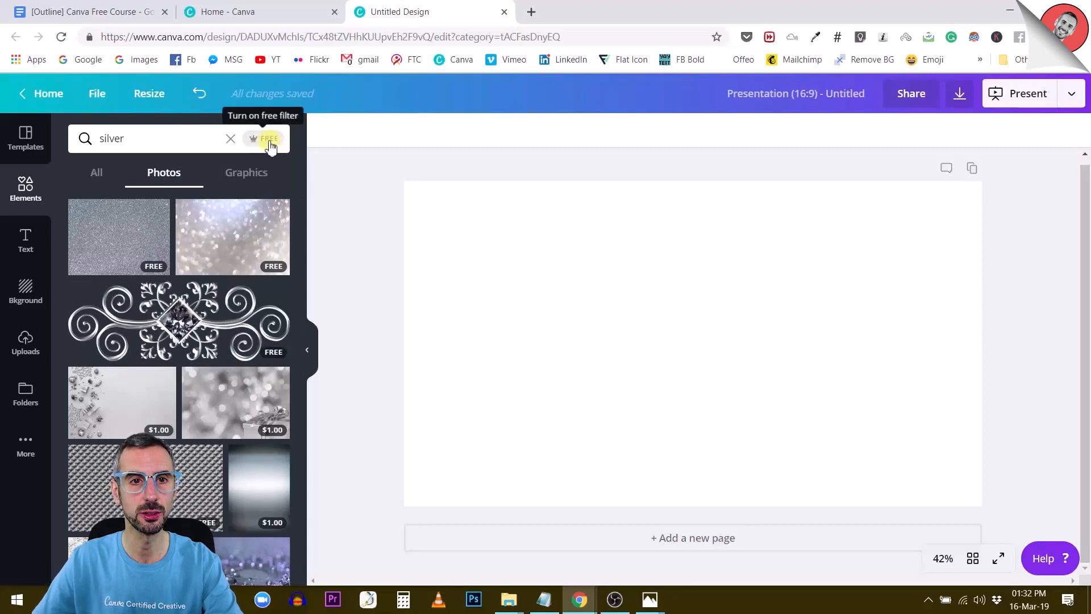
{"action": "left_click", "coordinate": [263, 139]}
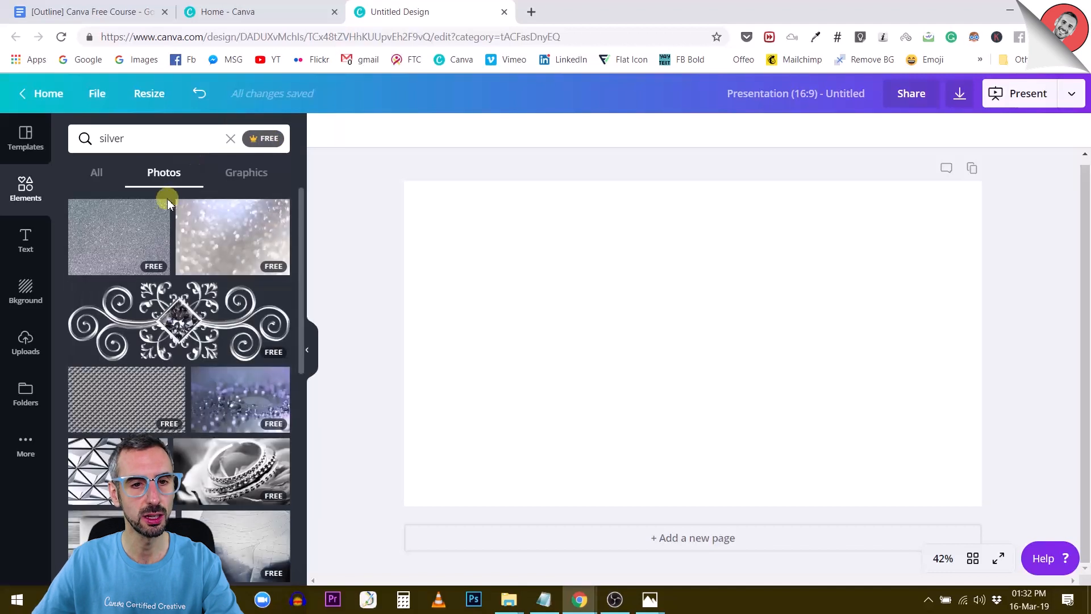
{"action": "scroll", "scroll_direction": "down", "scroll_amount": 3}
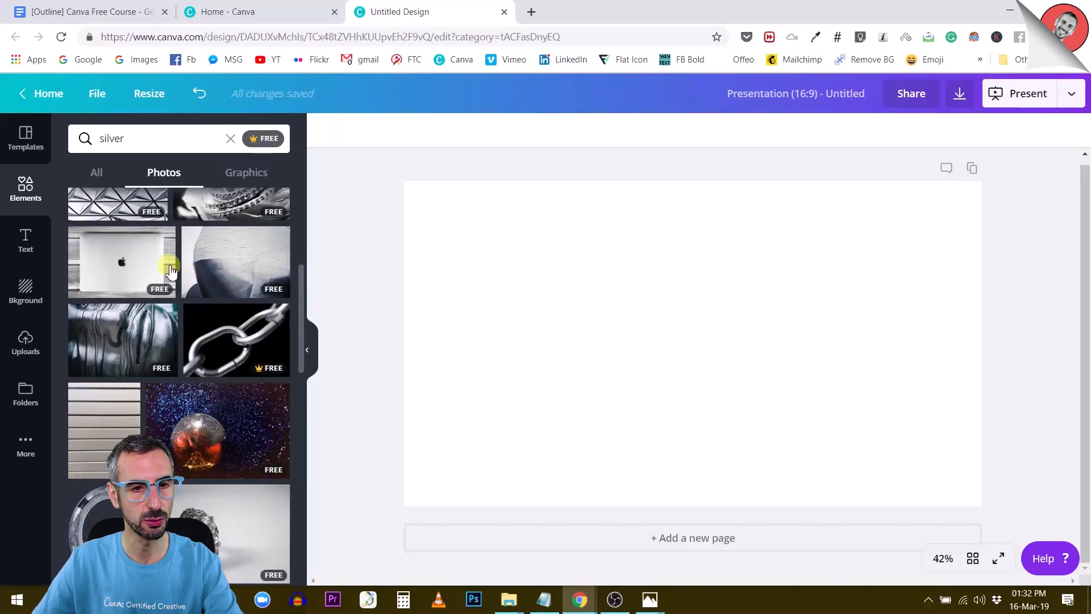
{"action": "scroll", "scroll_direction": "down", "scroll_amount": 3}
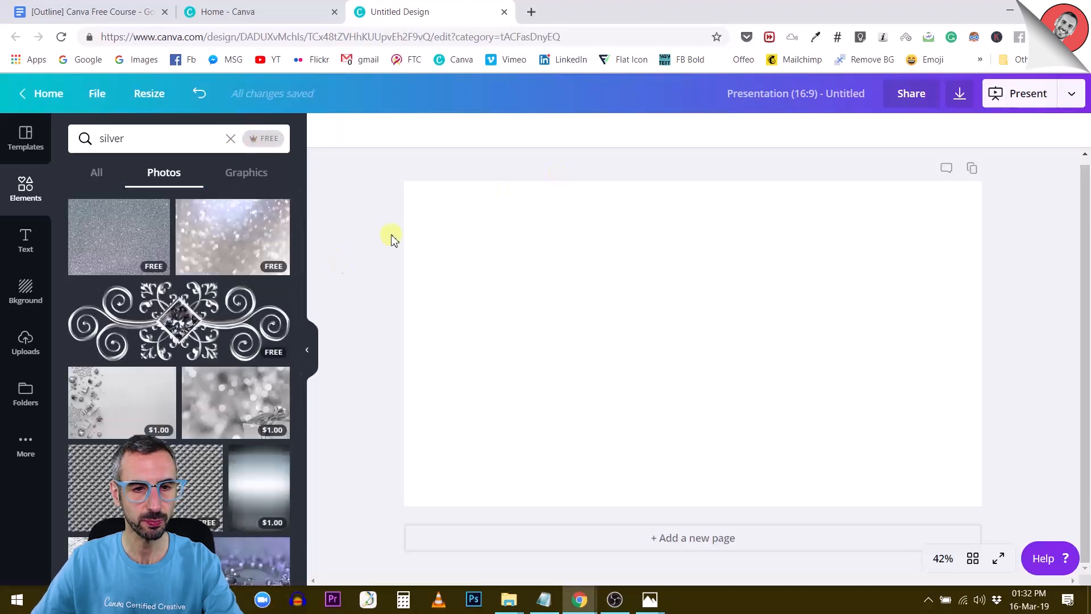
{"action": "scroll", "scroll_direction": "down", "scroll_amount": 3}
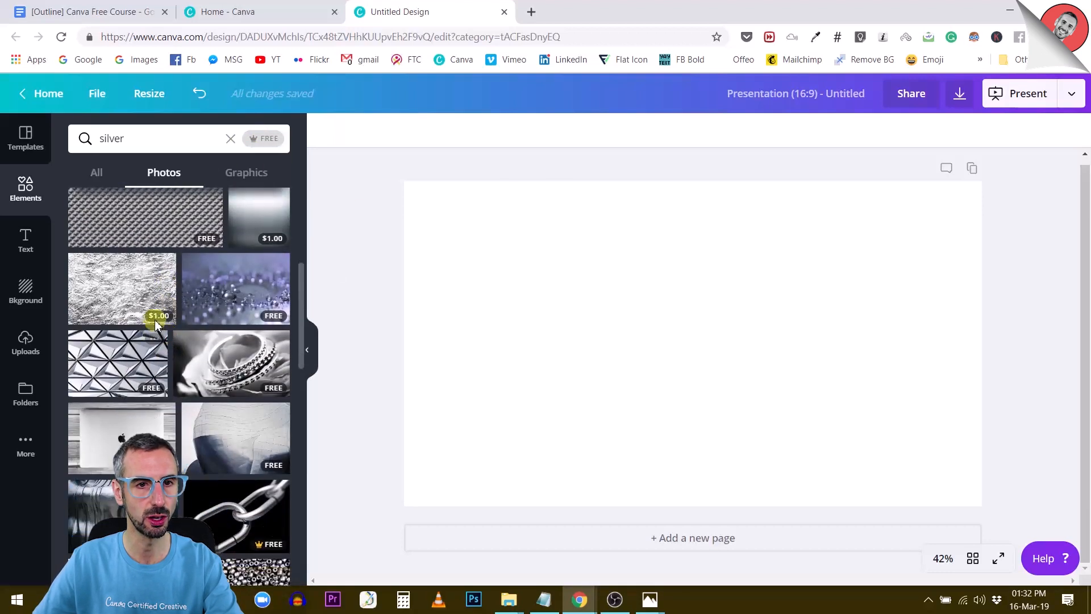
Turn the free-only filter back on and browse further down the silver photos
{"action": "left_click", "coordinate": [264, 139]}
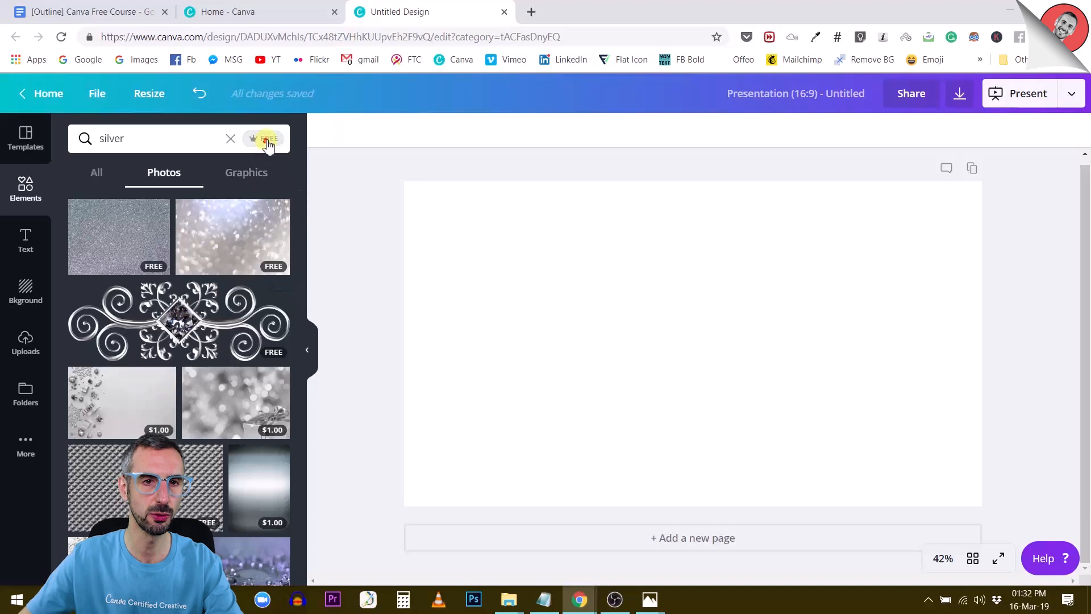
{"action": "left_click", "coordinate": [126, 258]}
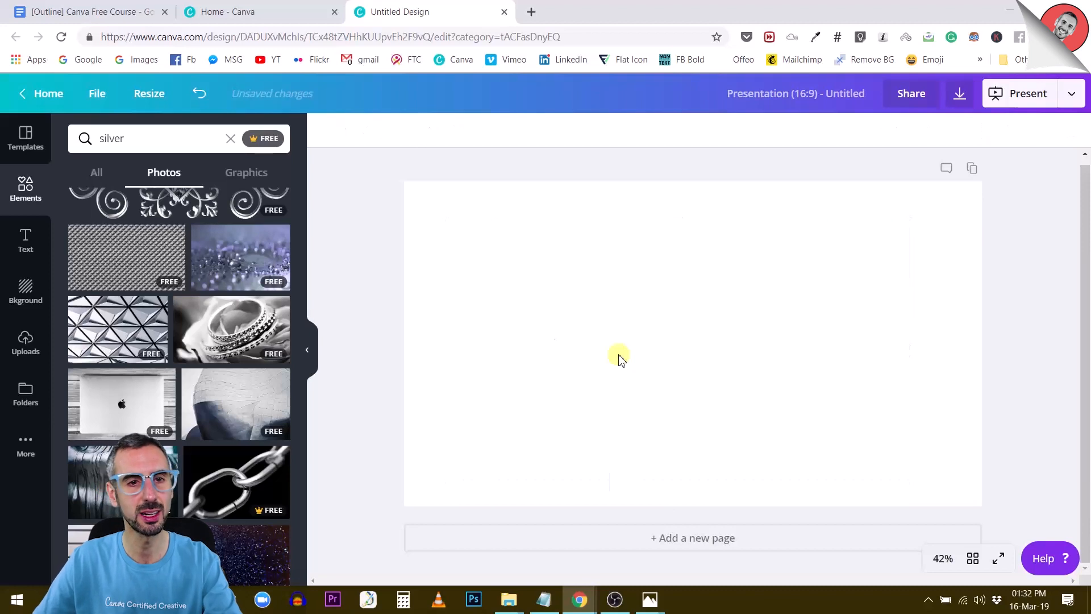
{"action": "scroll", "scroll_direction": "down", "scroll_amount": 3}
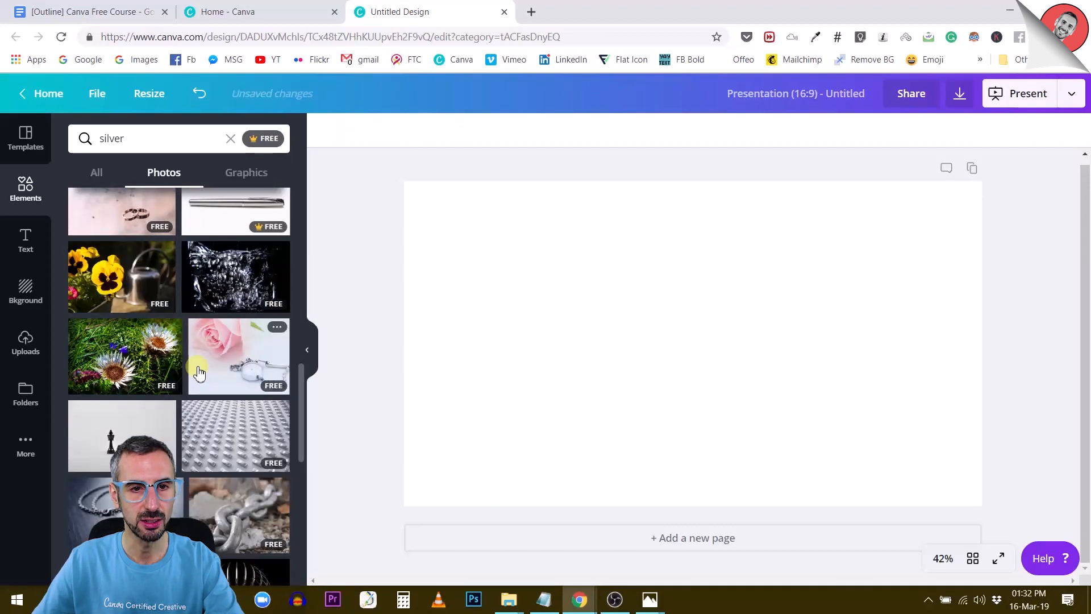
{"action": "scroll", "scroll_direction": "down", "scroll_amount": 3}
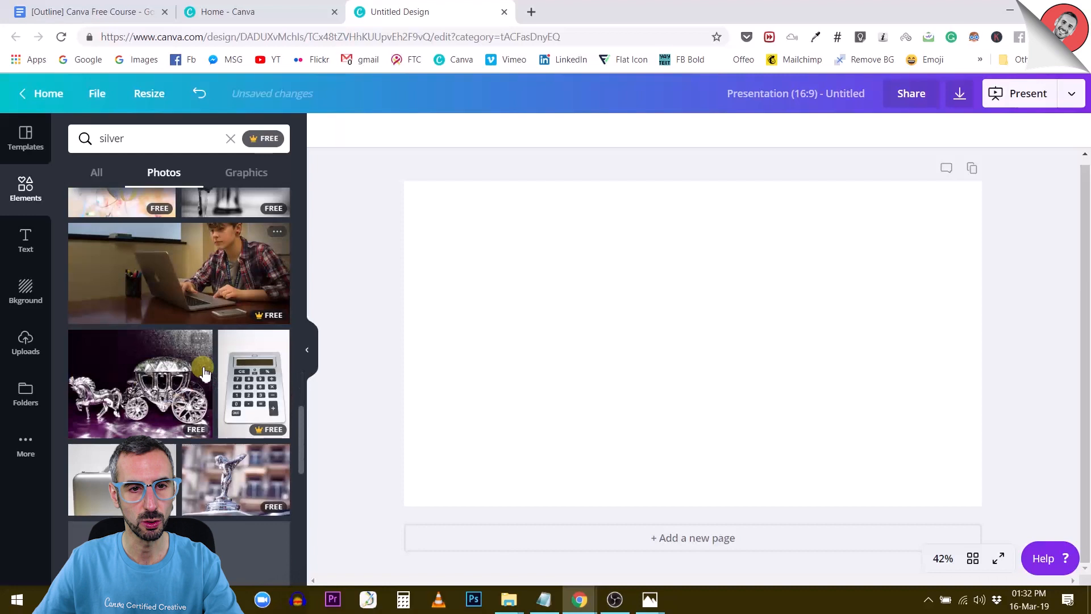
{"action": "scroll", "scroll_direction": "down", "scroll_amount": 3}
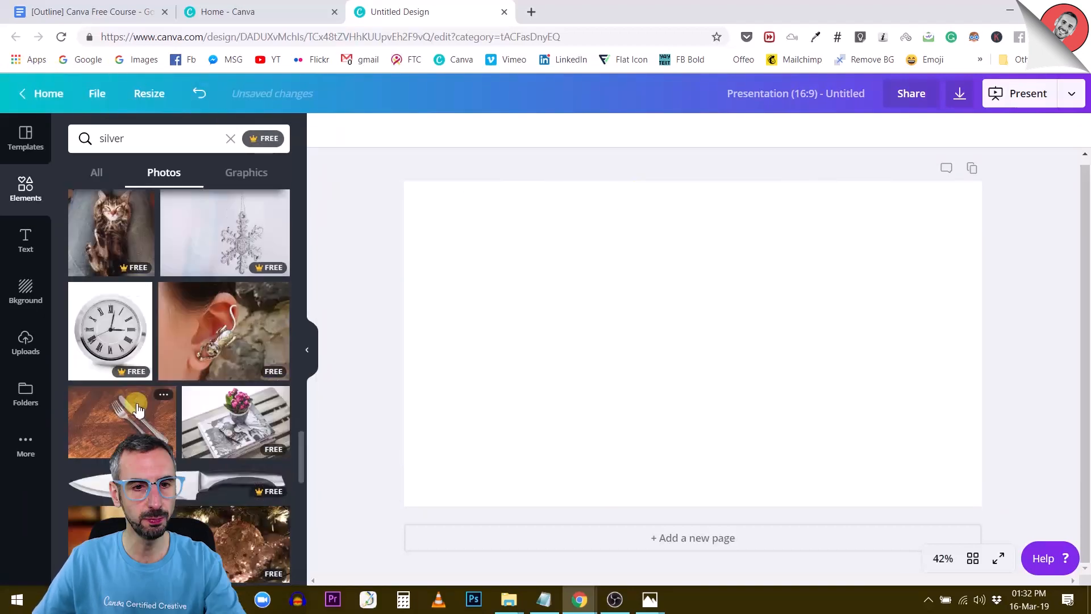
{"action": "scroll", "scroll_direction": "down", "scroll_amount": 3}
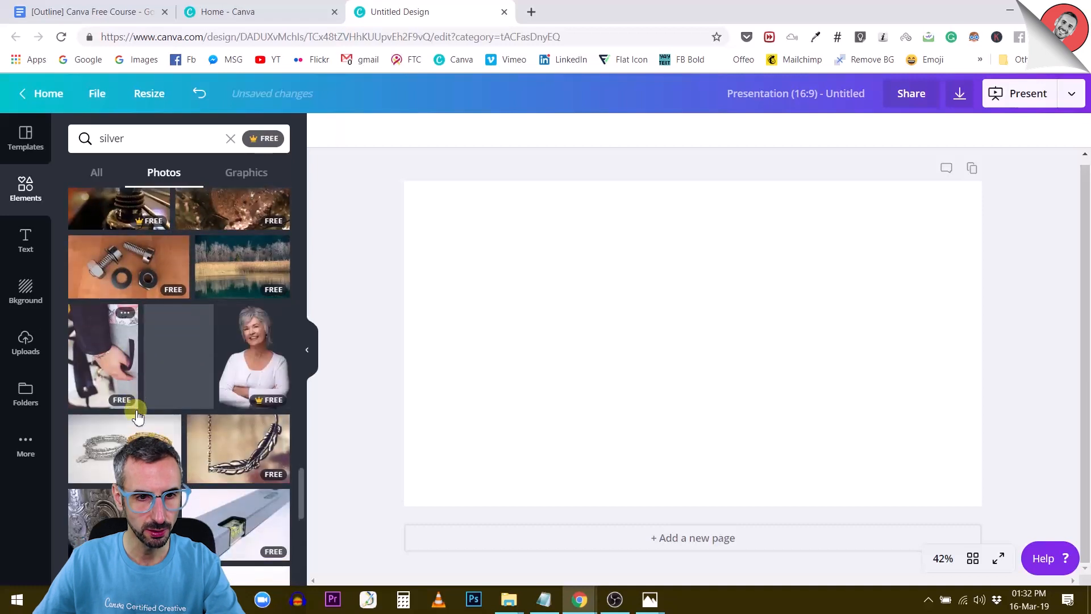
{"action": "scroll", "scroll_direction": "down", "scroll_amount": 3}
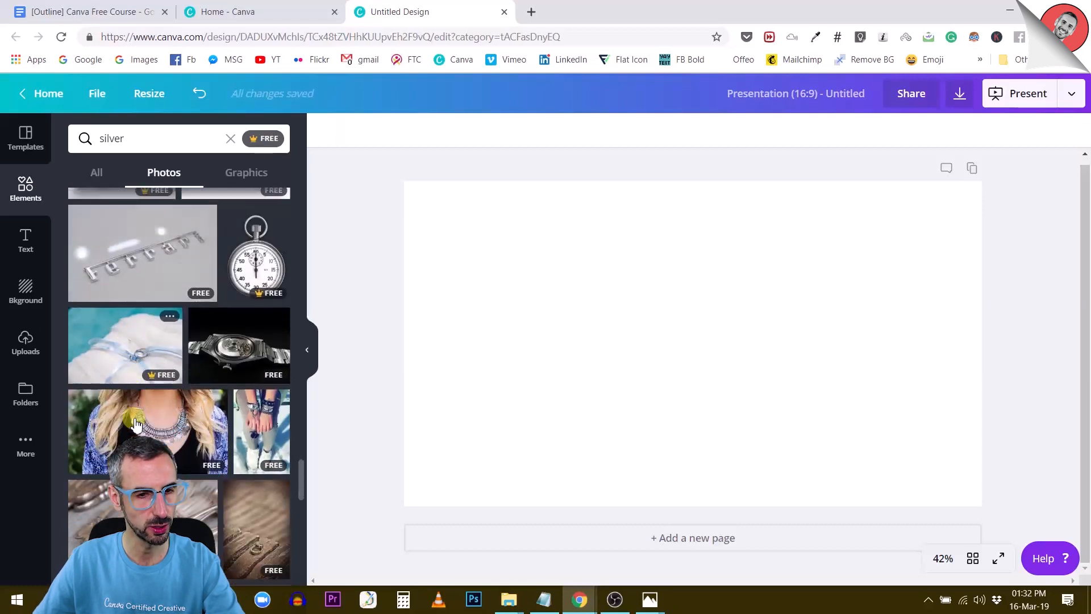
{"action": "scroll", "scroll_direction": "down", "scroll_amount": 3}
{"action": "type", "text": "gold"}
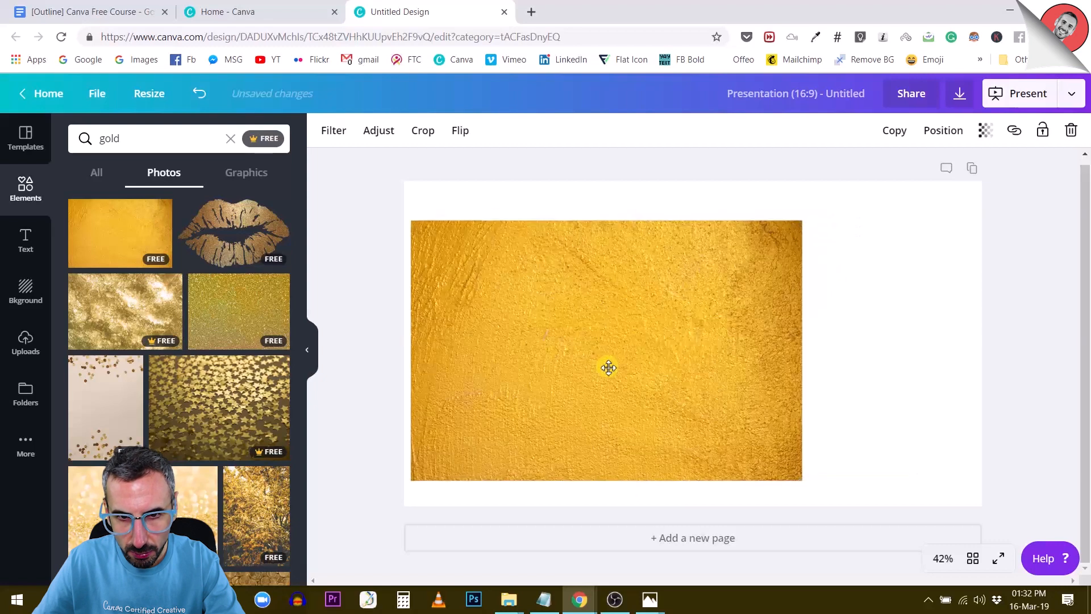
Preview the yellow gold texture and fine gold glitter photos on the page, deleting them
{"action": "left_click_drag", "start_coordinate": [608, 368], "coordinate": [671, 345]}
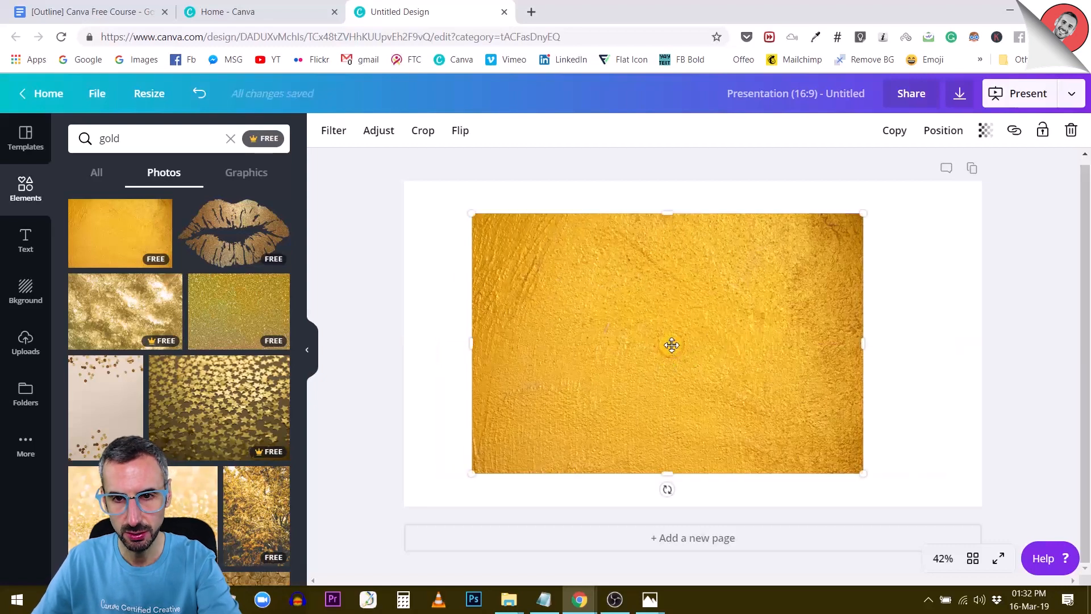
{"action": "key", "text": "Delete"}
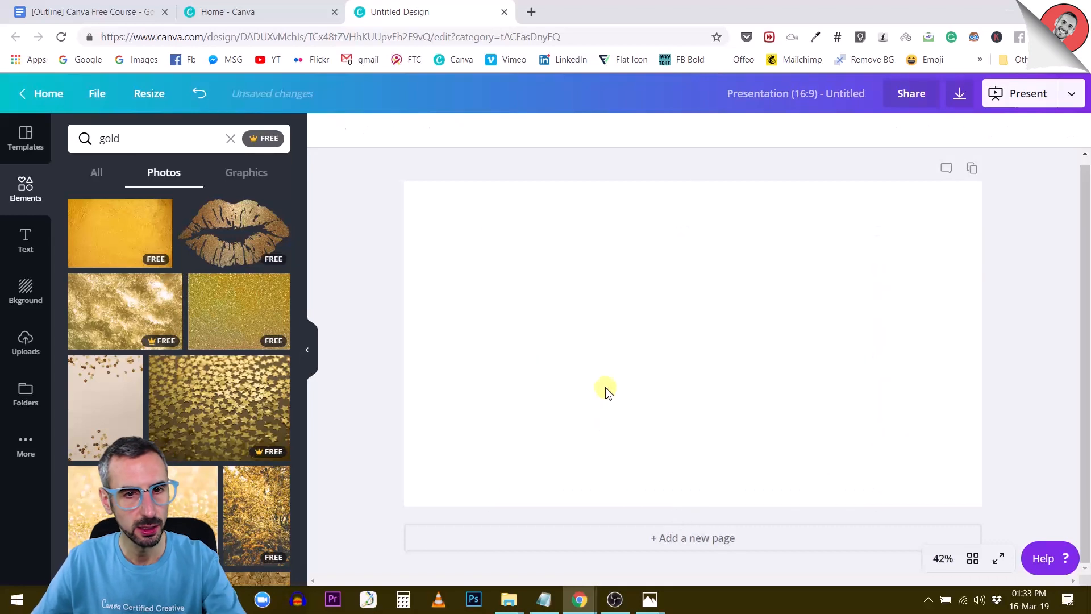
{"action": "left_click", "coordinate": [239, 311]}
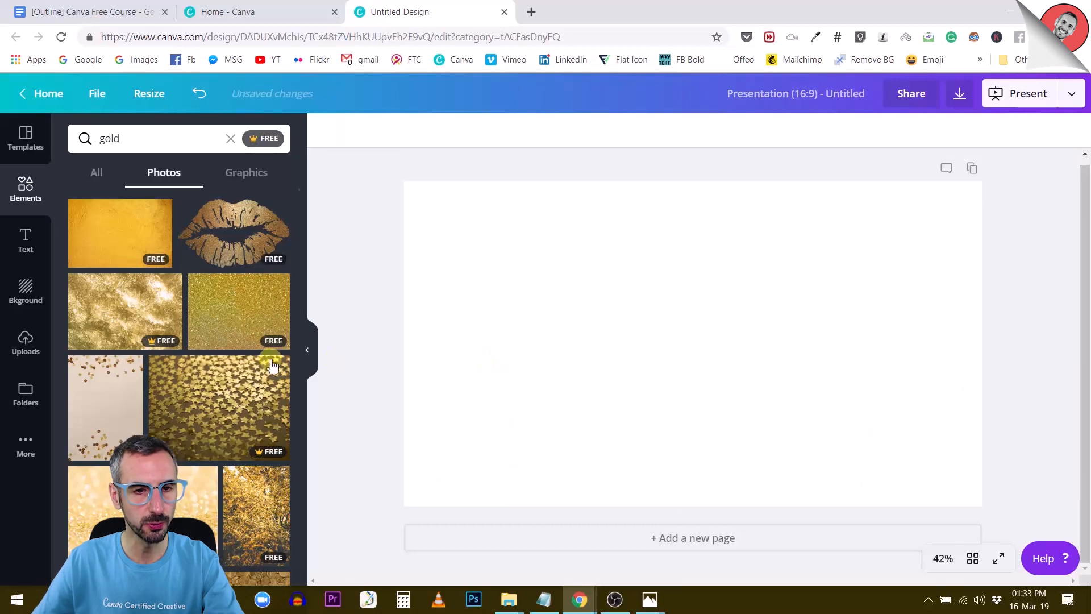
{"action": "scroll", "scroll_direction": "down", "scroll_amount": 3}
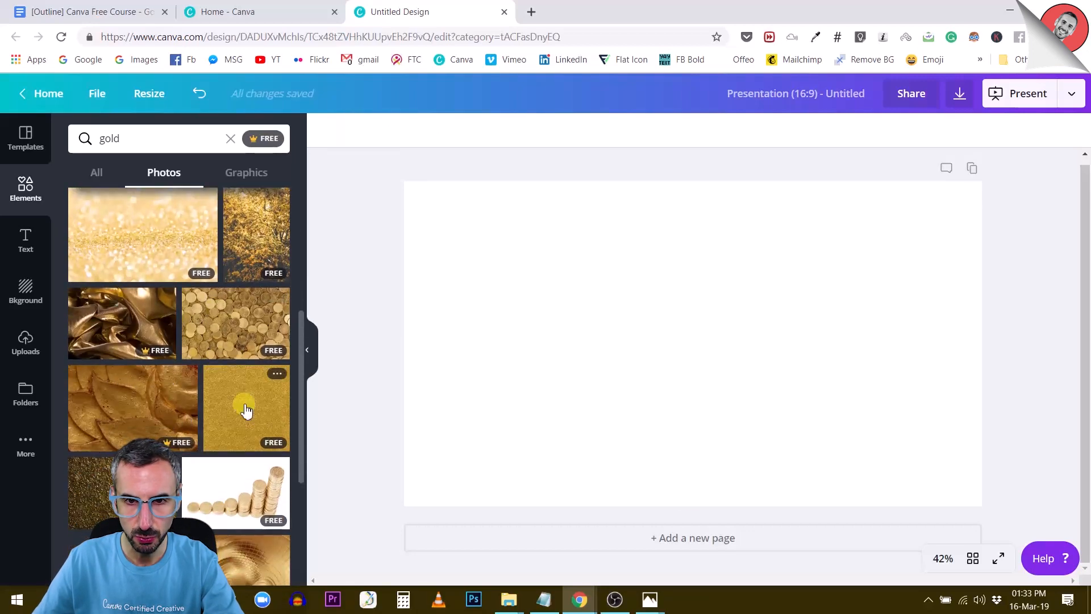
{"action": "left_click", "coordinate": [245, 408]}
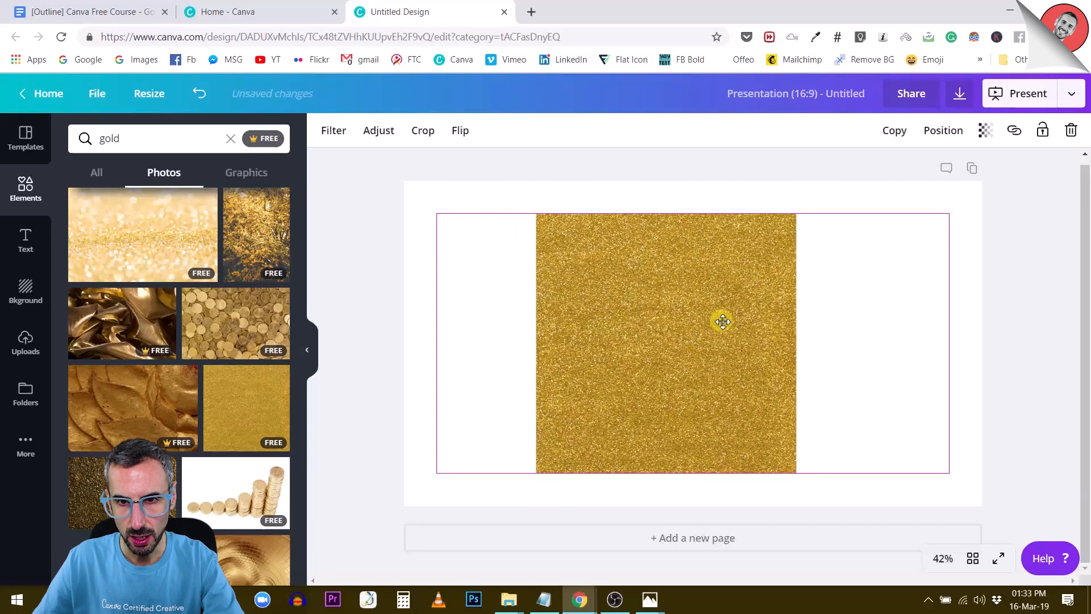
{"action": "left_click_drag", "start_coordinate": [722, 321], "coordinate": [747, 314]}
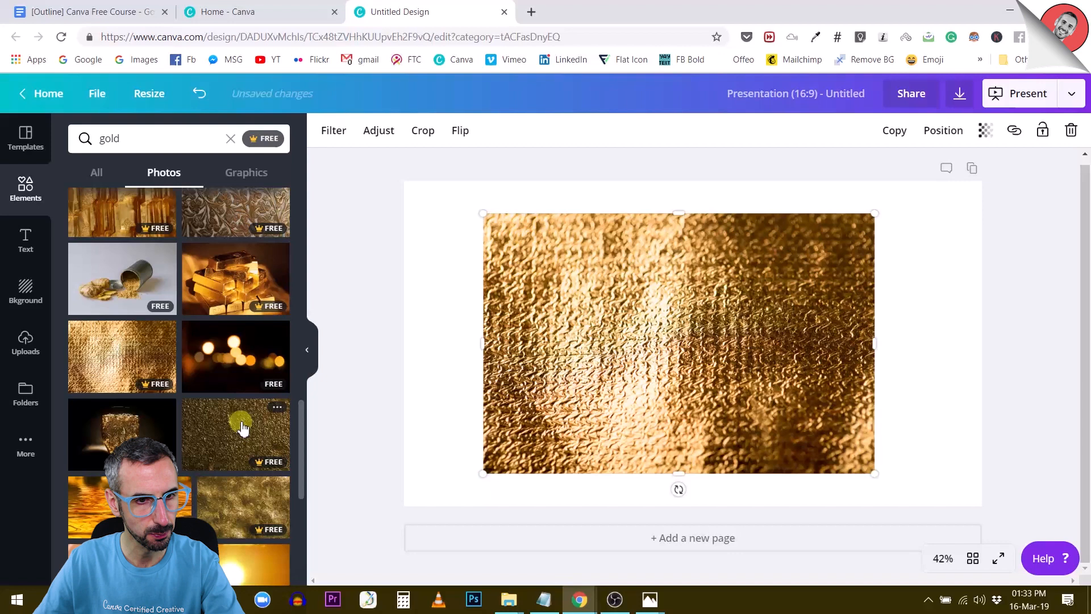
{"action": "scroll", "scroll_direction": "down", "scroll_amount": 3}
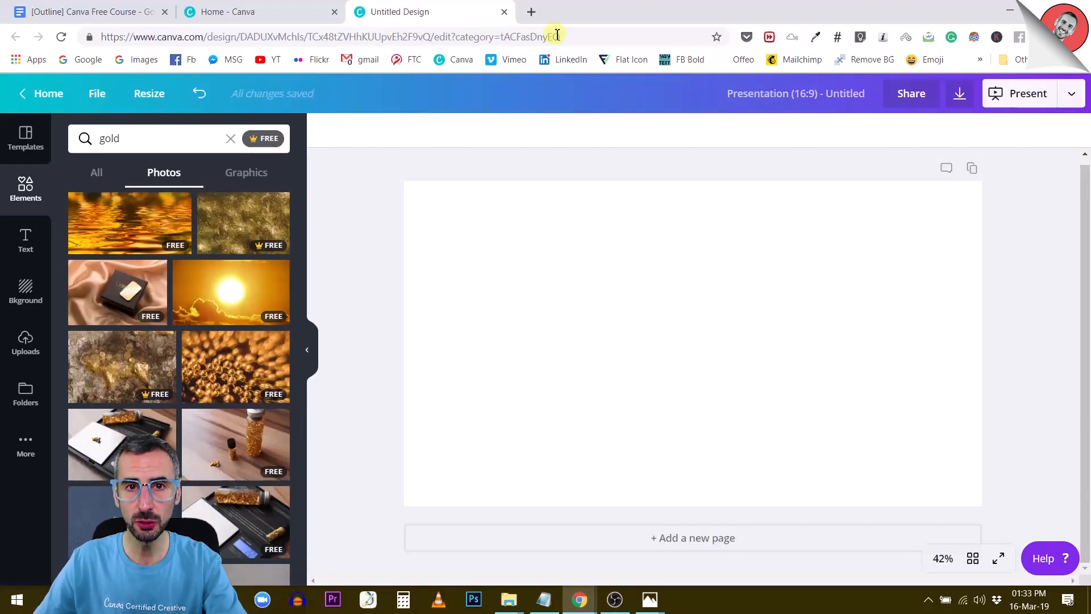
In a new tab, search Google Images for 'silver col'
{"action": "left_click", "coordinate": [531, 11]}
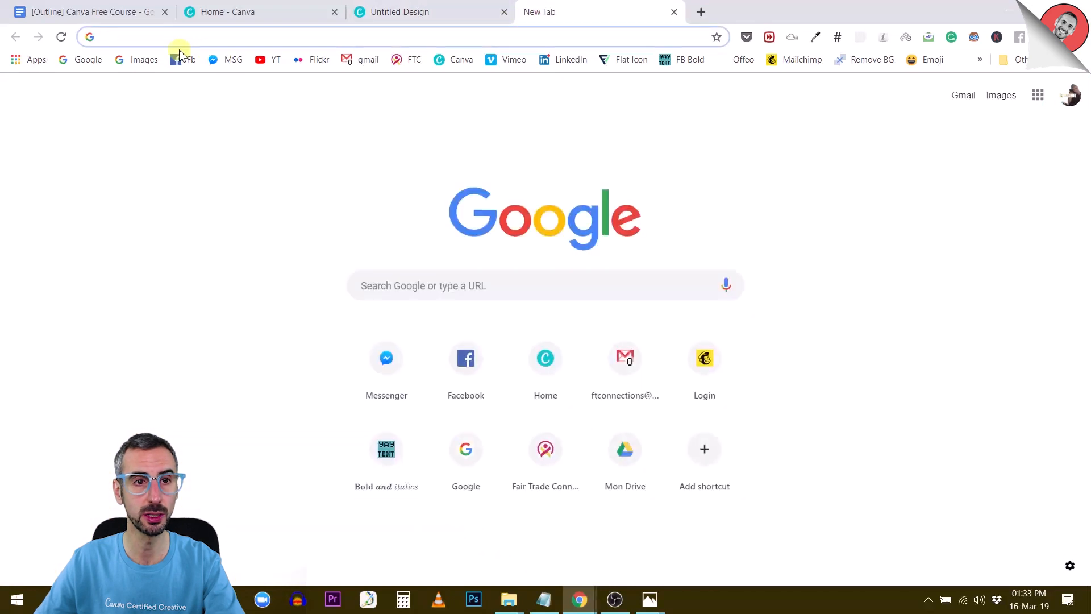
{"action": "left_click", "coordinate": [136, 59]}
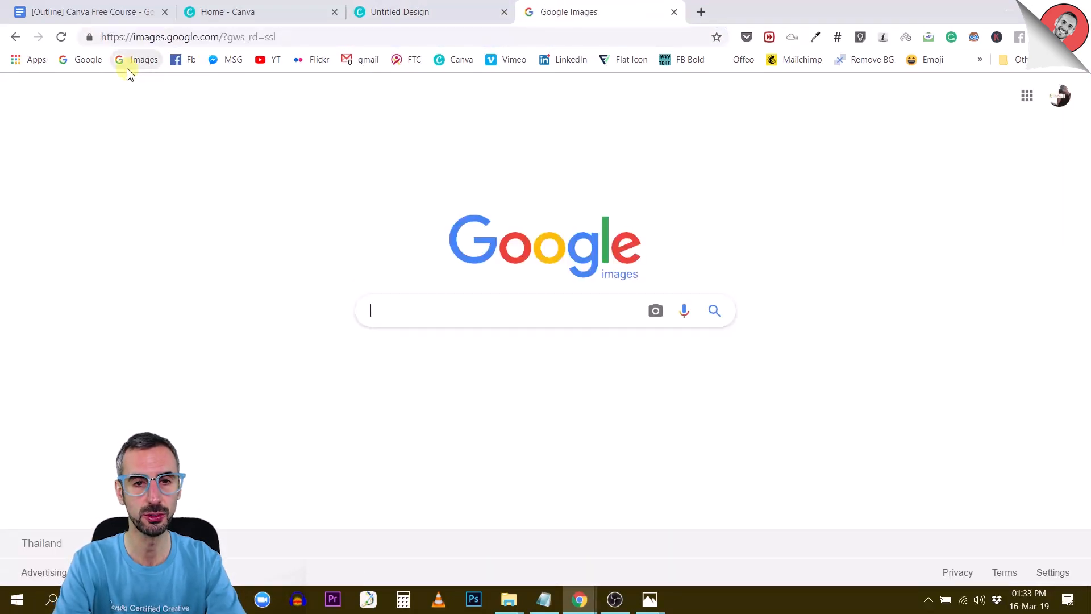
{"action": "type", "text": "silver col"}
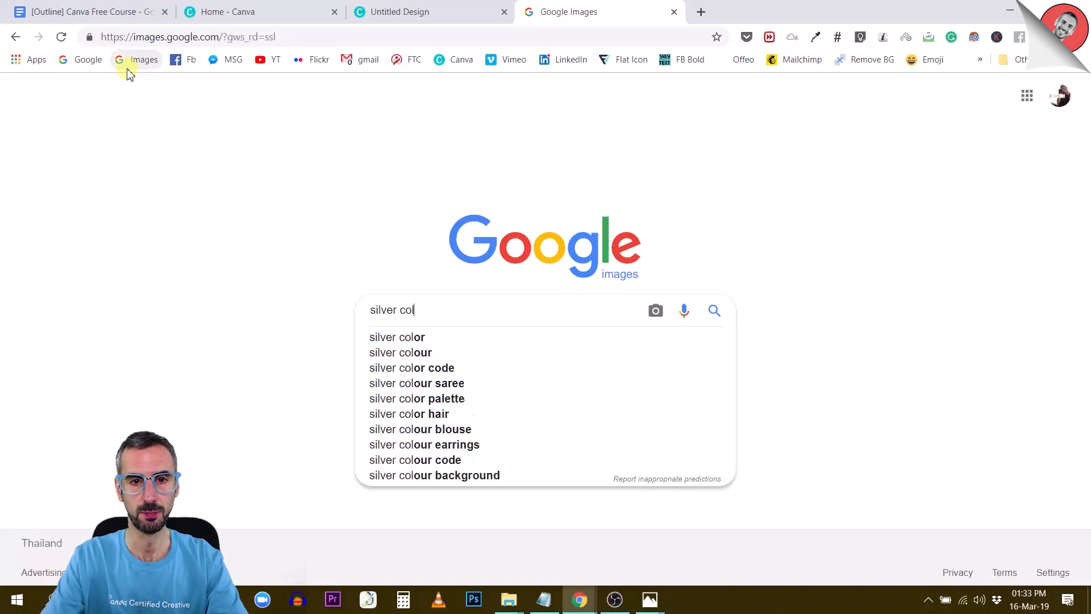
{"action": "key", "text": "Enter"}
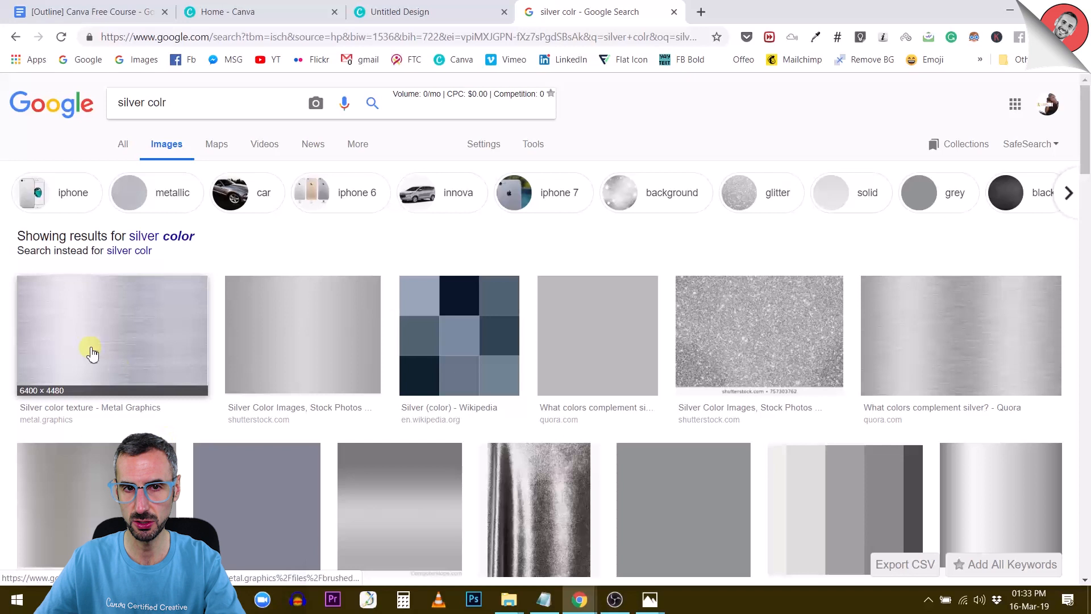
Refine to metallic silver colour images and scroll through the texture results
{"action": "double_click", "coordinate": [155, 103]}
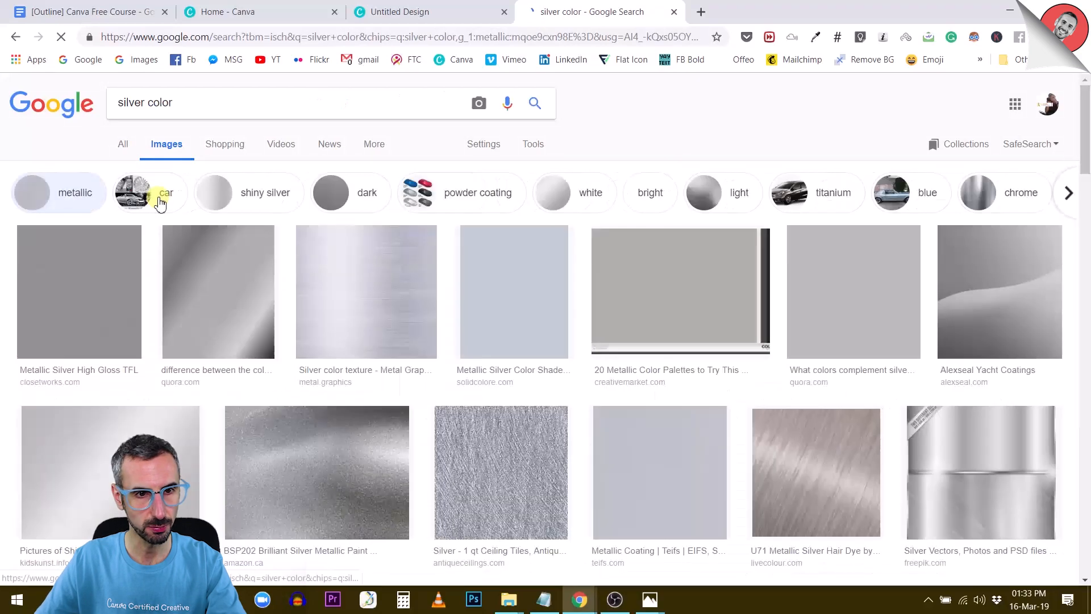
{"action": "scroll", "scroll_direction": "down", "scroll_amount": 3}
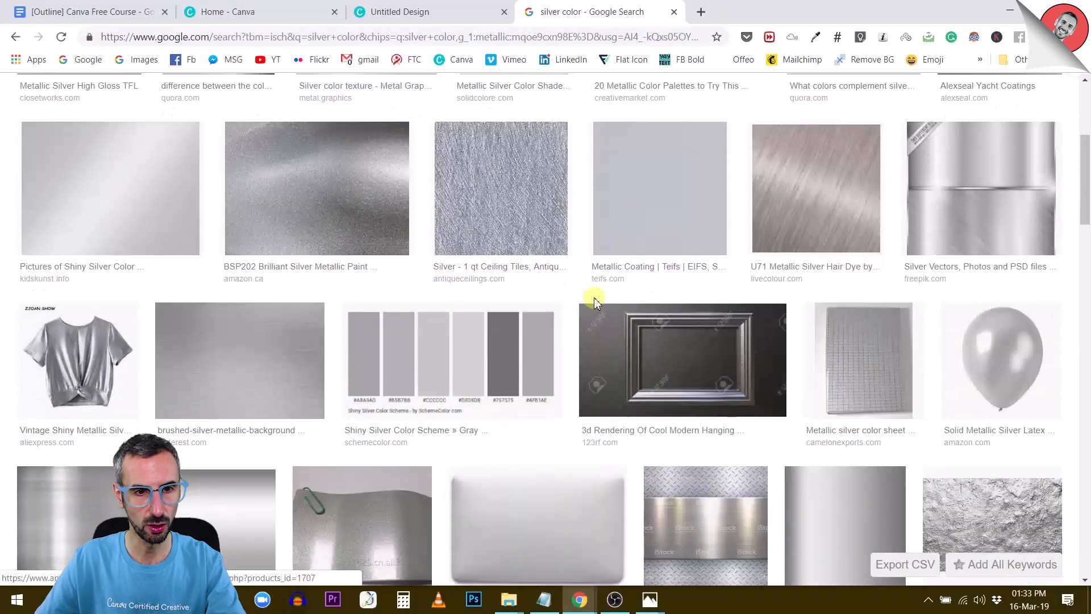
{"action": "scroll", "scroll_direction": "down", "scroll_amount": 3}
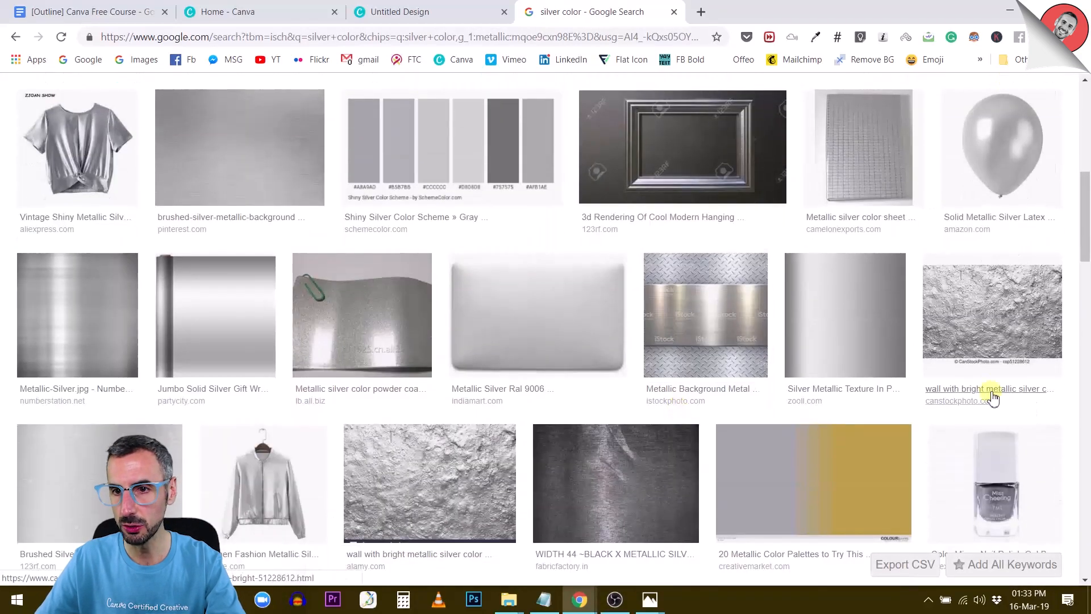
{"action": "scroll", "scroll_direction": "down", "scroll_amount": 3}
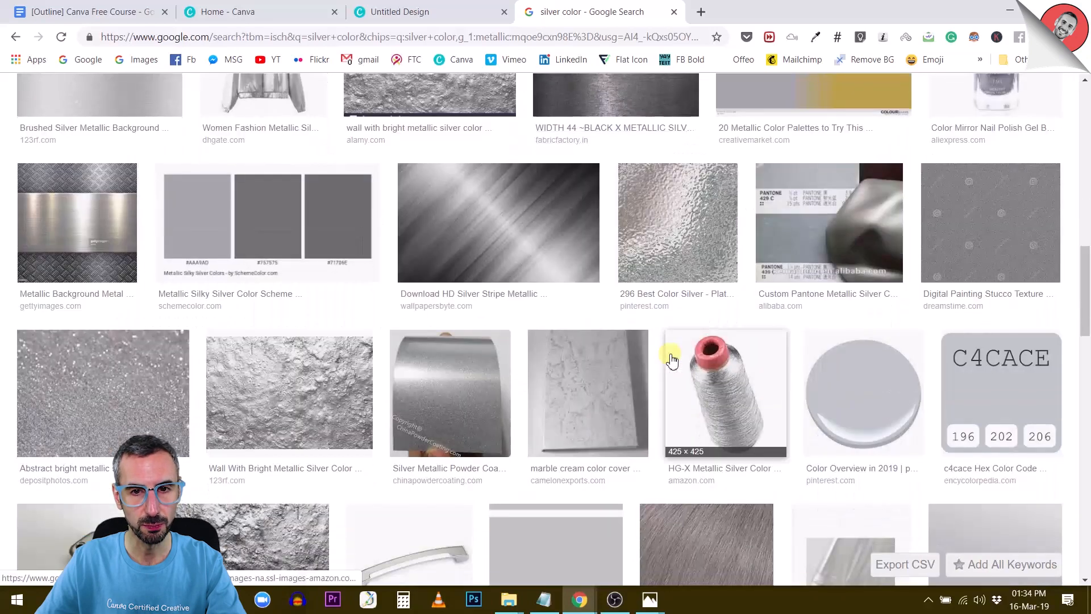
{"action": "scroll", "scroll_direction": "down", "scroll_amount": 3}
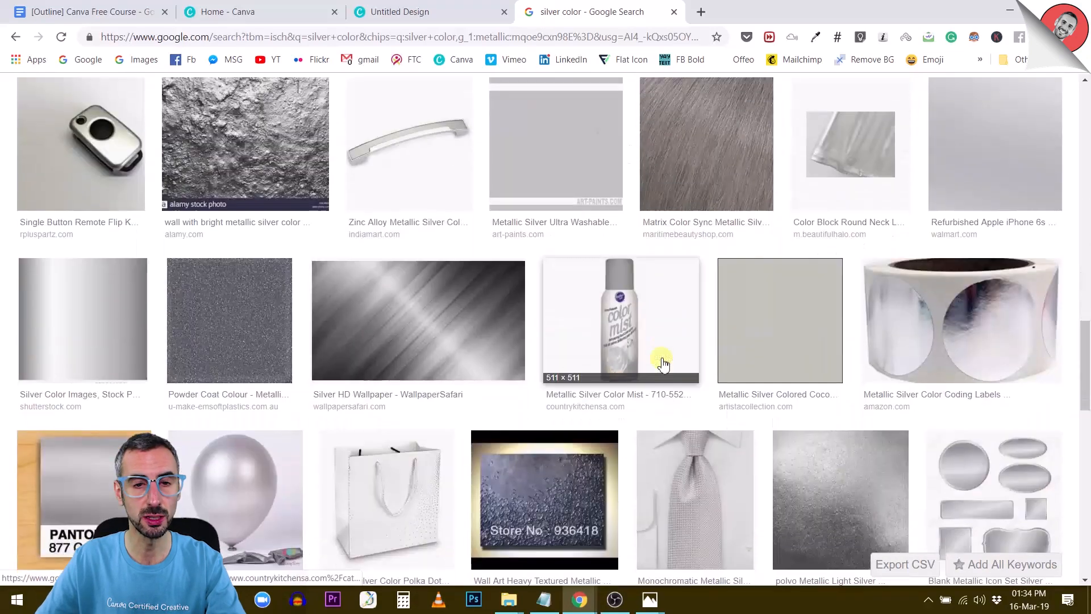
{"action": "scroll", "scroll_direction": "down", "scroll_amount": 3}
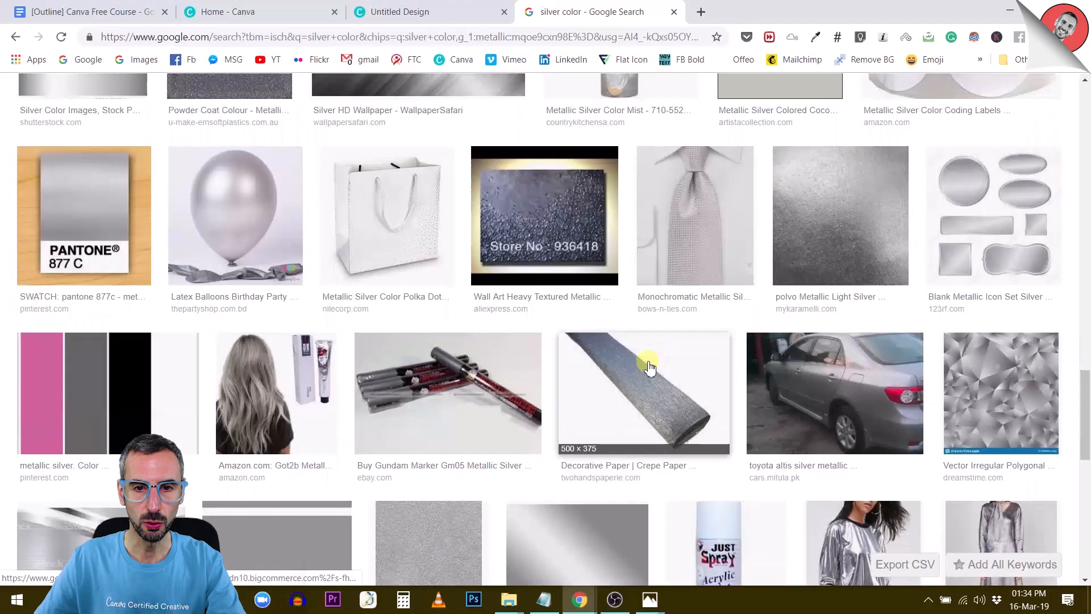
{"action": "left_click", "coordinate": [406, 12]}
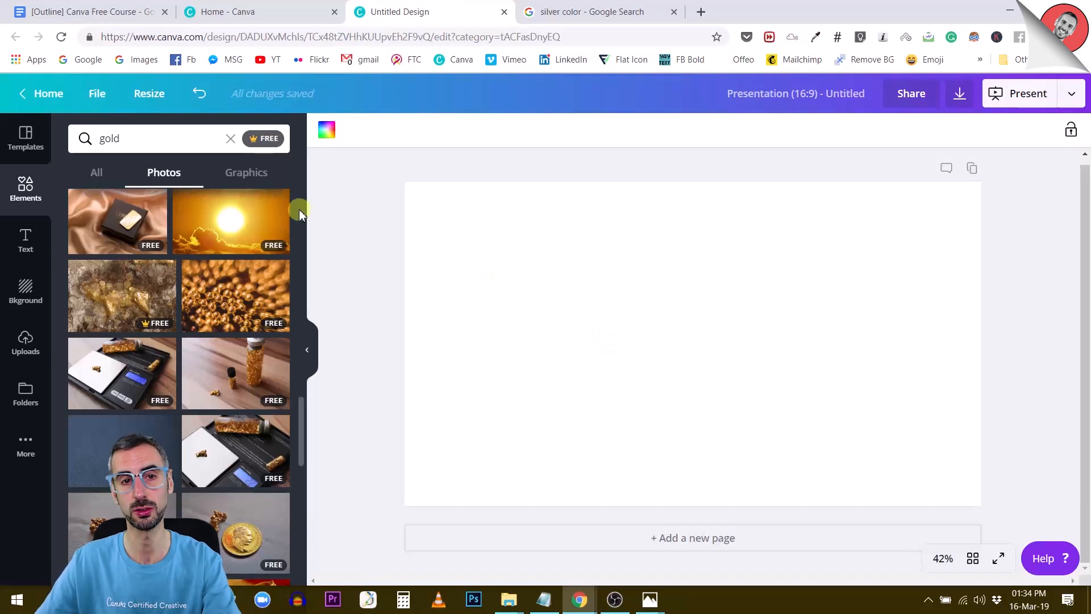
{"action": "mouse_move", "coordinate": [28, 219]}
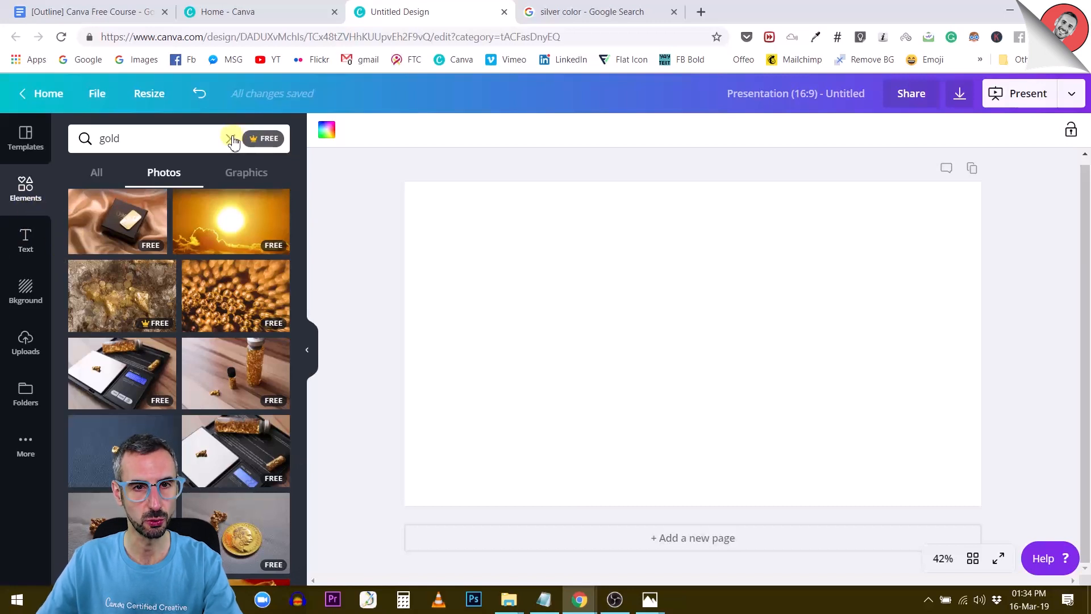
Clear the gold search, show All elements, and browse the full Frames collection
{"action": "left_click", "coordinate": [231, 138]}
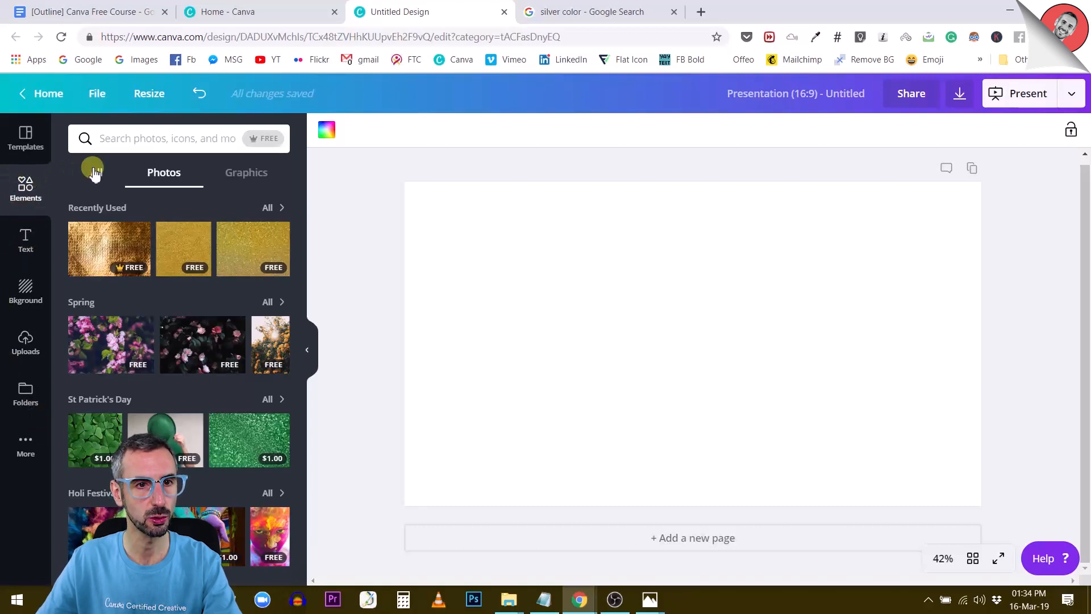
{"action": "left_click", "coordinate": [95, 172]}
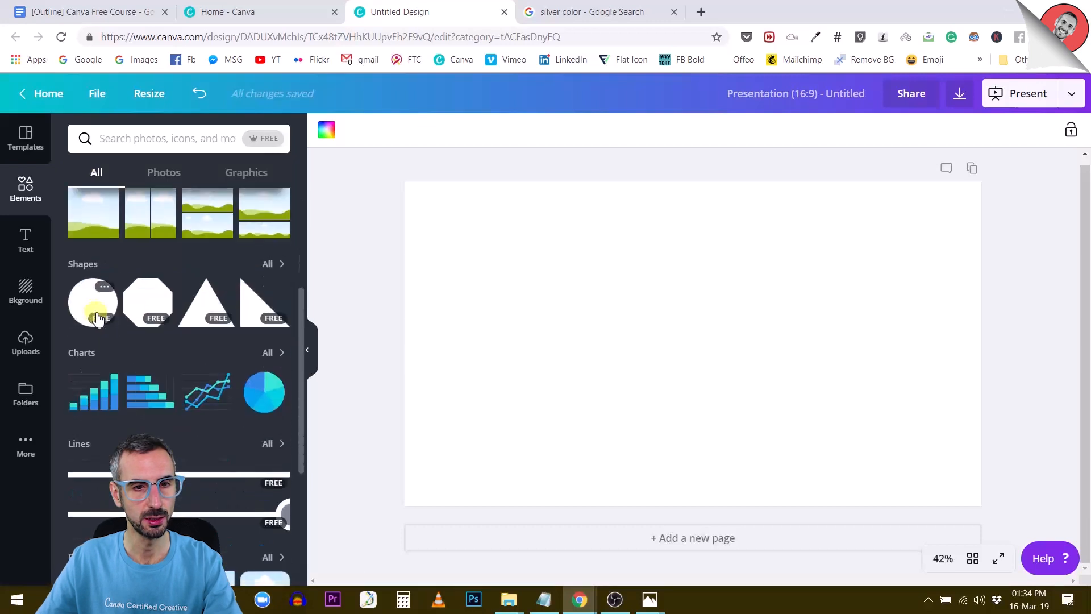
{"action": "scroll", "scroll_direction": "down", "scroll_amount": 3}
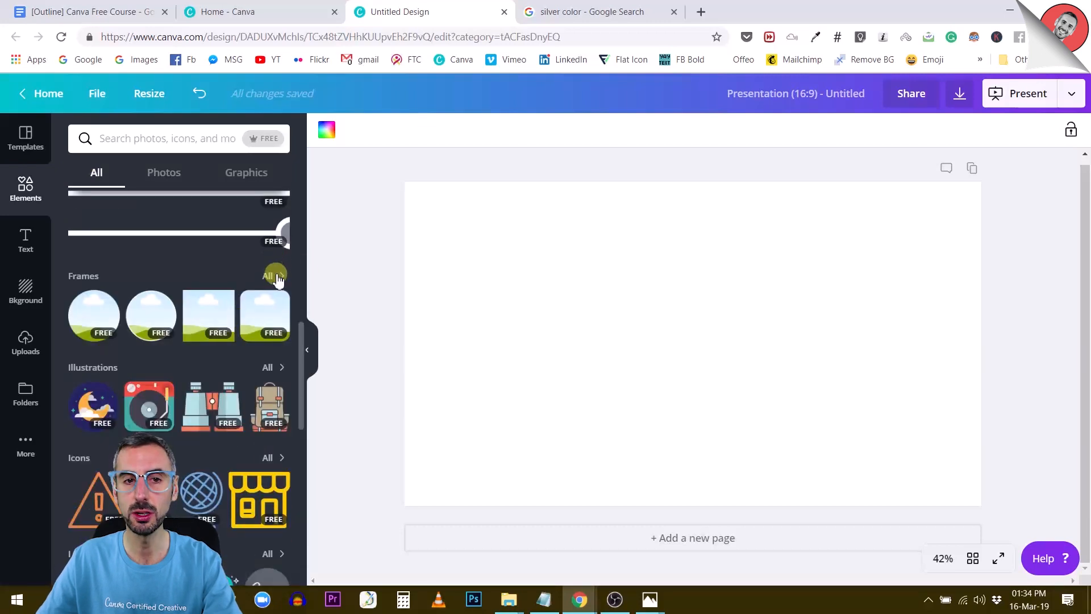
{"action": "left_click", "coordinate": [269, 275]}
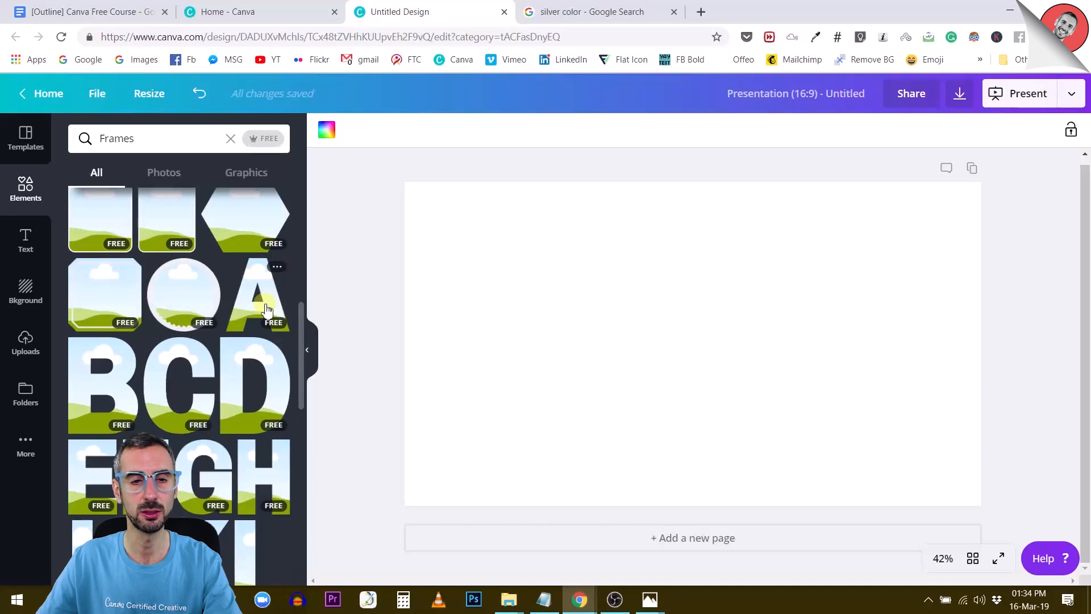
{"action": "scroll", "scroll_direction": "down", "scroll_amount": 3}
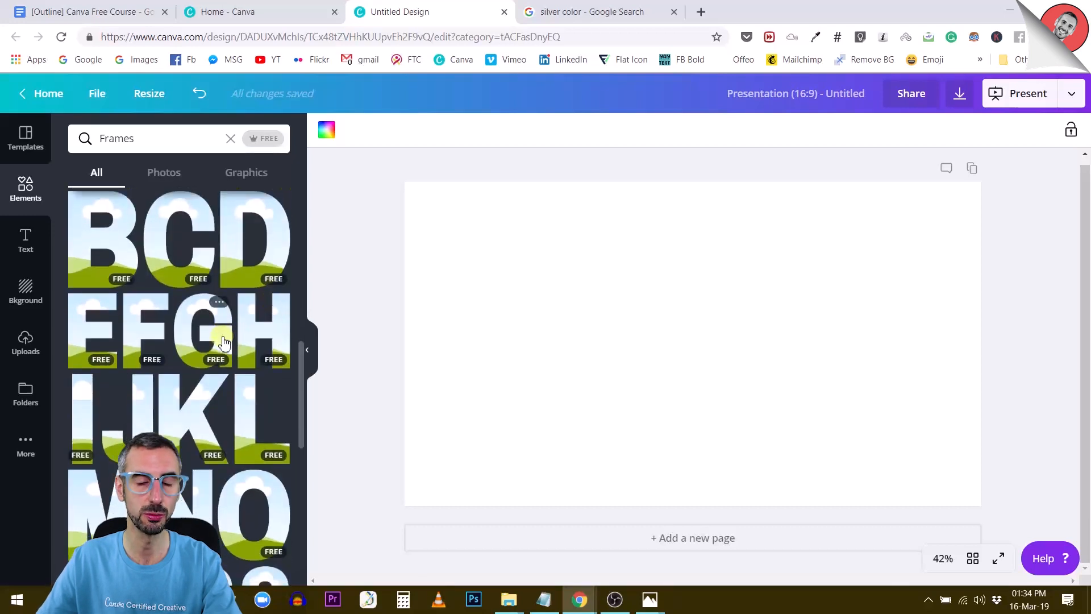
{"action": "scroll", "scroll_direction": "down", "scroll_amount": 3}
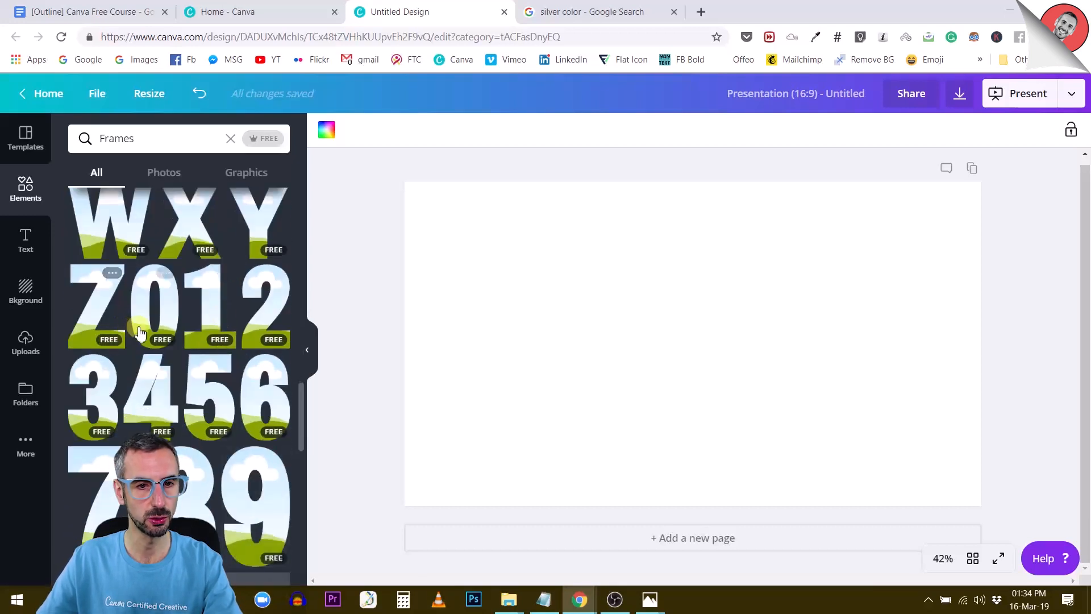
{"action": "scroll", "scroll_direction": "down", "scroll_amount": 3}
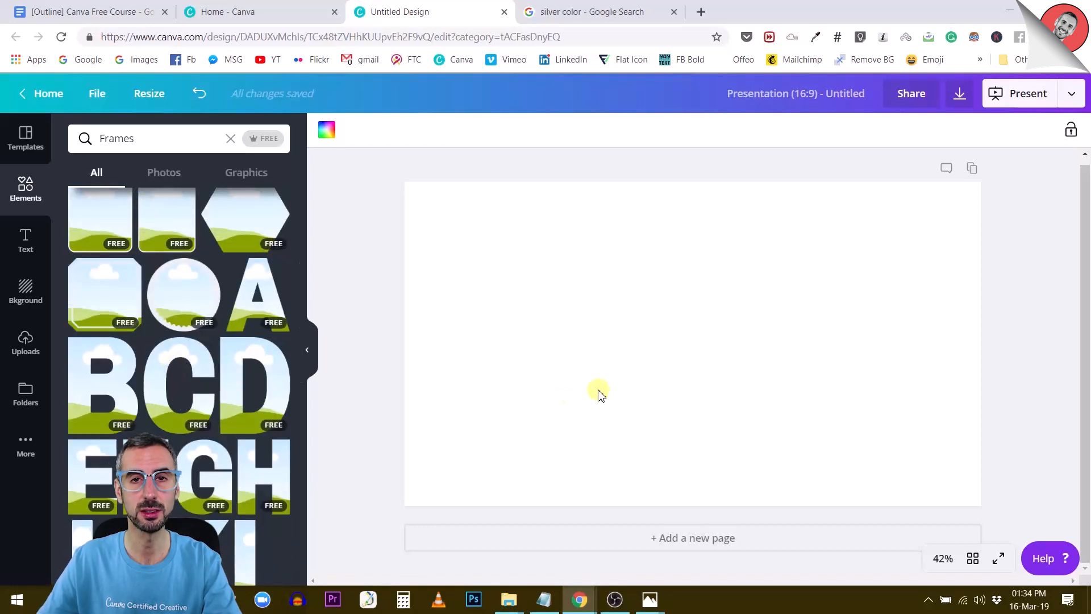
{"action": "mouse_move", "coordinate": [610, 414]}
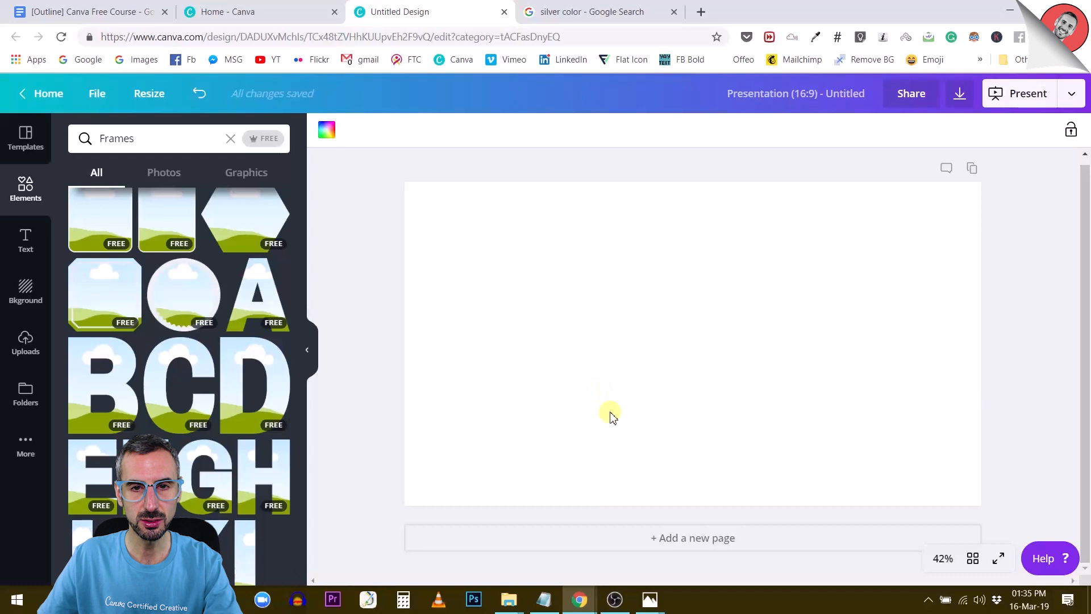
{"action": "mouse_move", "coordinate": [767, 263]}
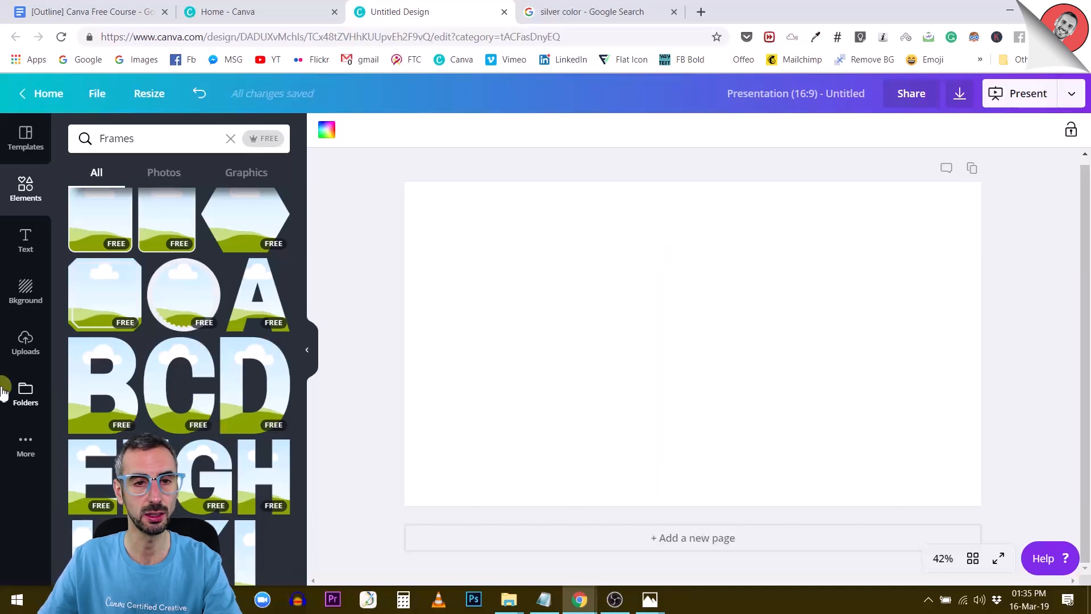
Add letter frames and title the two pages 'Silver' and 'Gold'
{"action": "scroll", "scroll_direction": "down", "scroll_amount": 3}
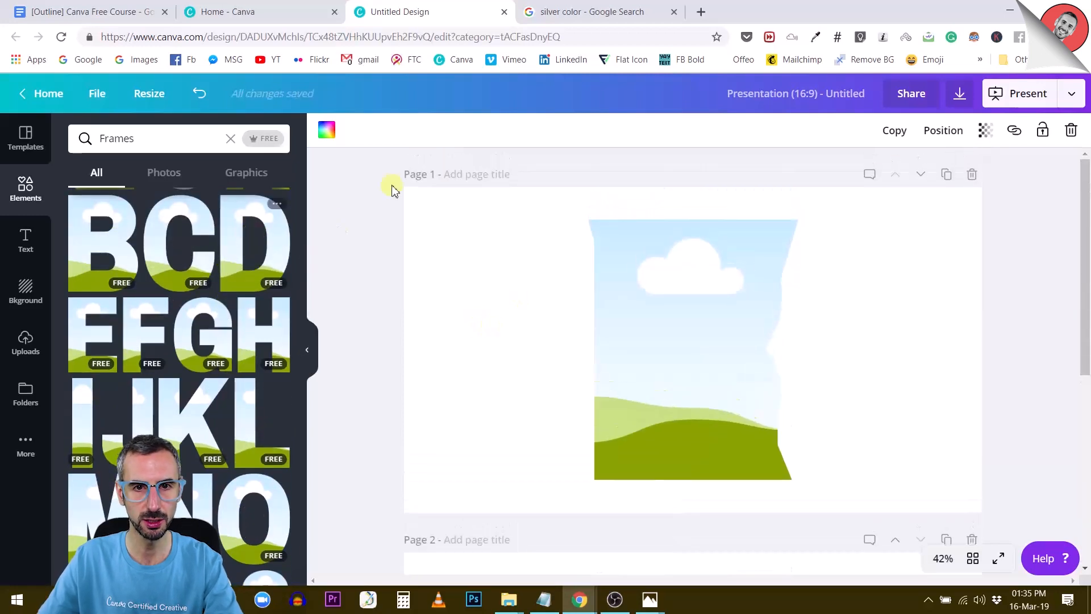
{"action": "left_click", "coordinate": [447, 174]}
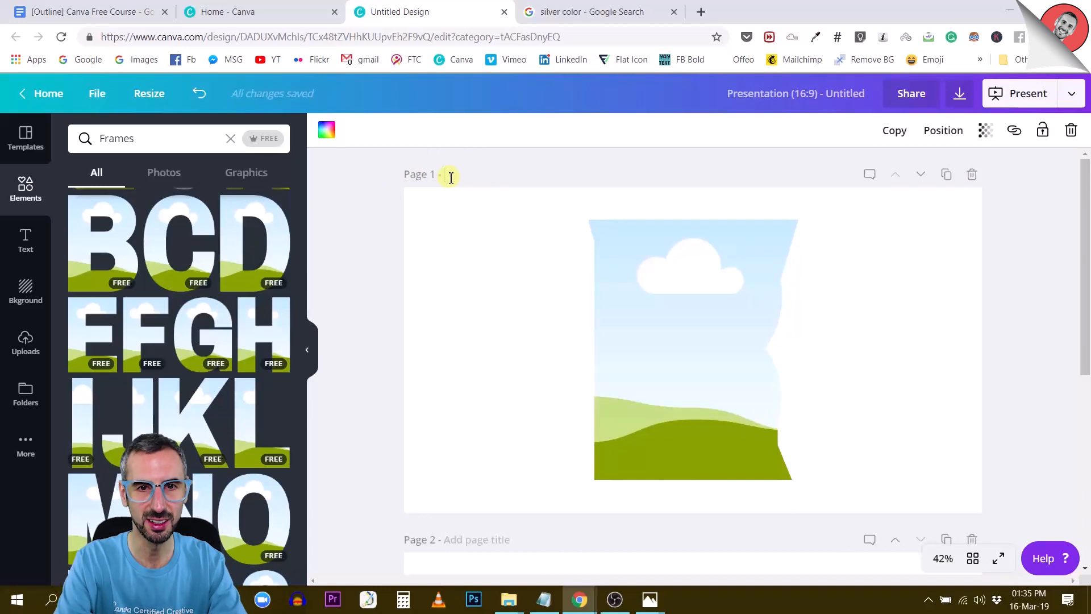
{"action": "type", "text": "Silver"}
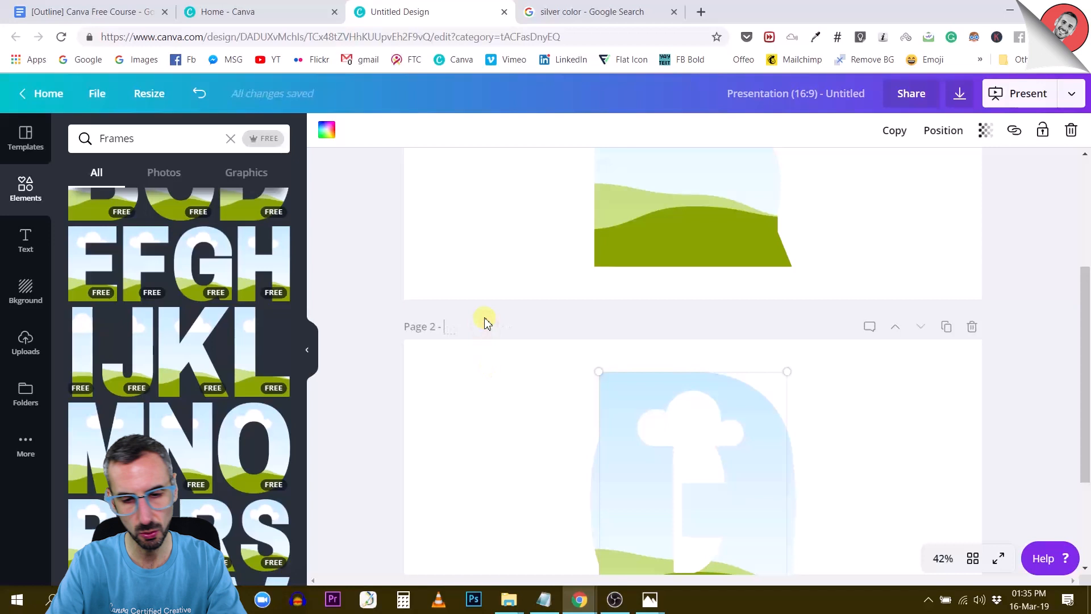
{"action": "type", "text": "Gold"}
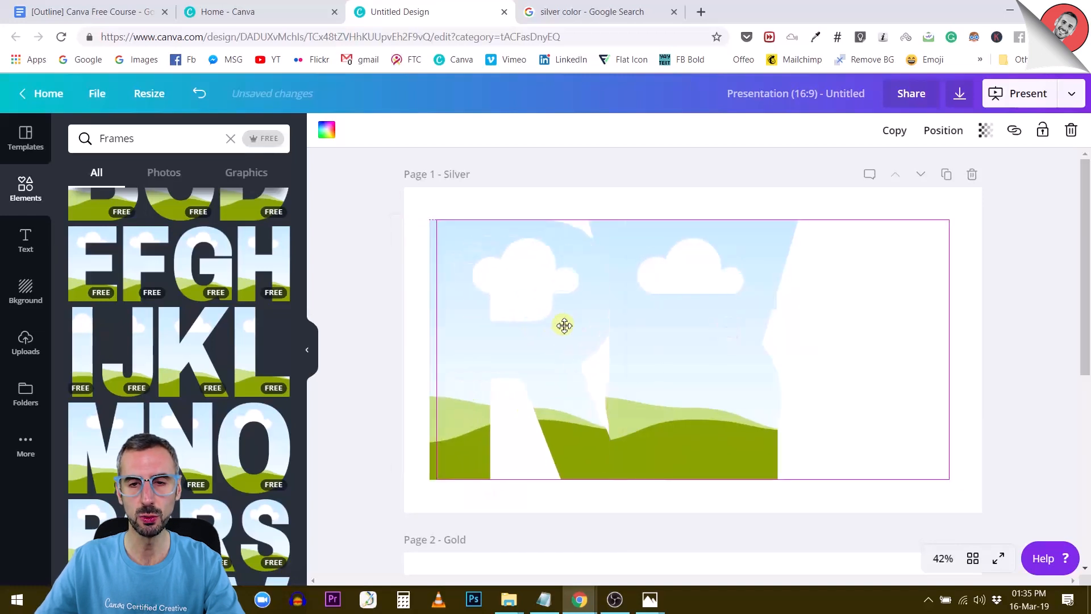
Resize and reposition the letter frames, placing the S before VER on page 1
{"action": "left_click_drag", "start_coordinate": [564, 325], "coordinate": [582, 338]}
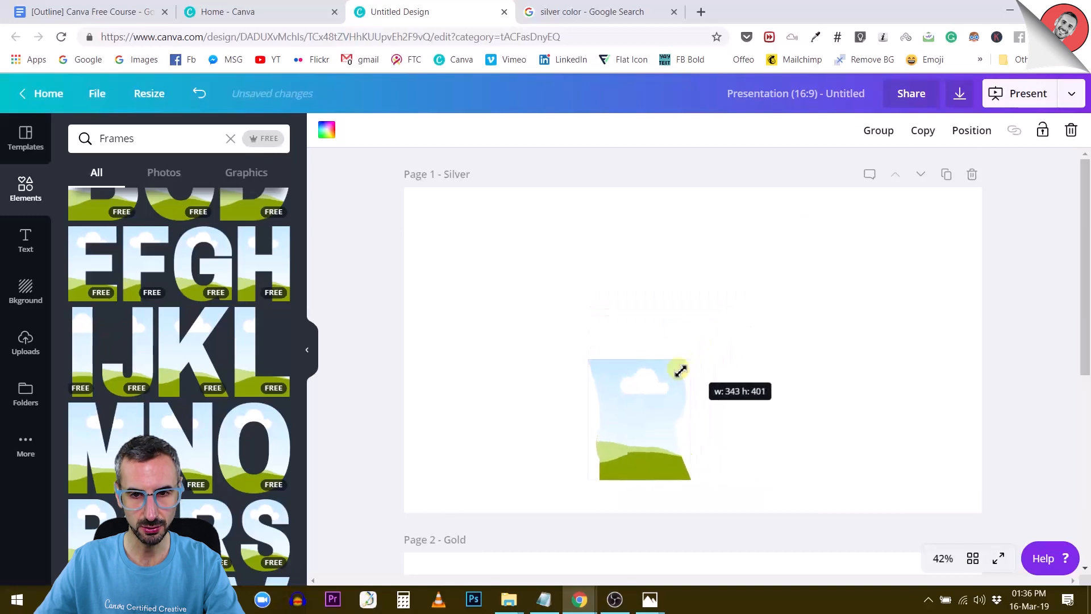
{"action": "left_click_drag", "start_coordinate": [679, 369], "coordinate": [675, 375]}
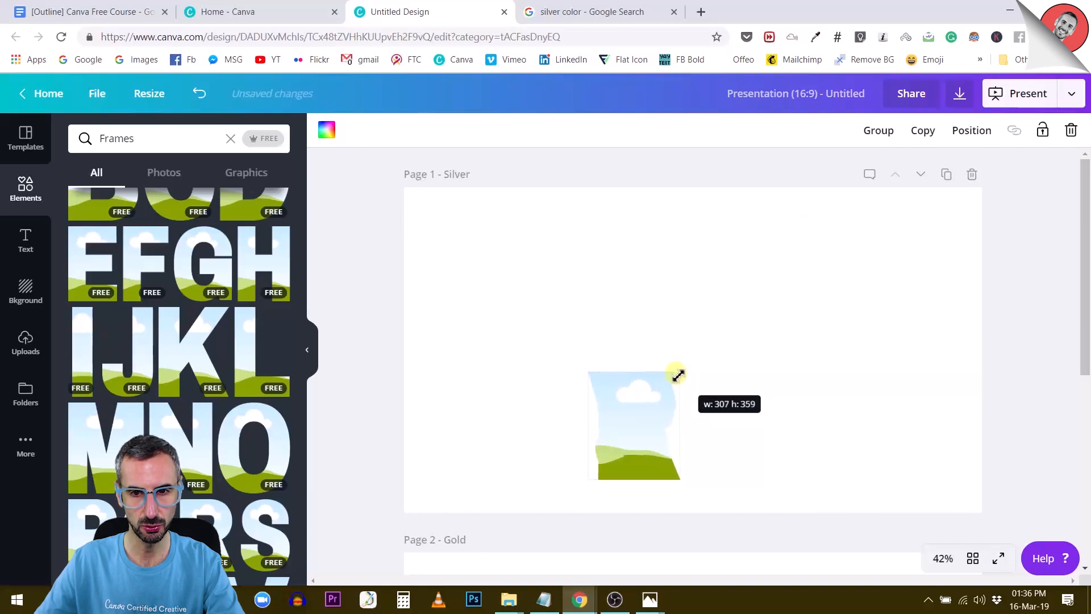
{"action": "left_click_drag", "start_coordinate": [679, 372], "coordinate": [777, 331]}
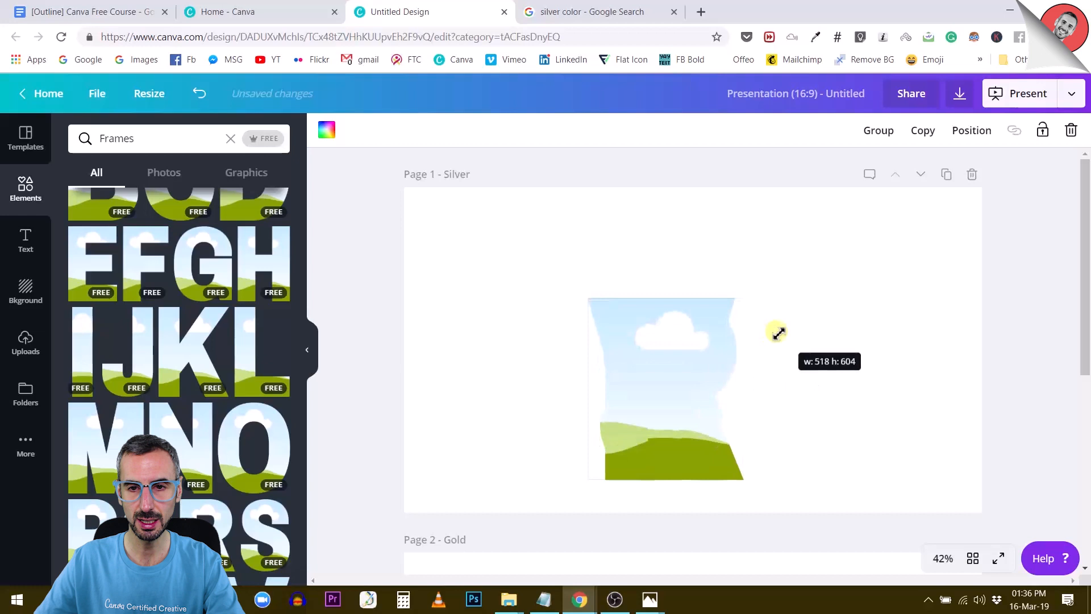
{"action": "left_click_drag", "start_coordinate": [778, 332], "coordinate": [680, 371]}
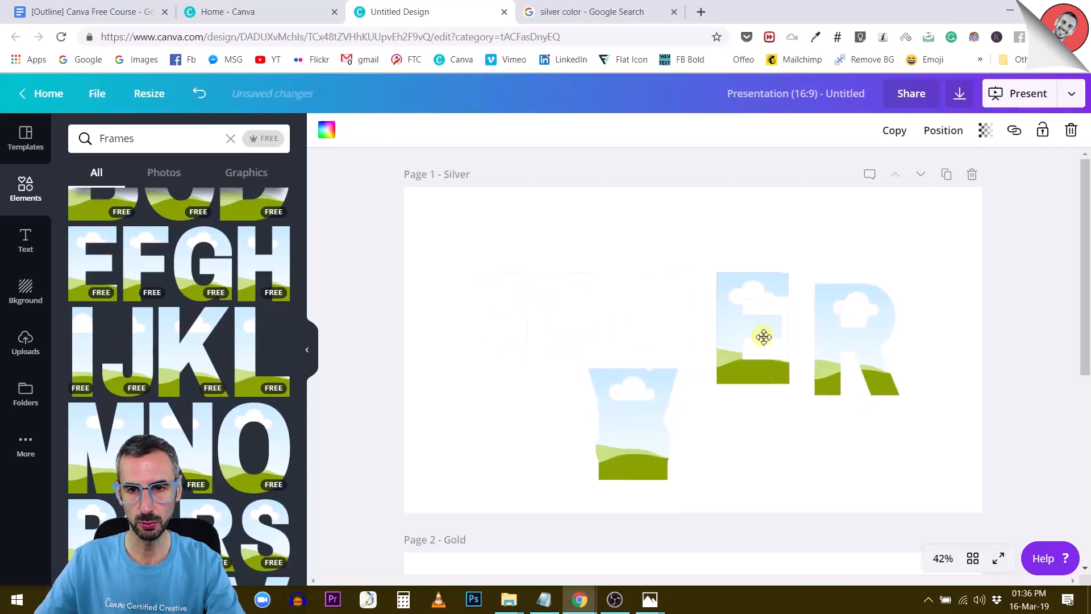
{"action": "left_click_drag", "start_coordinate": [763, 337], "coordinate": [745, 338]}
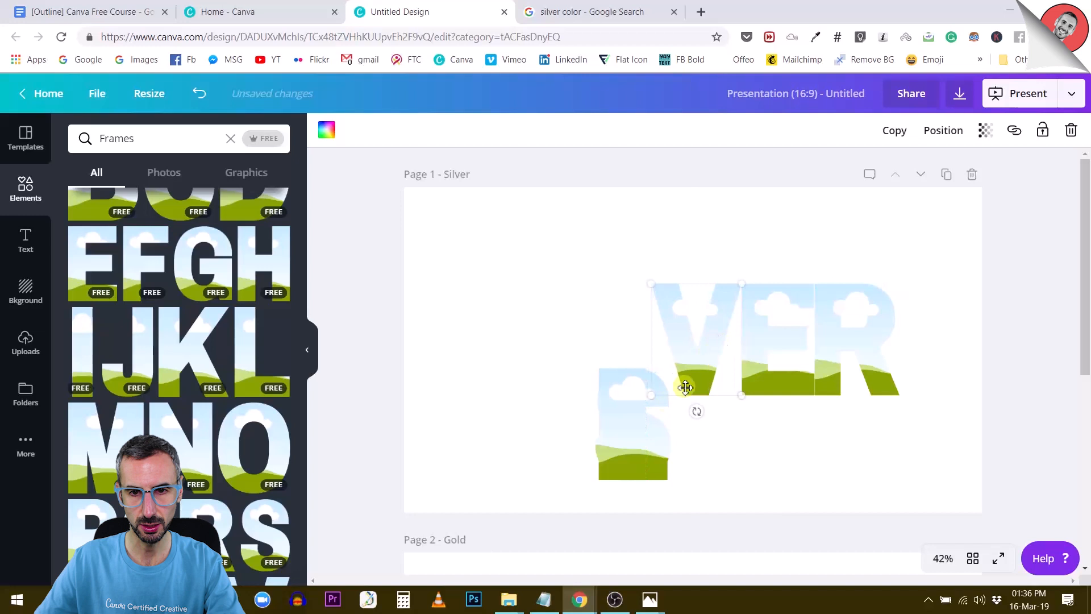
{"action": "left_click_drag", "start_coordinate": [685, 388], "coordinate": [628, 454]}
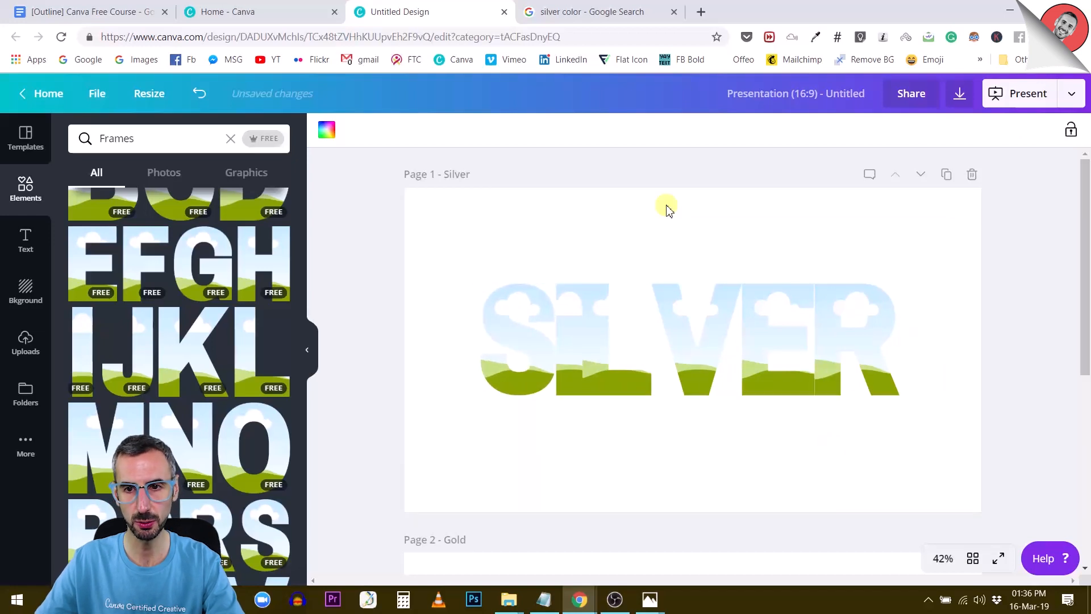
Reposition the S, E, V and I frames so the gaps between letters match
{"action": "left_click", "coordinate": [863, 344]}
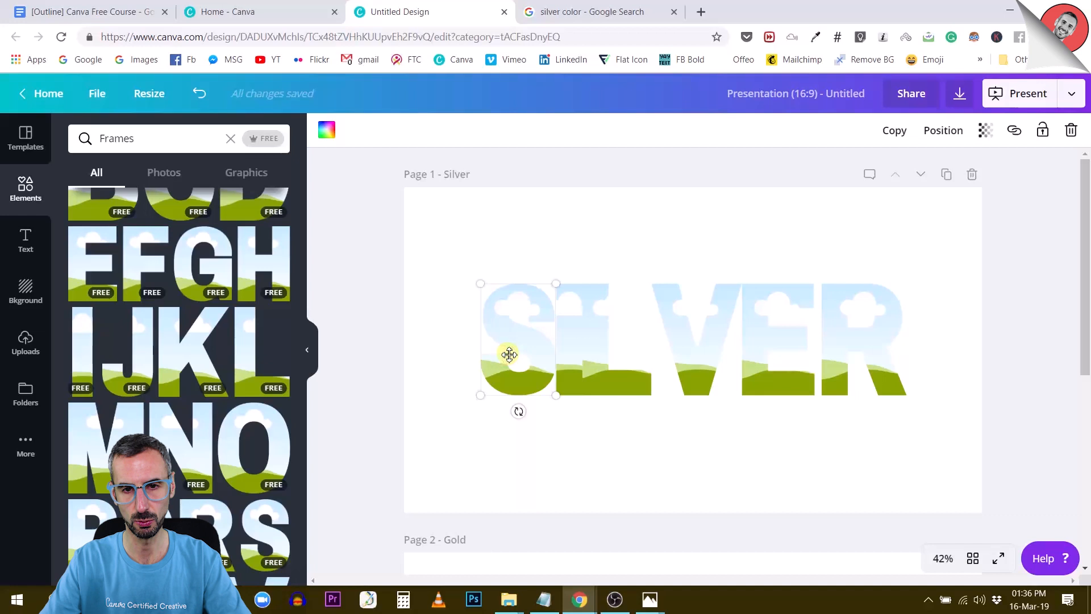
{"action": "left_click_drag", "start_coordinate": [508, 354], "coordinate": [778, 361]}
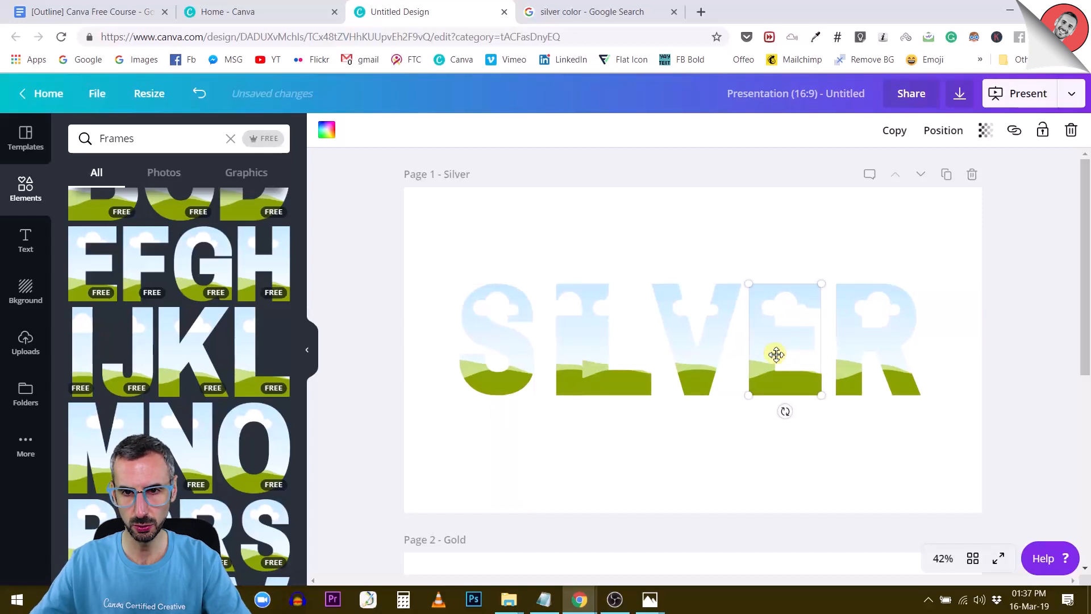
{"action": "left_click_drag", "start_coordinate": [775, 354], "coordinate": [706, 319]}
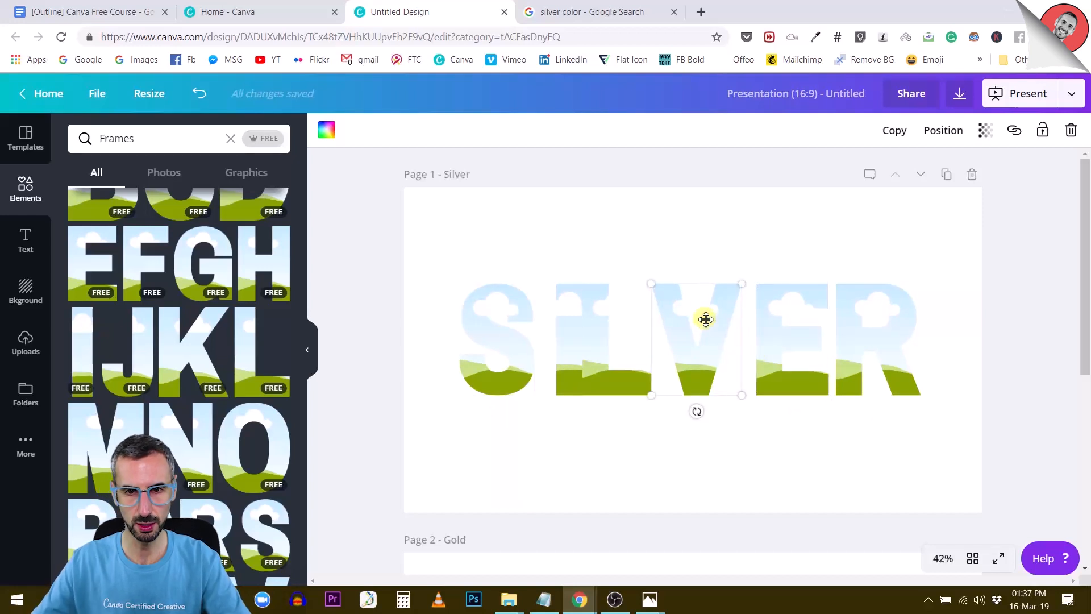
{"action": "left_click_drag", "start_coordinate": [704, 319], "coordinate": [595, 348]}
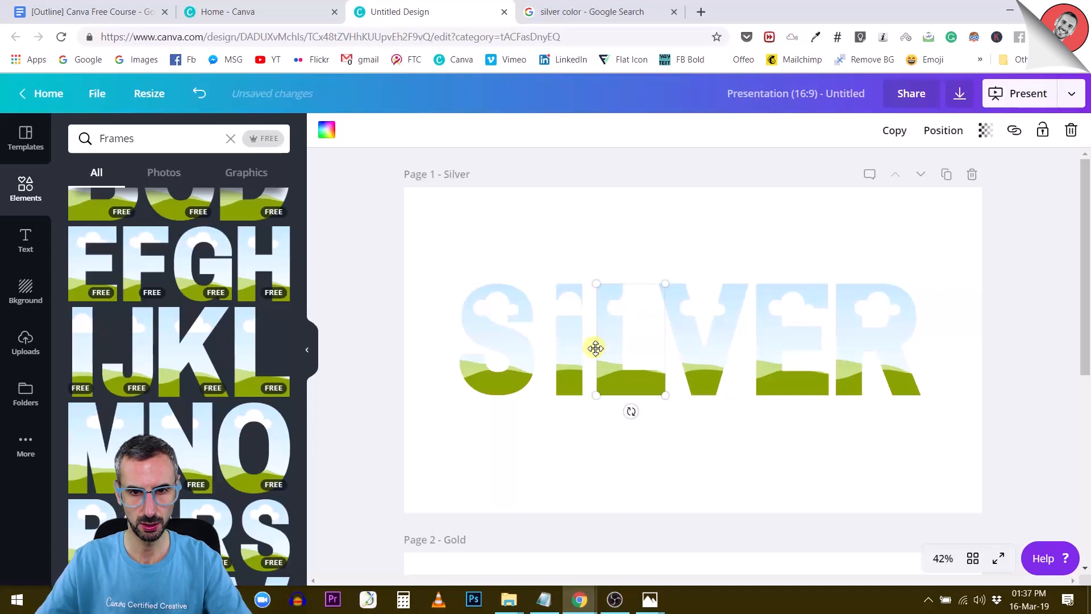
{"action": "left_click_drag", "start_coordinate": [595, 347], "coordinate": [574, 347]}
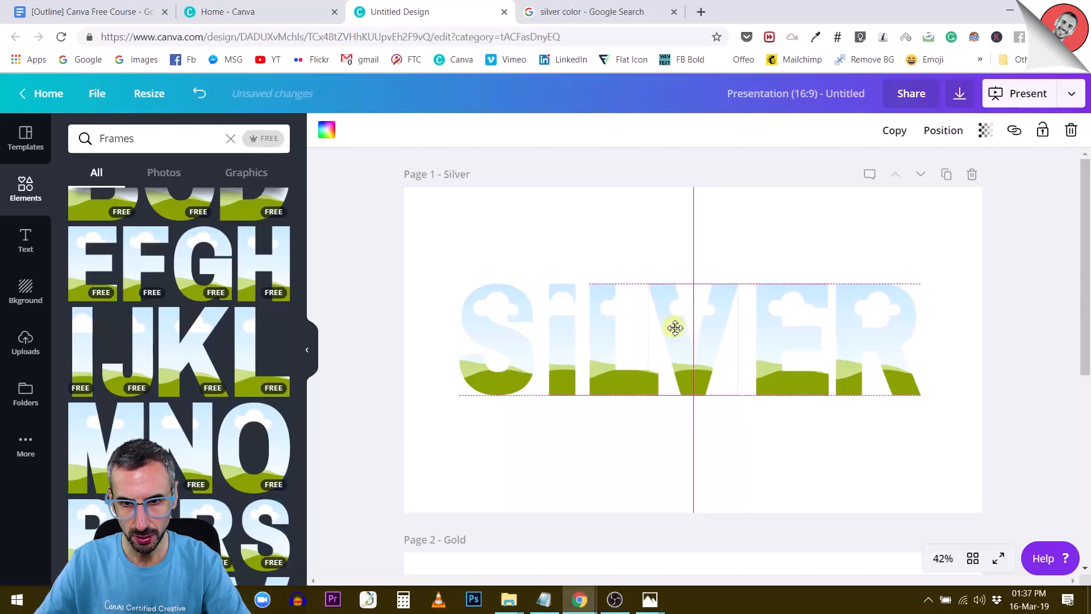
{"action": "left_click", "coordinate": [789, 338]}
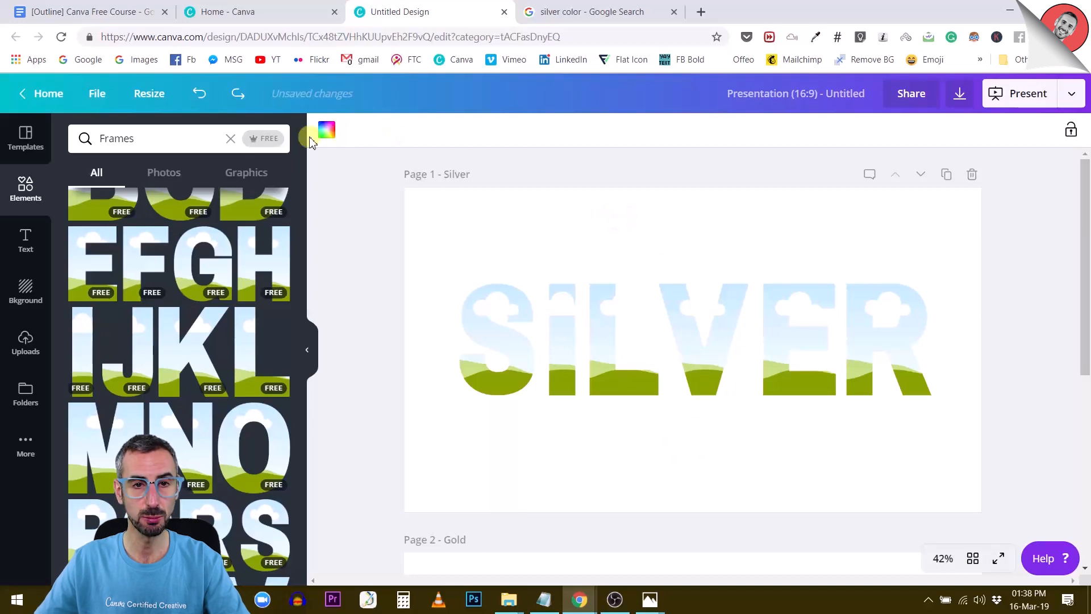
Make the Silver page background dark charcoal and move the E and R toward centre
{"action": "left_click", "coordinate": [326, 130]}
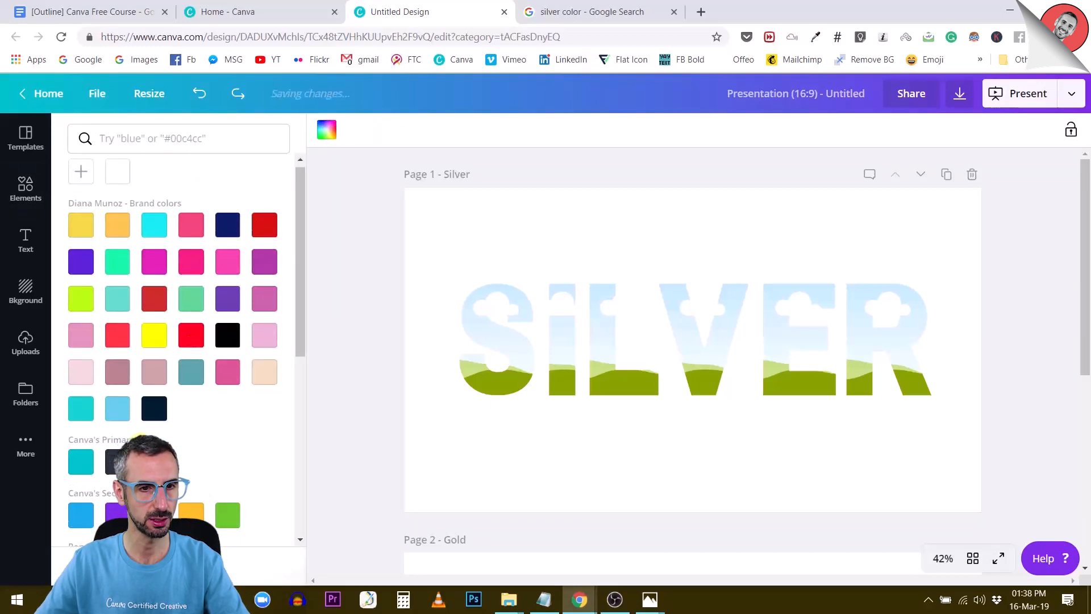
{"action": "left_click", "coordinate": [117, 397]}
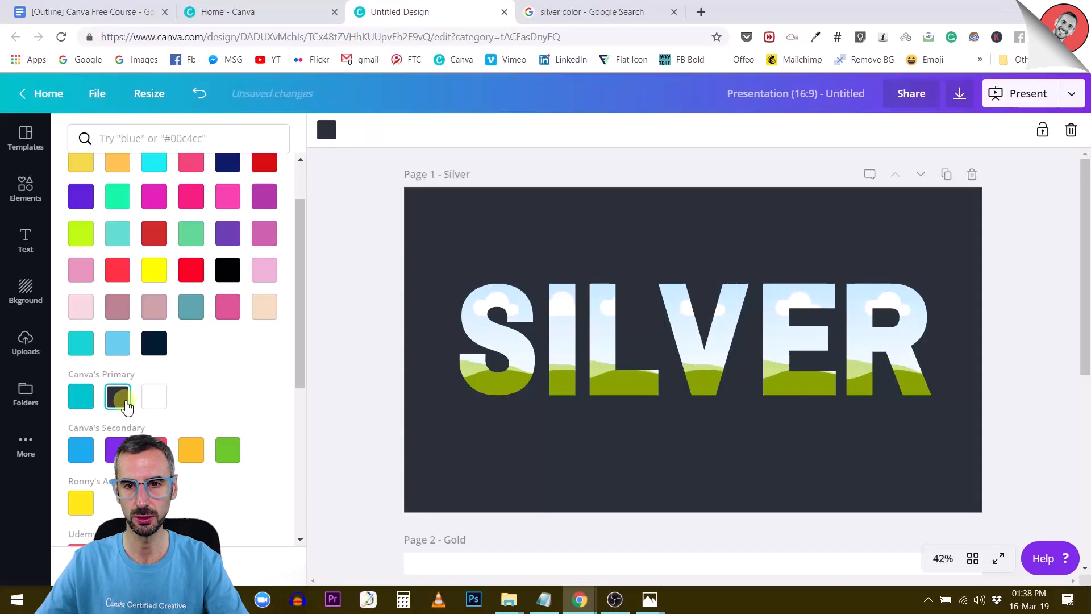
{"action": "mouse_move", "coordinate": [225, 334]}
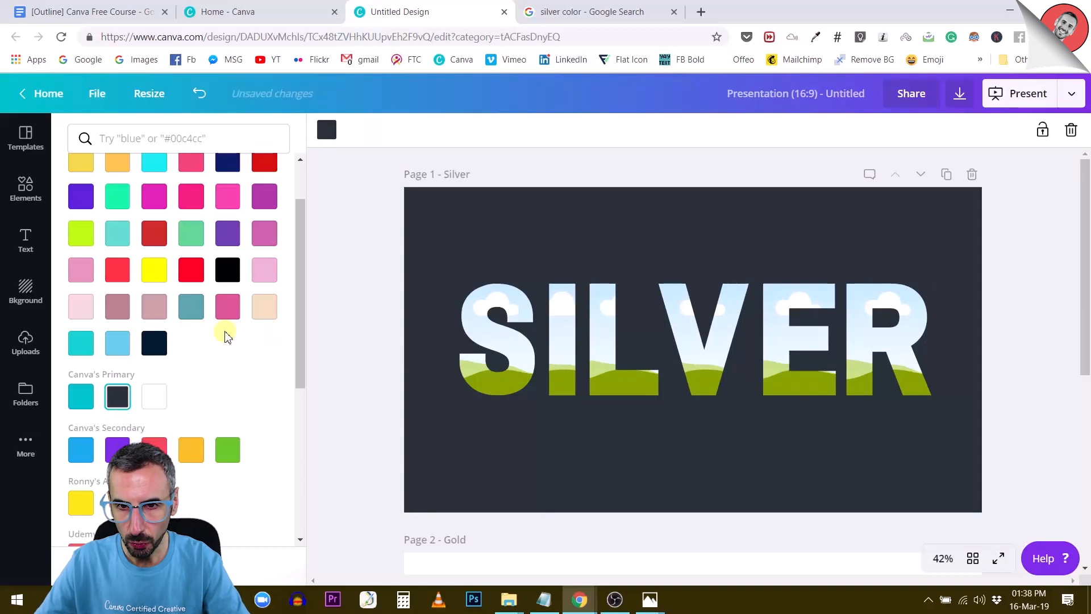
{"action": "mouse_move", "coordinate": [744, 336]}
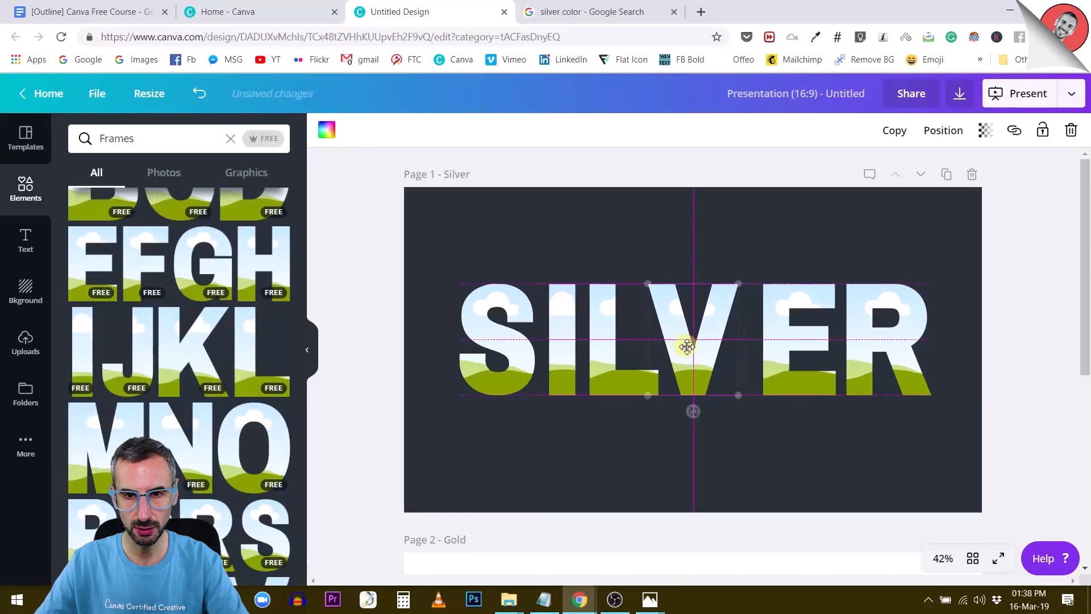
{"action": "left_click", "coordinate": [835, 321]}
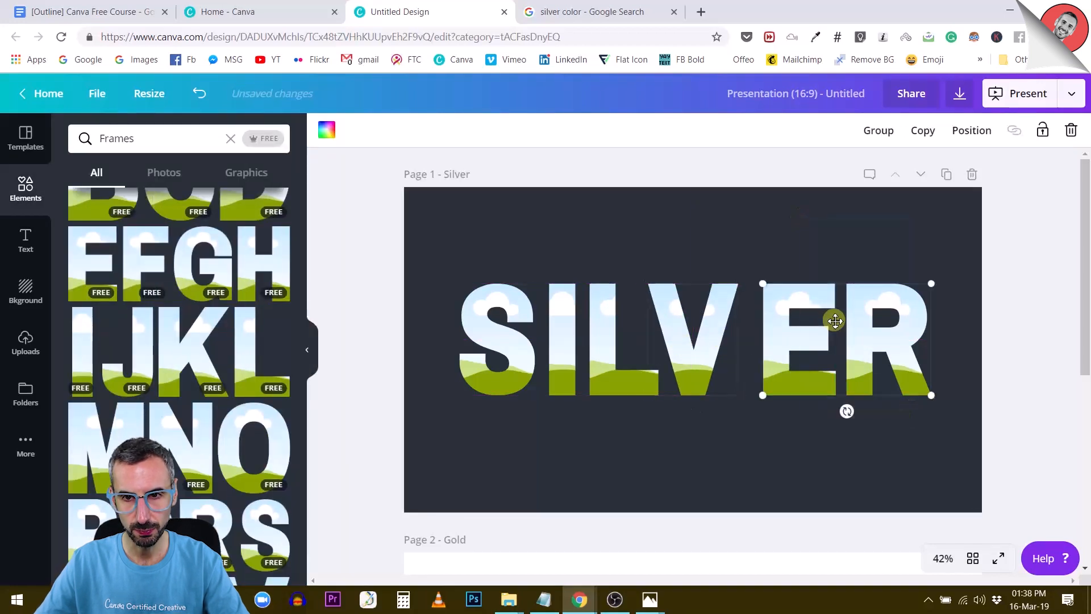
{"action": "left_click_drag", "start_coordinate": [835, 320], "coordinate": [781, 306]}
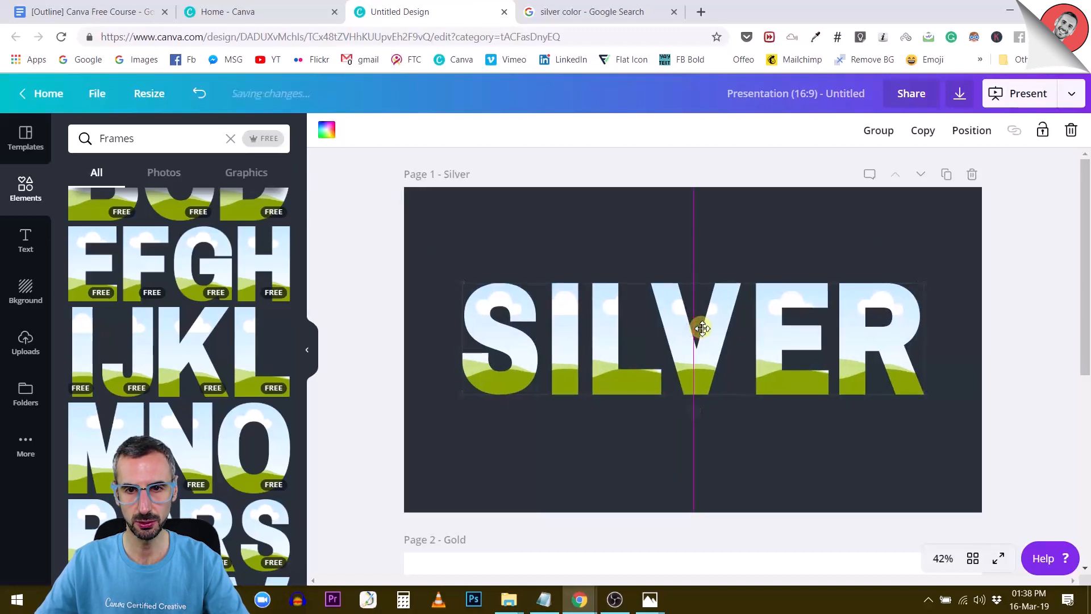
Group the SILVER letters and centre the group horizontally on the page
{"action": "left_click", "coordinate": [701, 328]}
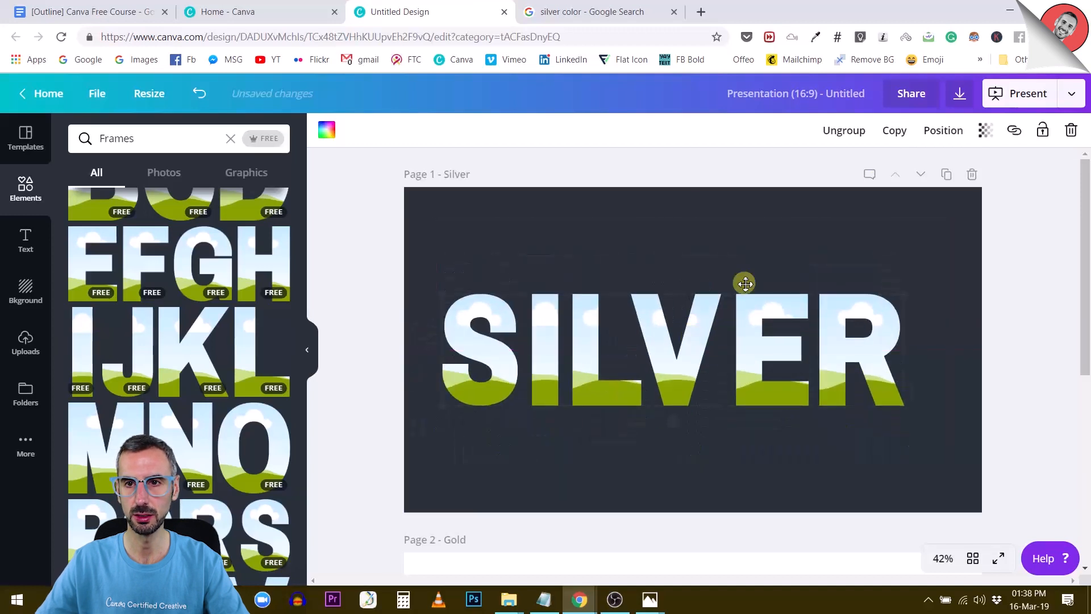
{"action": "left_click", "coordinate": [943, 130]}
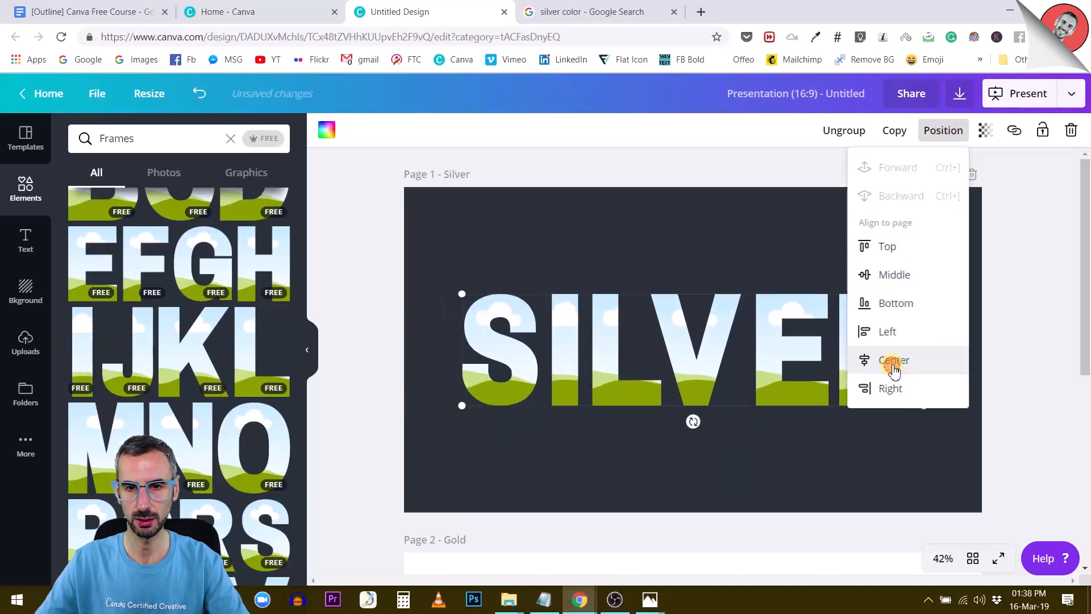
{"action": "left_click", "coordinate": [895, 360]}
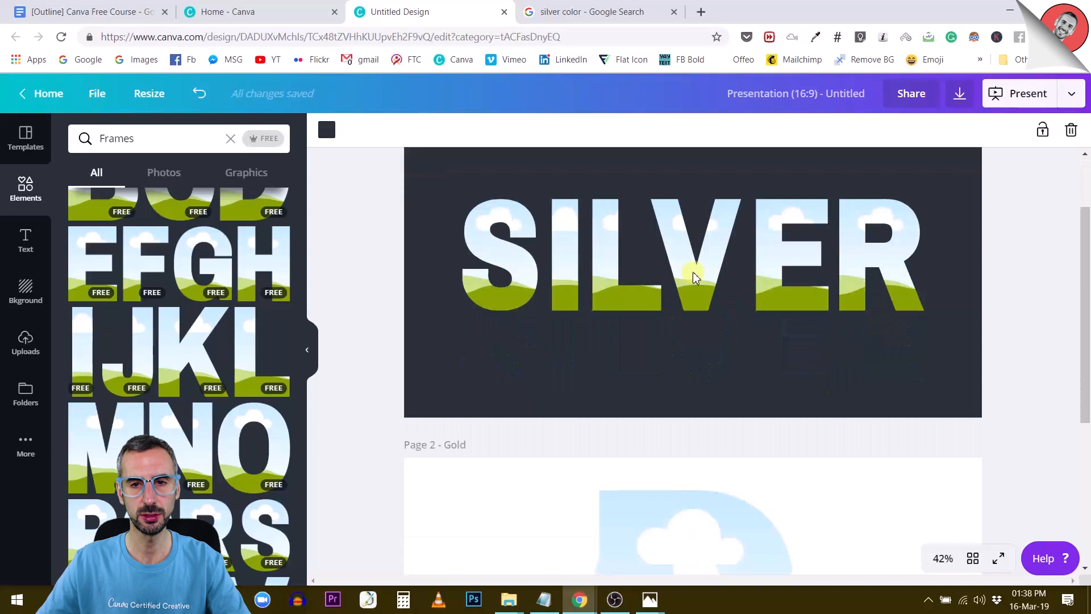
{"action": "scroll", "scroll_direction": "down", "scroll_amount": 3}
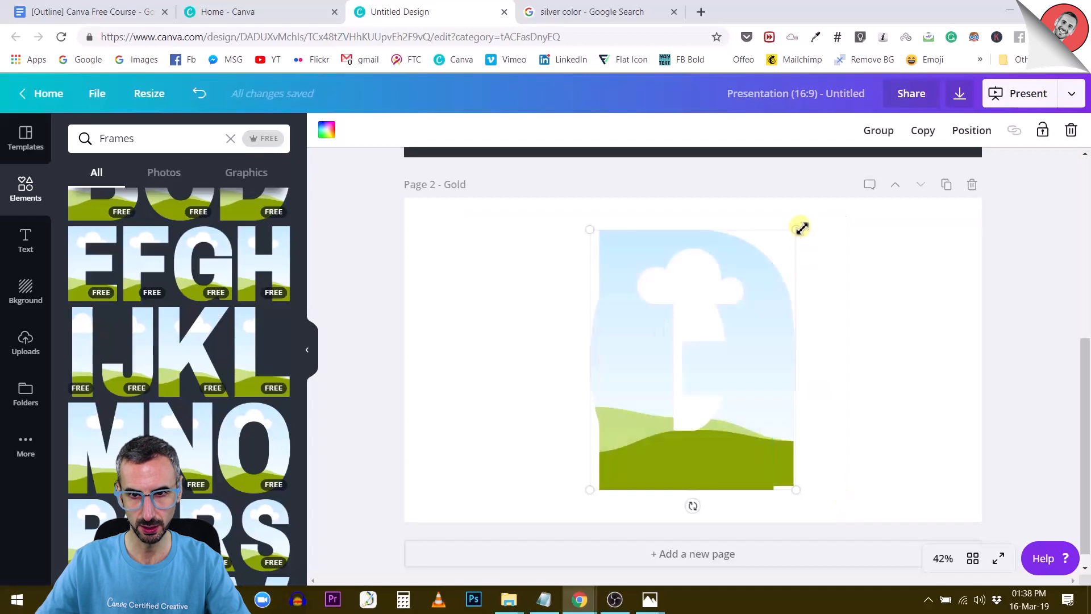
Shrink the D and arrange the G, O, L and D frames into a row
{"action": "left_click_drag", "start_coordinate": [800, 226], "coordinate": [711, 304]}
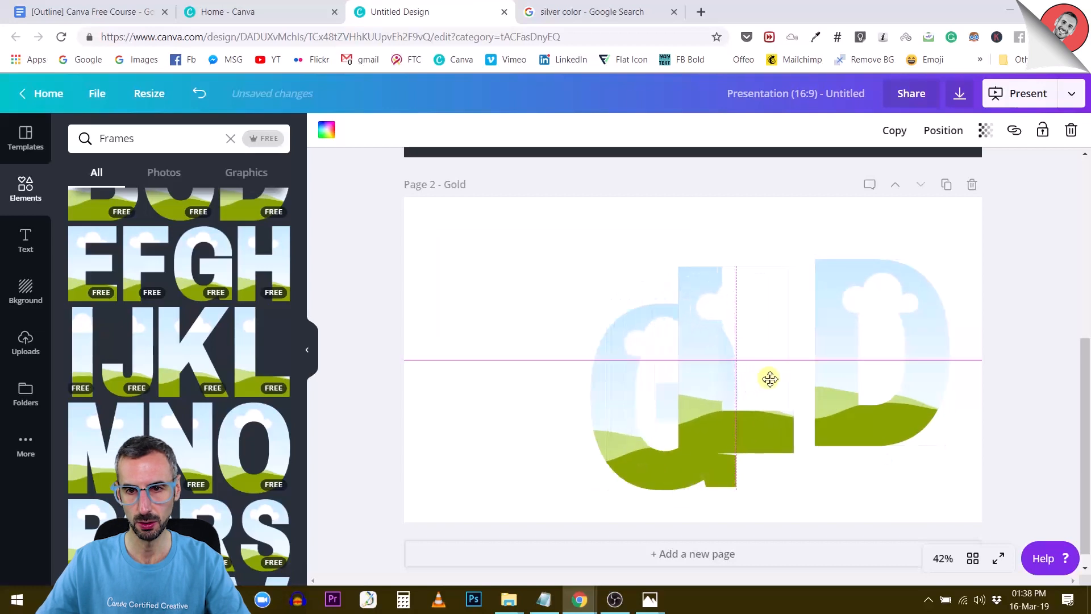
{"action": "left_click_drag", "start_coordinate": [769, 378], "coordinate": [782, 370]}
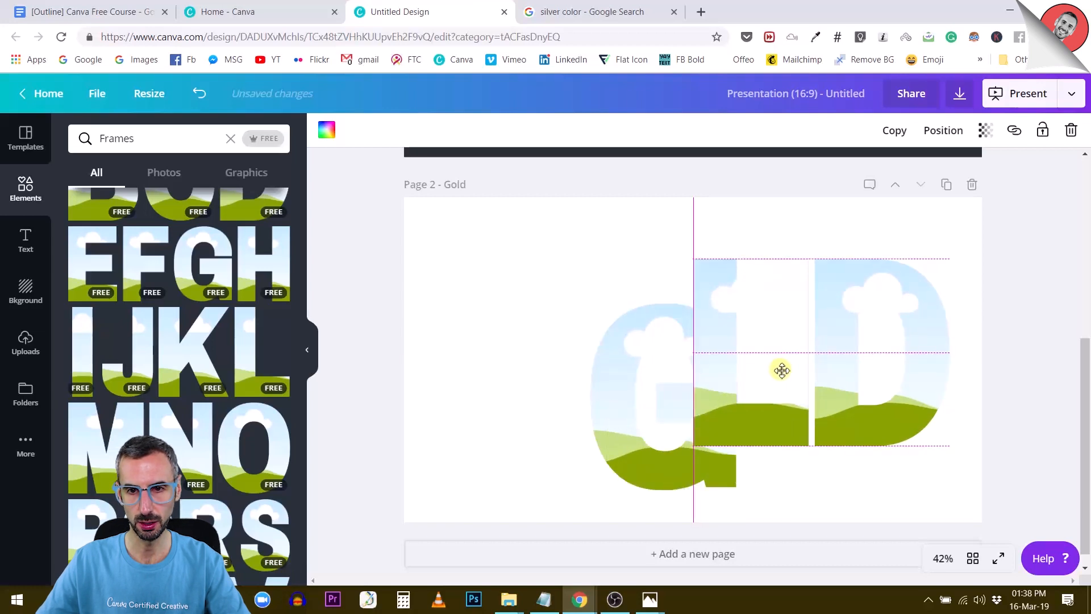
{"action": "left_click_drag", "start_coordinate": [782, 370], "coordinate": [560, 364]}
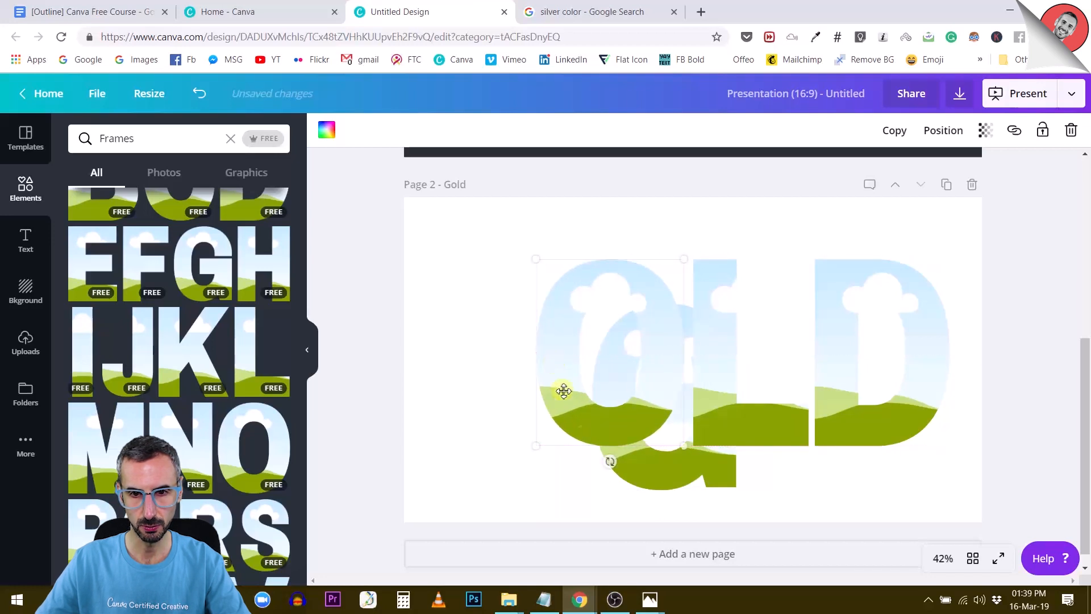
{"action": "left_click_drag", "start_coordinate": [564, 390], "coordinate": [464, 438]}
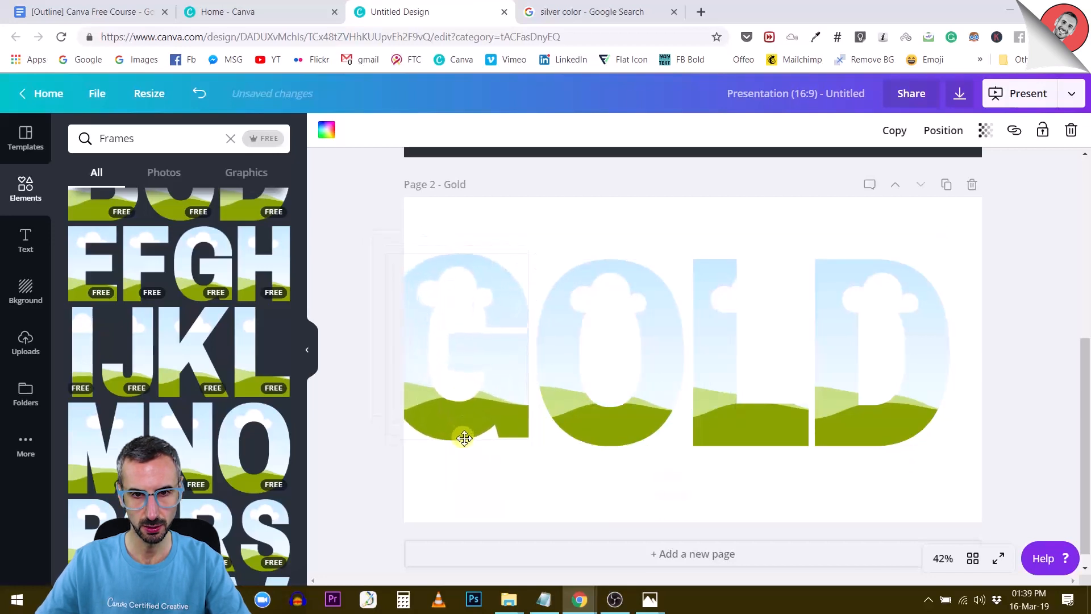
Group the GOLD letters and centre them horizontally on the Gold page
{"action": "left_click", "coordinate": [456, 348]}
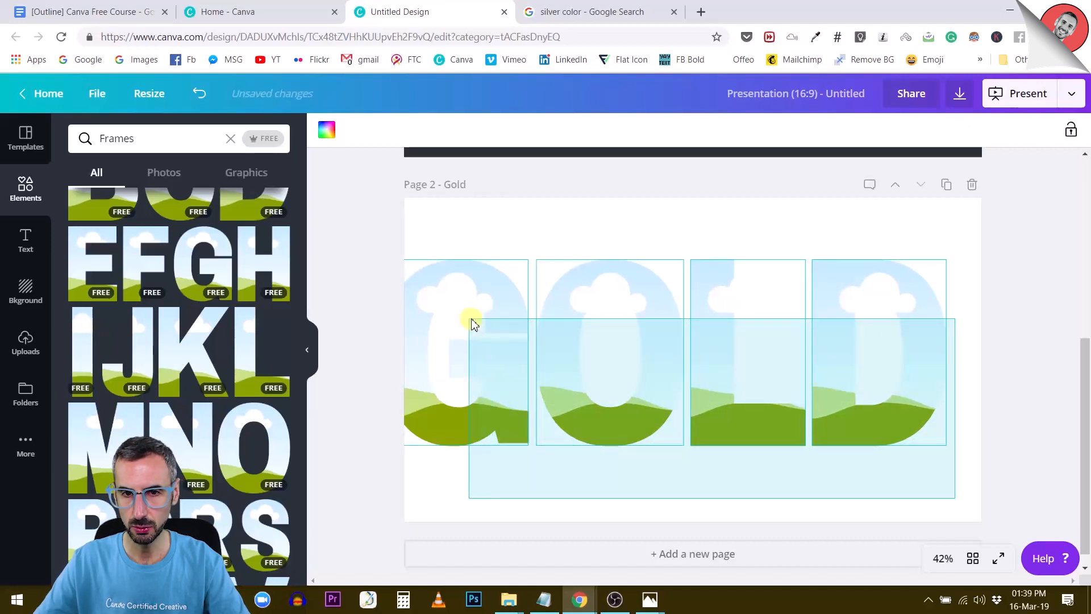
{"action": "left_click", "coordinate": [474, 324]}
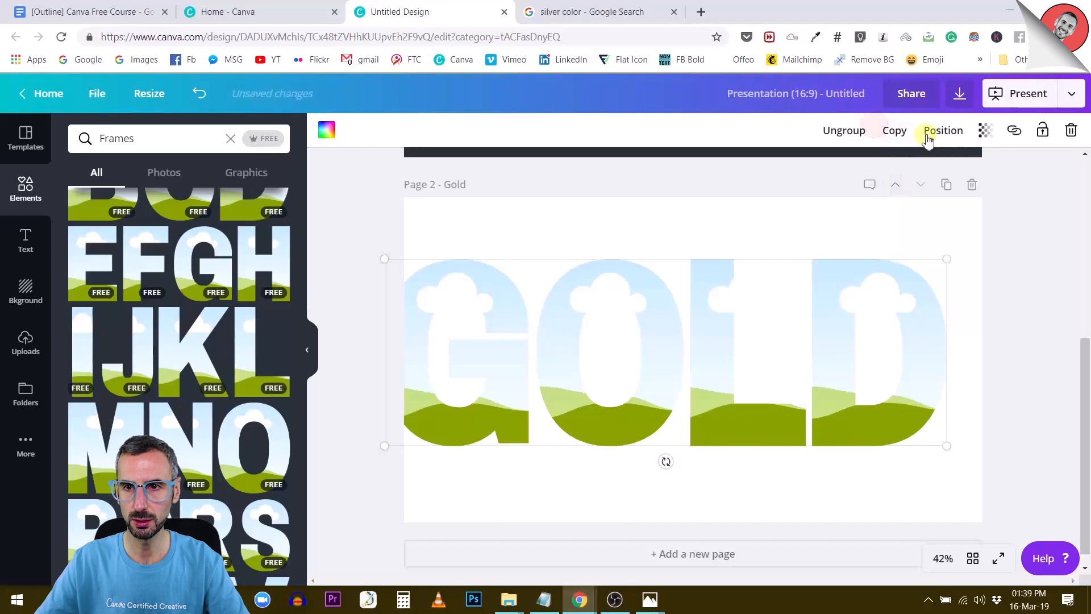
{"action": "left_click", "coordinate": [942, 130]}
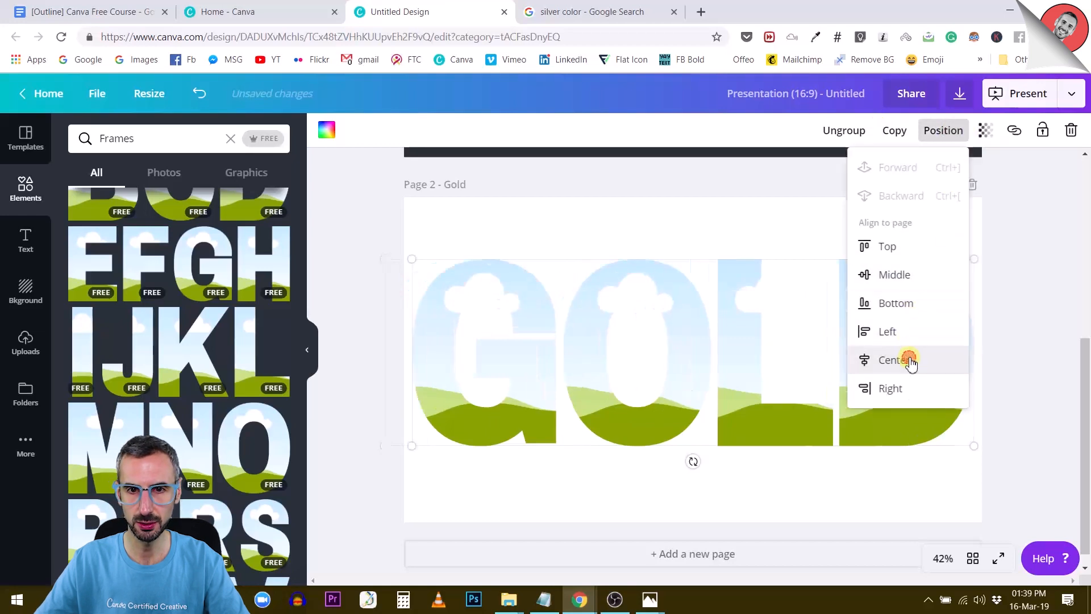
{"action": "left_click", "coordinate": [907, 360]}
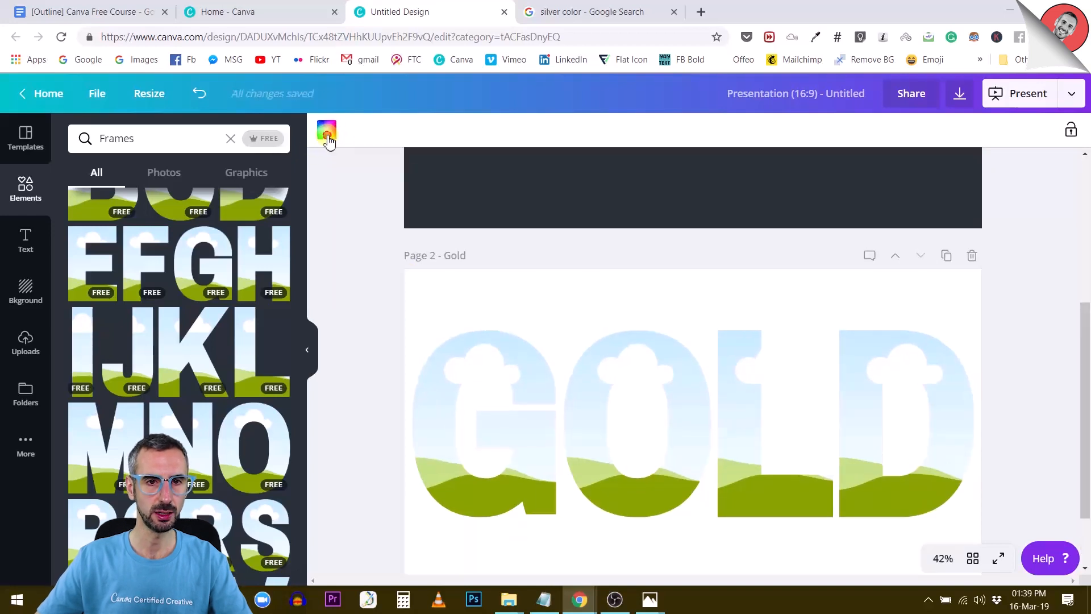
Choose a dark plum swatch from the colour palette for the Gold page background
{"action": "left_click", "coordinate": [326, 131]}
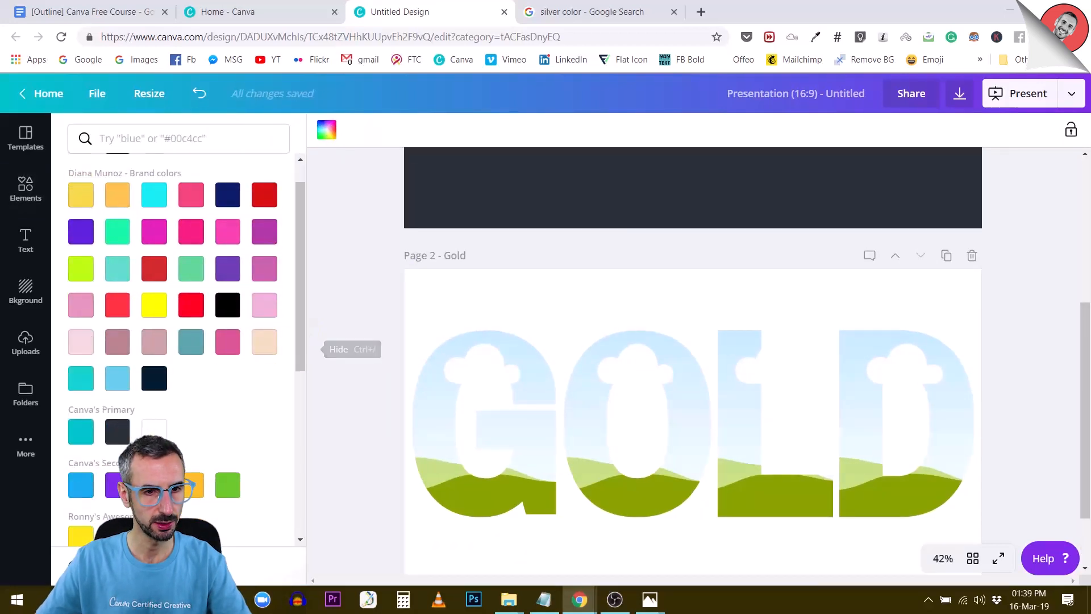
{"action": "scroll", "scroll_direction": "down", "scroll_amount": 3}
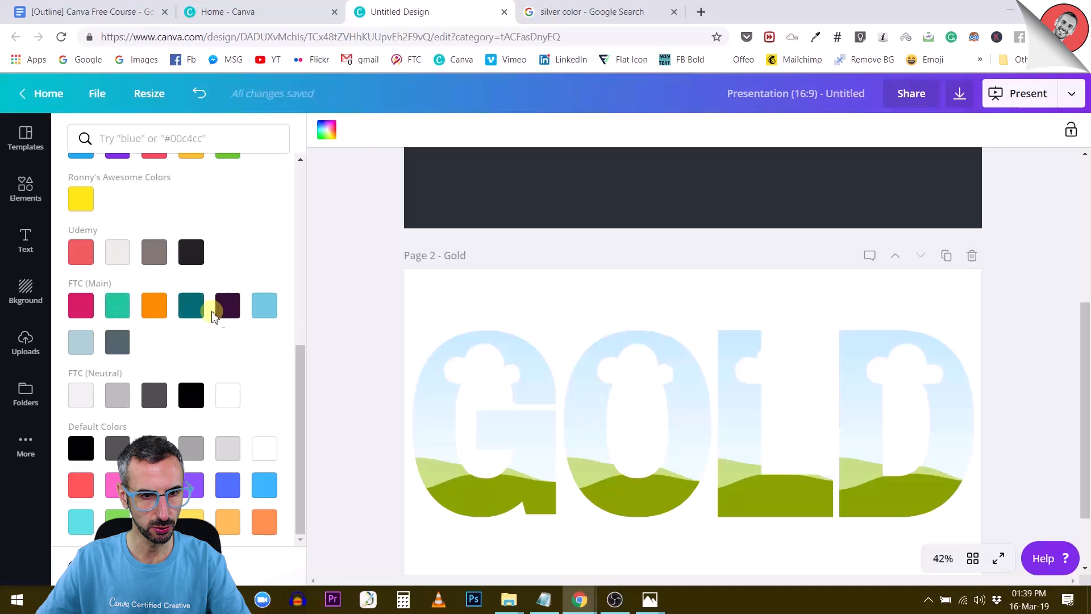
{"action": "left_click", "coordinate": [228, 305]}
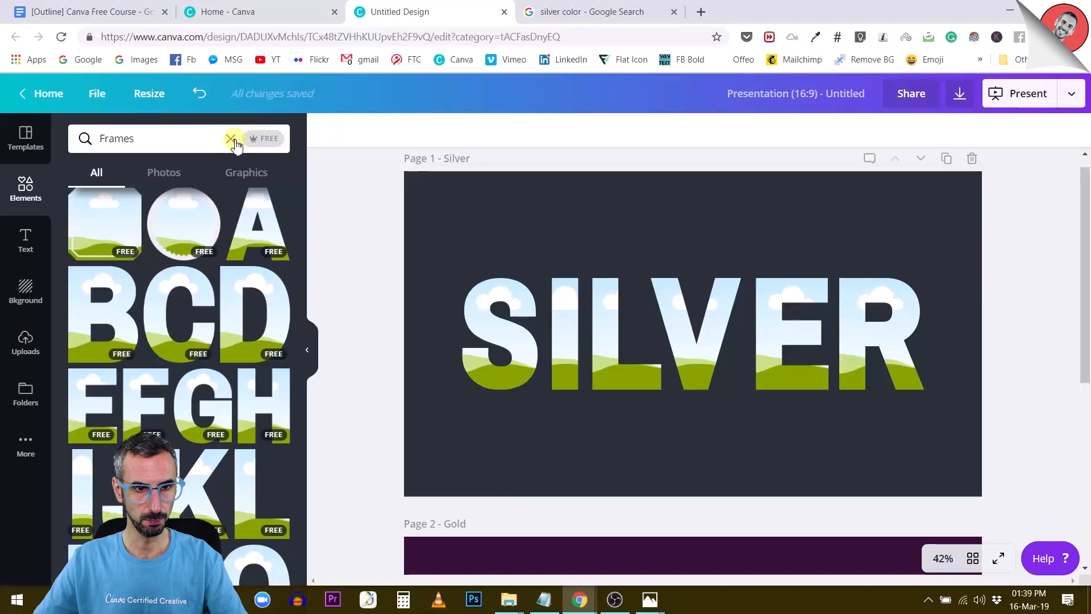
Search elements for 'silver' and drag the glitter photo into the SILVER letter frames, including R
{"action": "left_click", "coordinate": [233, 139]}
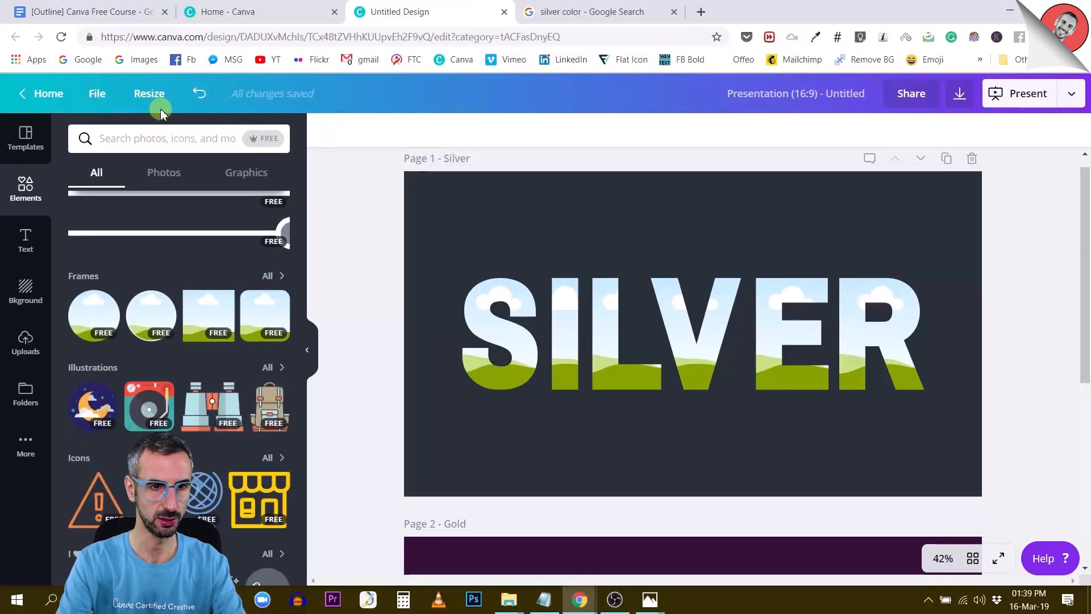
{"action": "type", "text": "silver"}
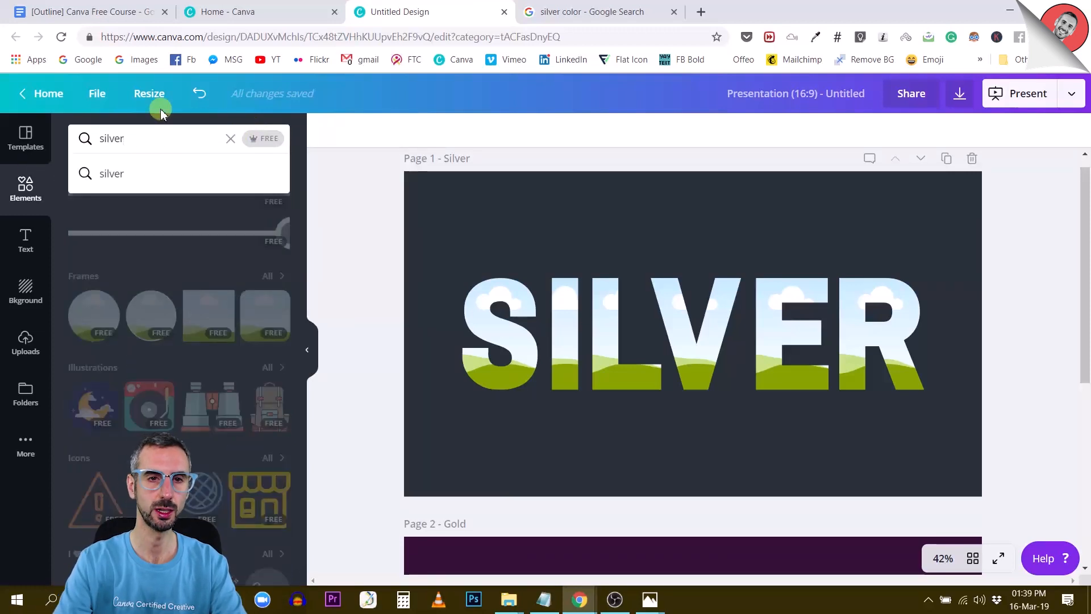
{"action": "left_click", "coordinate": [111, 173]}
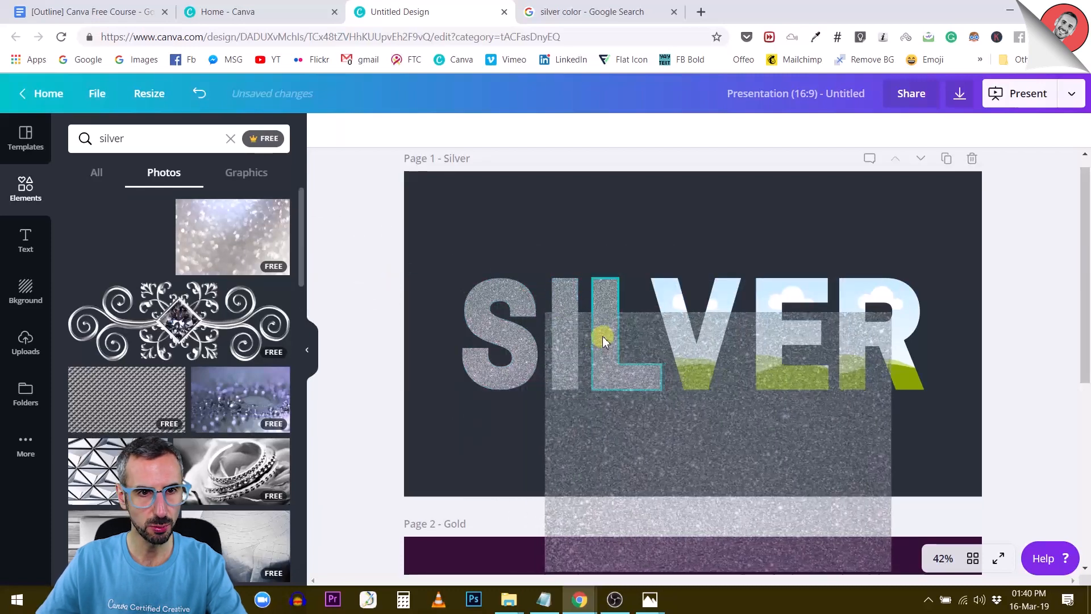
{"action": "left_click_drag", "start_coordinate": [602, 341], "coordinate": [692, 365]}
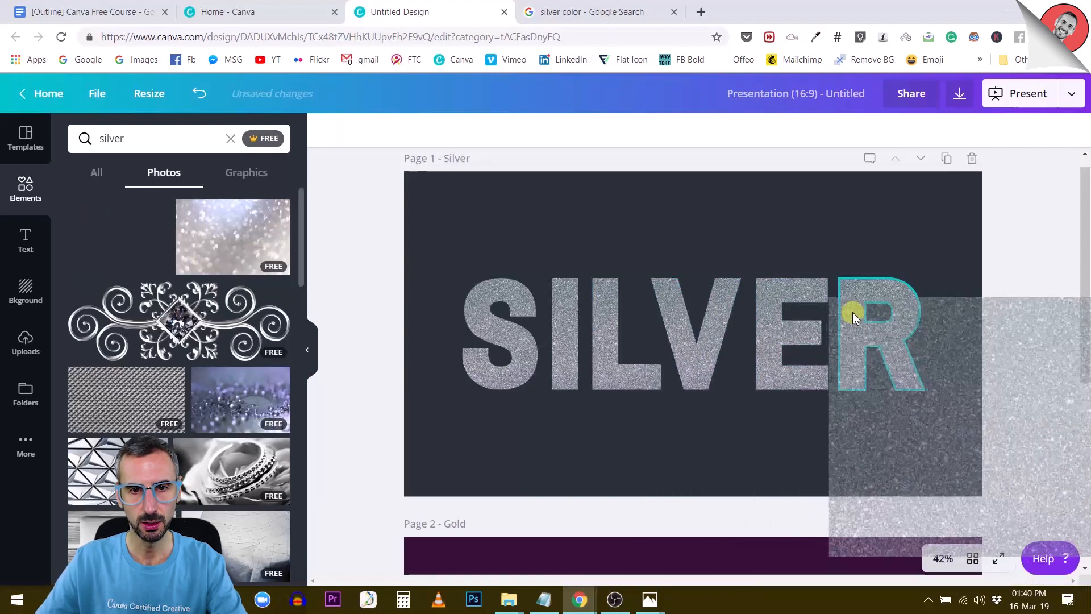
{"action": "left_click", "coordinate": [854, 317]}
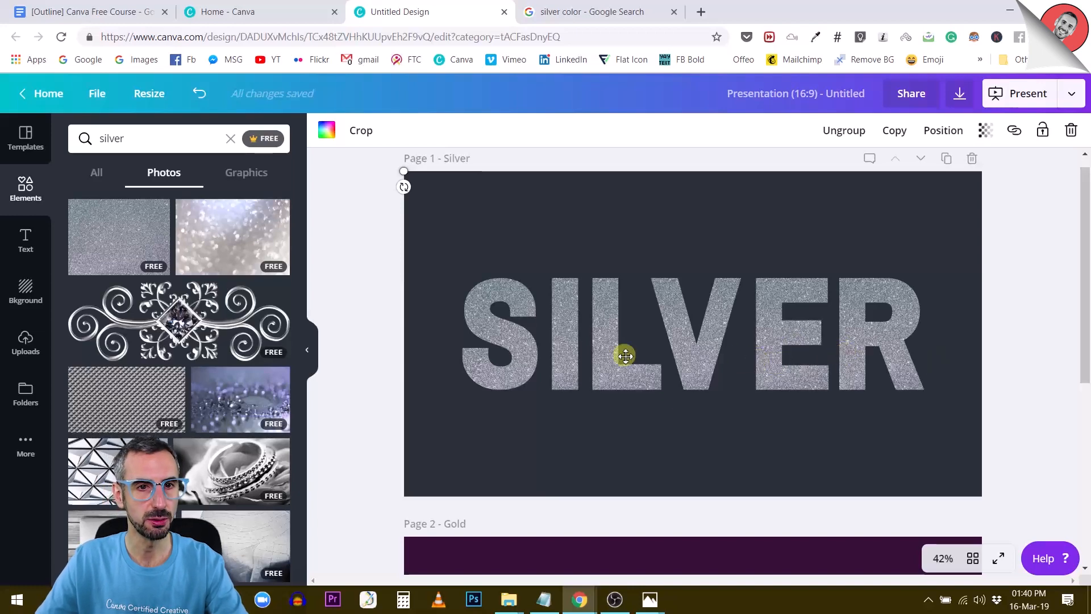
{"action": "mouse_move", "coordinate": [544, 477]}
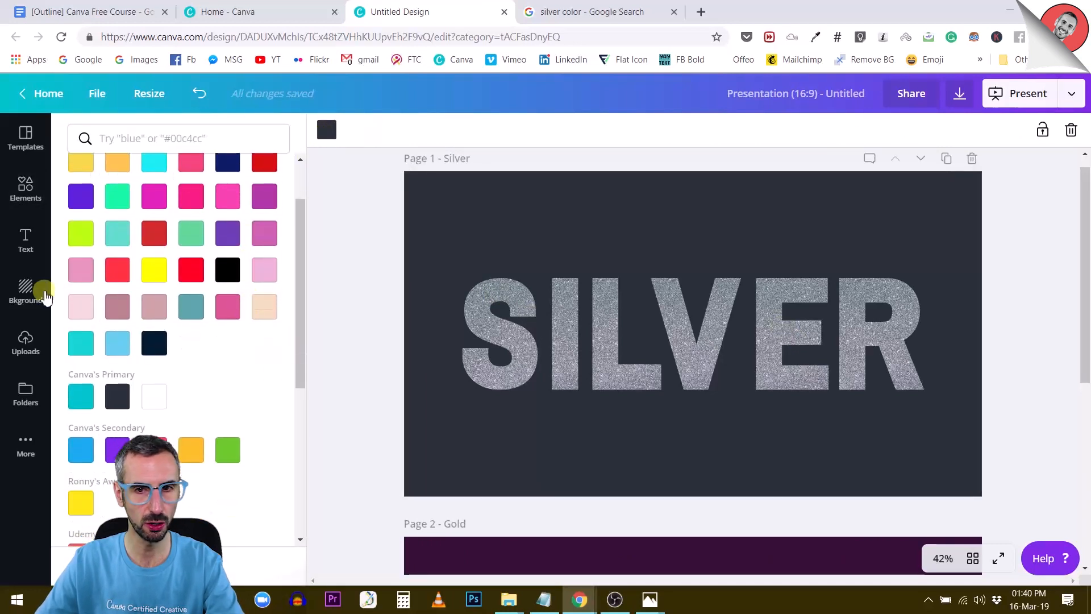
Make the Silver page background light pink, then return to the Google image results
{"action": "left_click", "coordinate": [81, 306]}
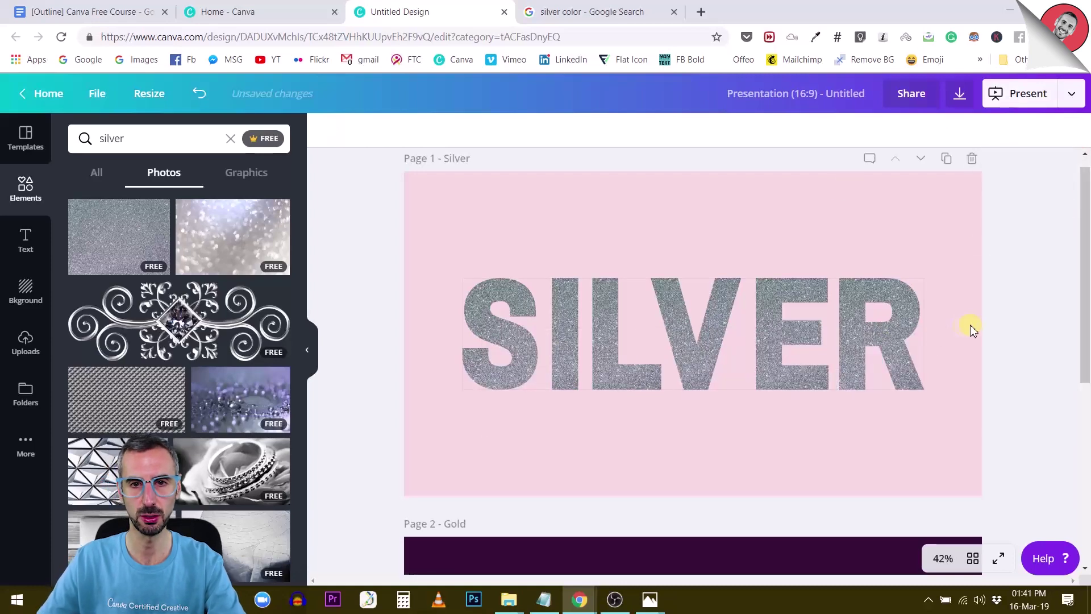
{"action": "scroll", "scroll_direction": "down", "scroll_amount": 3}
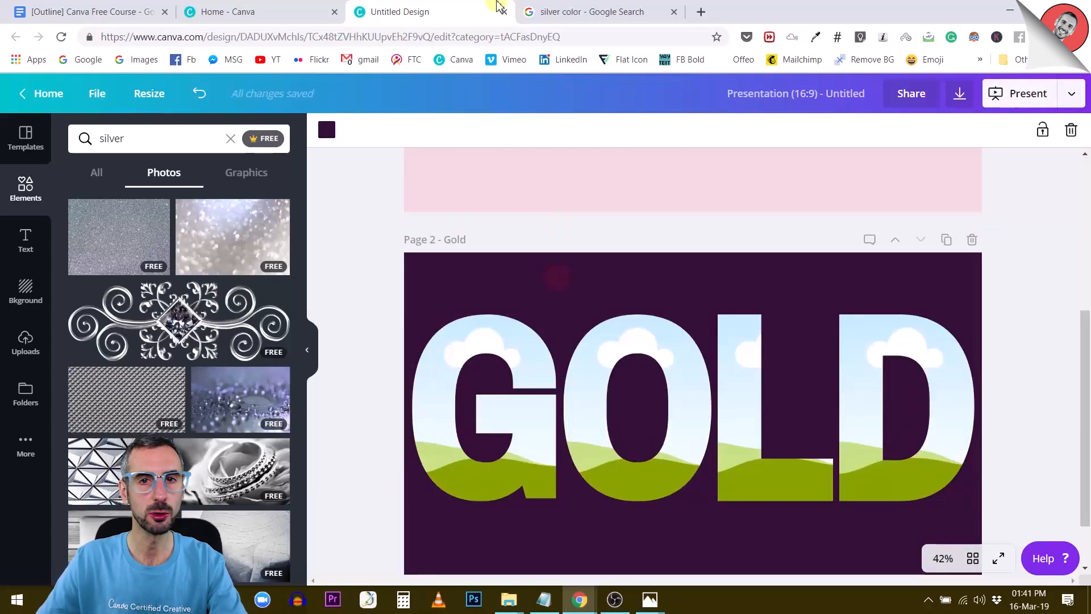
{"action": "left_click", "coordinate": [603, 11]}
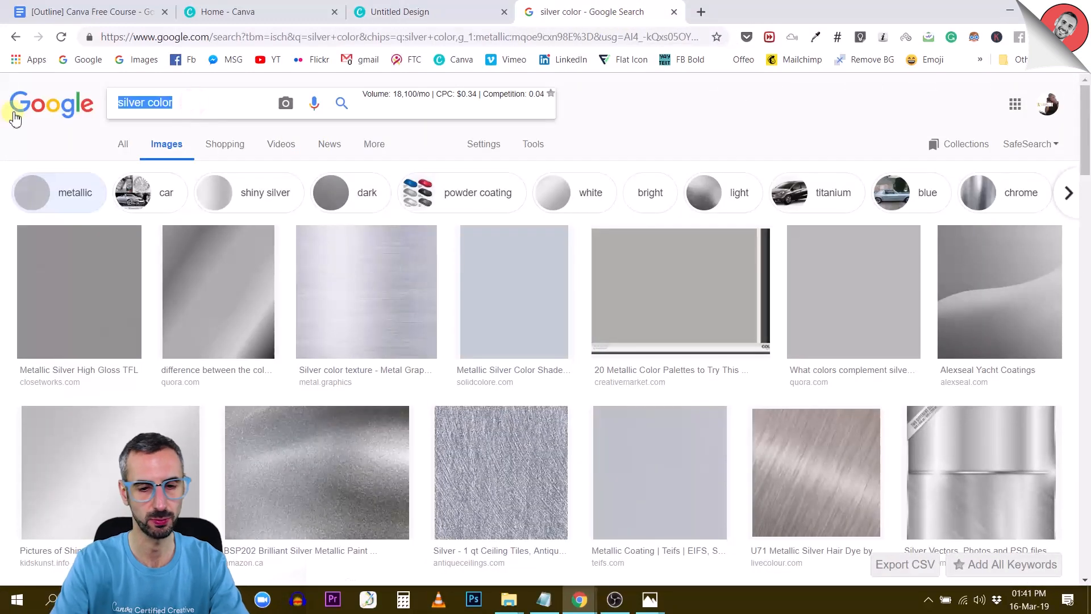
Search 'gold' and open the Metallic gold texture image on its own
{"action": "type", "text": "gold metalic texture"}
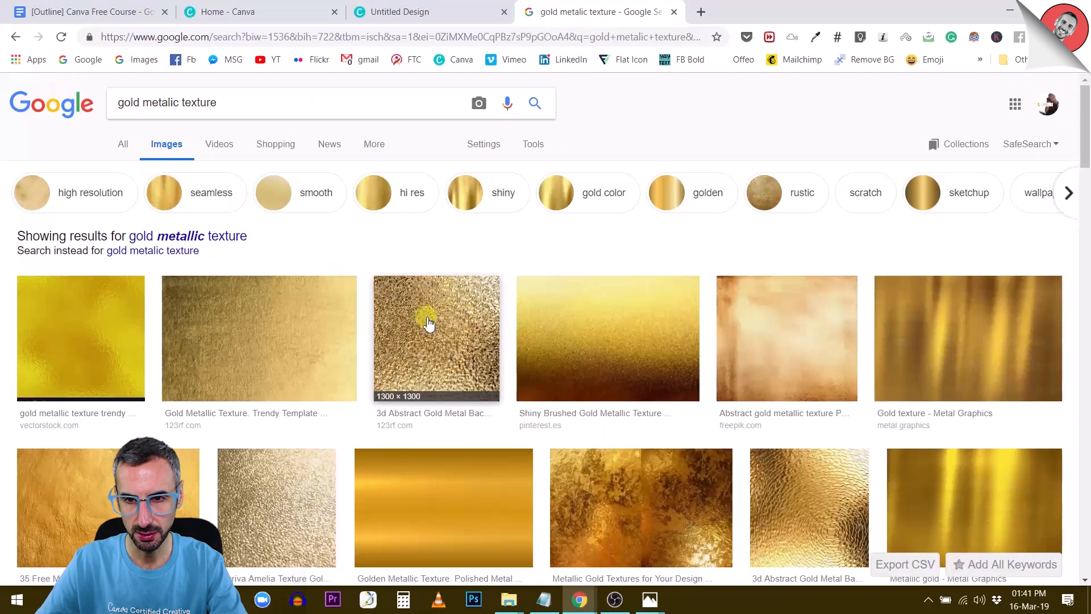
{"action": "scroll", "scroll_direction": "down", "scroll_amount": 3}
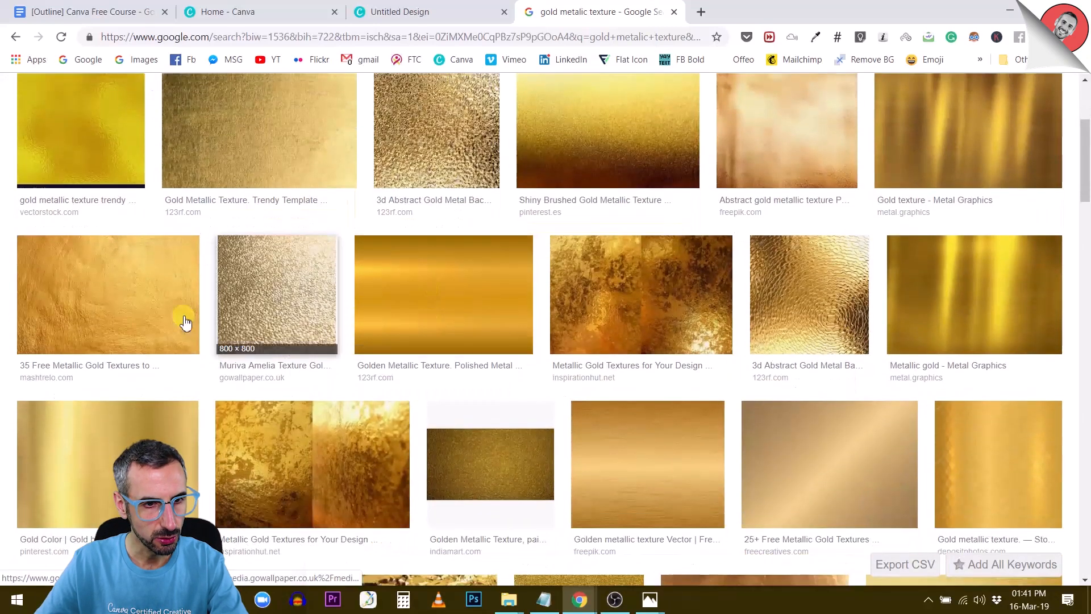
{"action": "scroll", "scroll_direction": "down", "scroll_amount": 3}
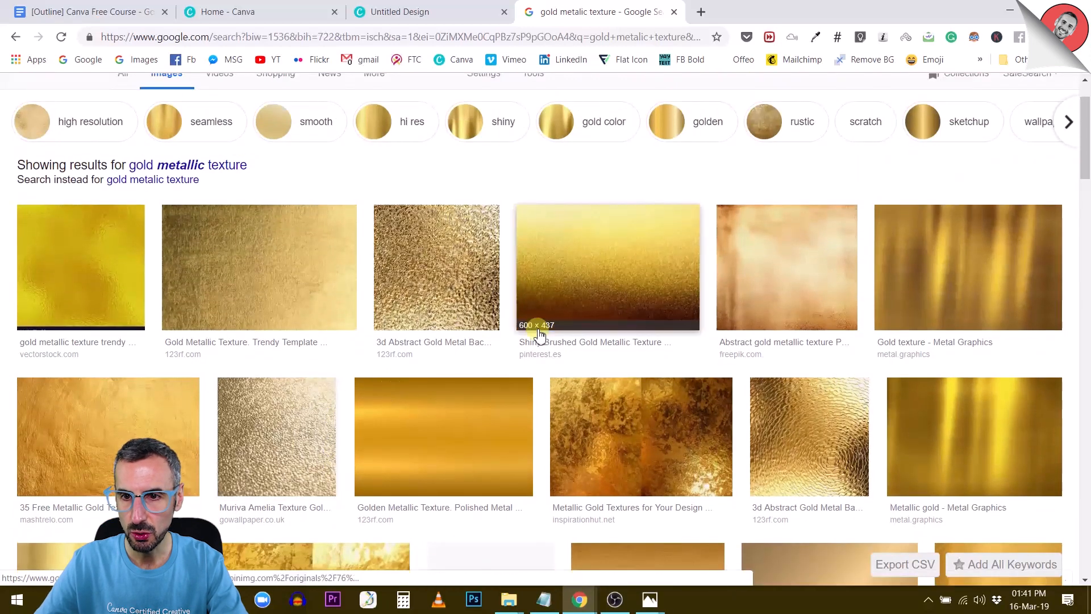
{"action": "scroll", "scroll_direction": "down", "scroll_amount": 3}
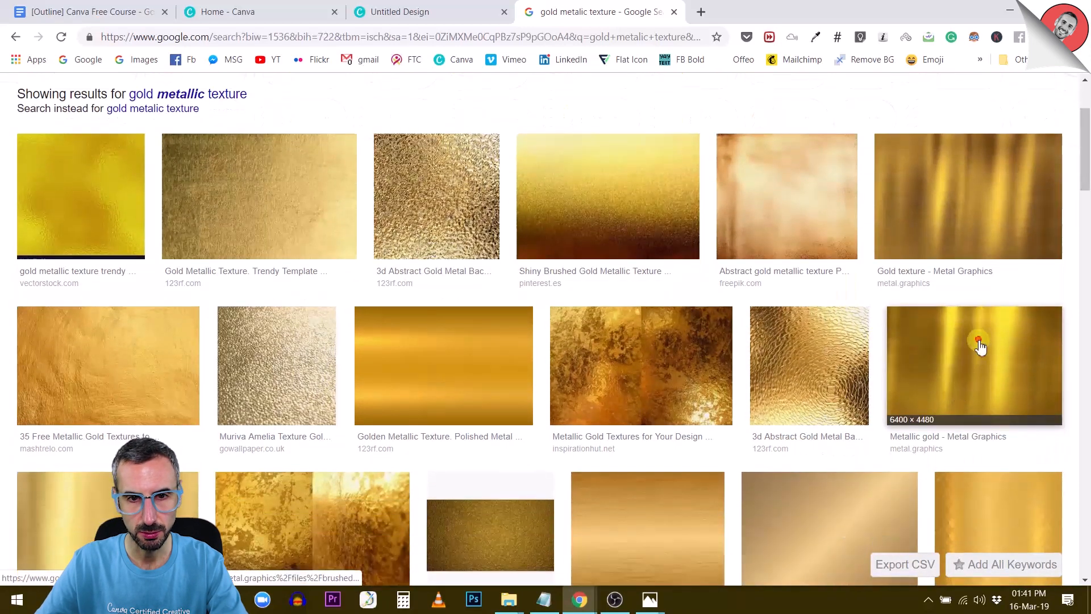
{"action": "right_click", "coordinate": [978, 341]}
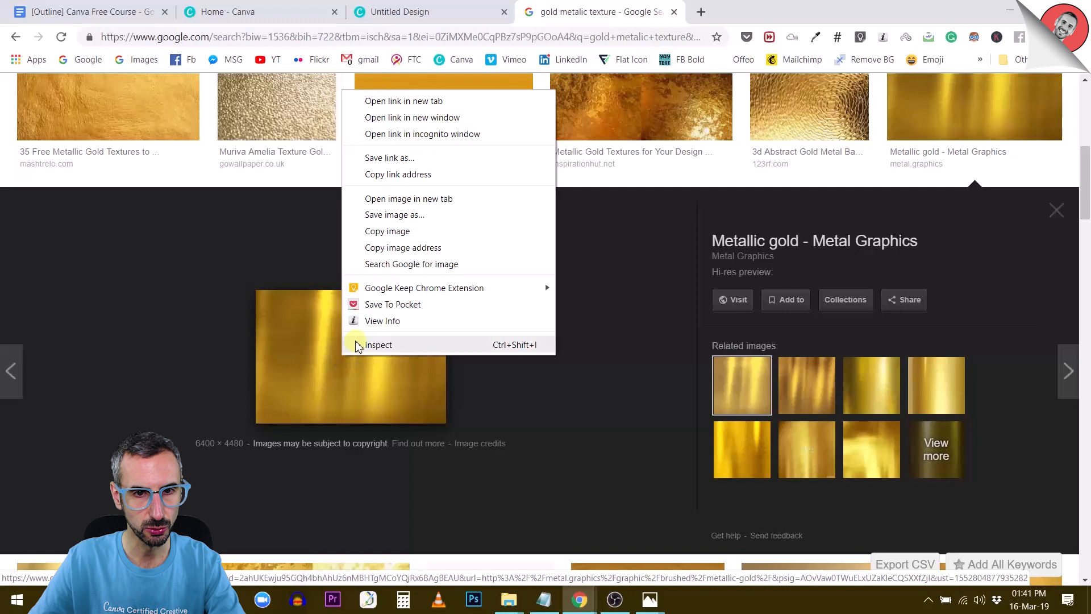
{"action": "left_click", "coordinate": [382, 320]}
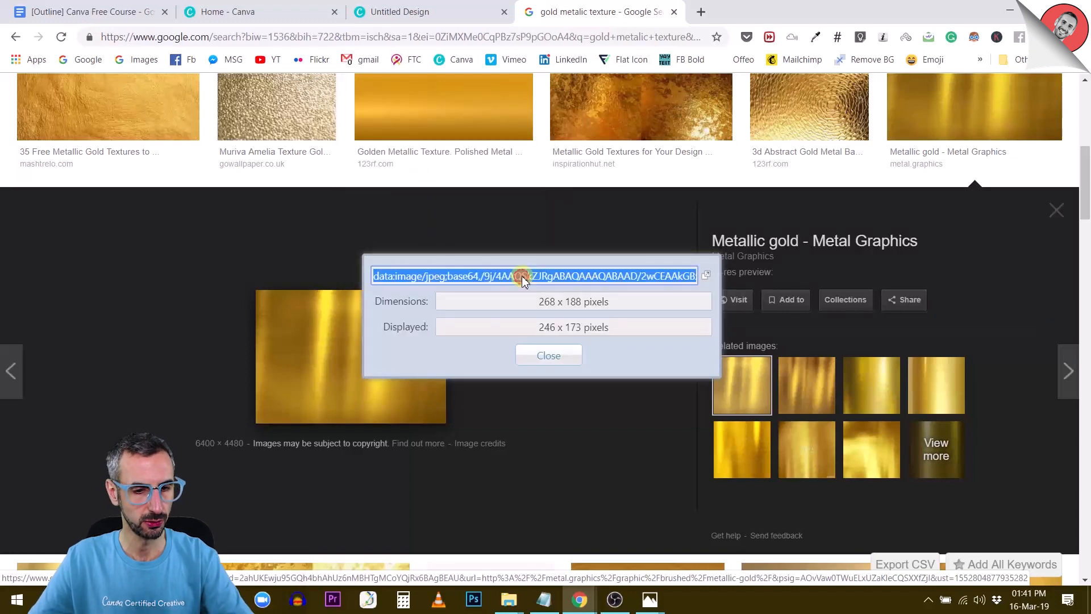
{"action": "left_click", "coordinate": [708, 12]}
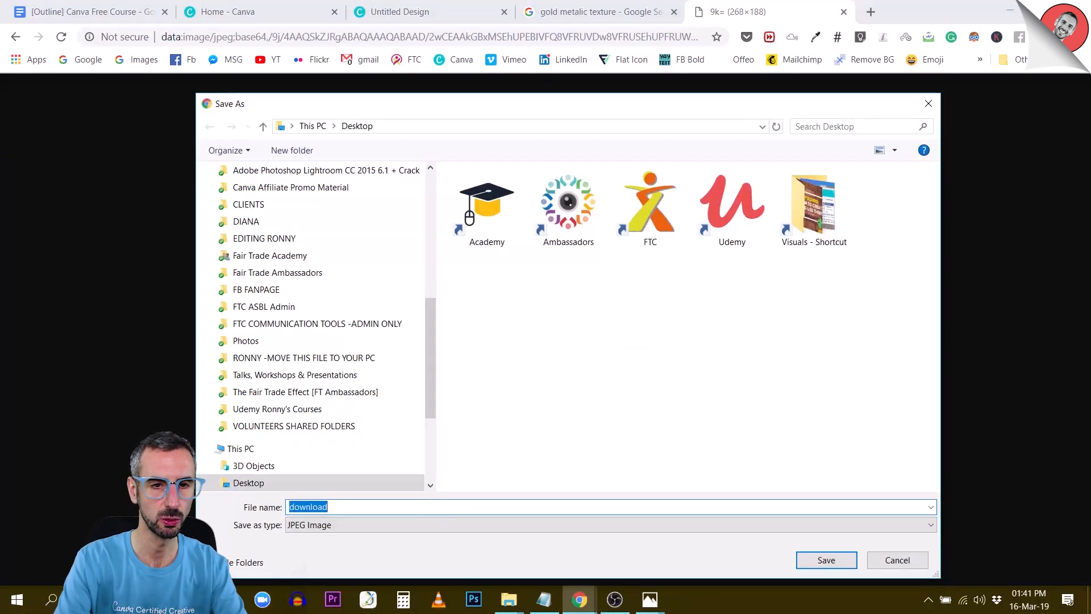
Save the gold image to the Desktop as 'gold text' and show it in its folder
{"action": "type", "text": "gold text"}
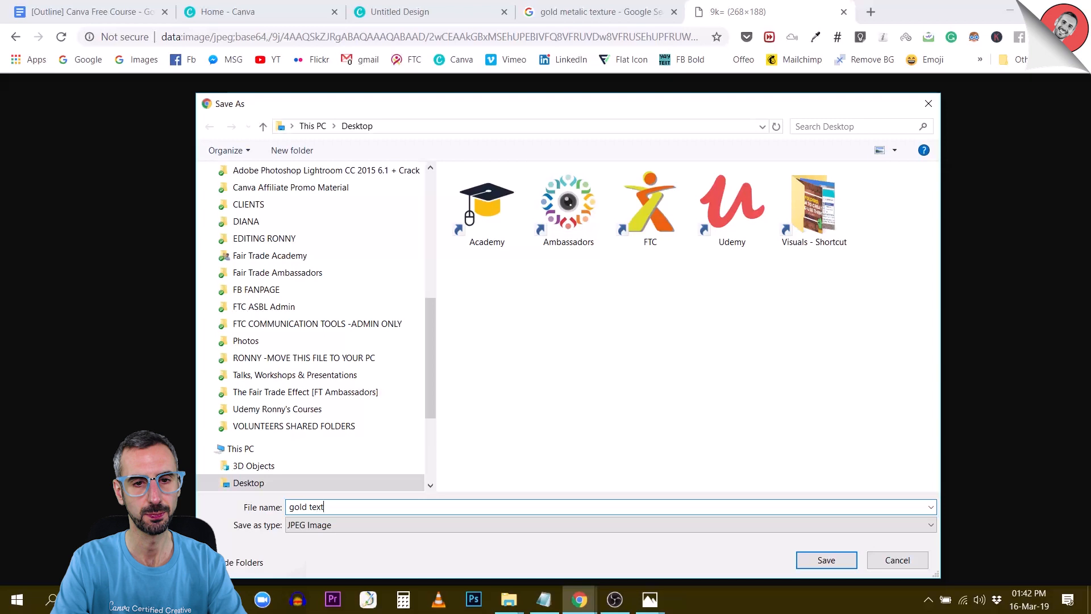
{"action": "left_click", "coordinate": [826, 559]}
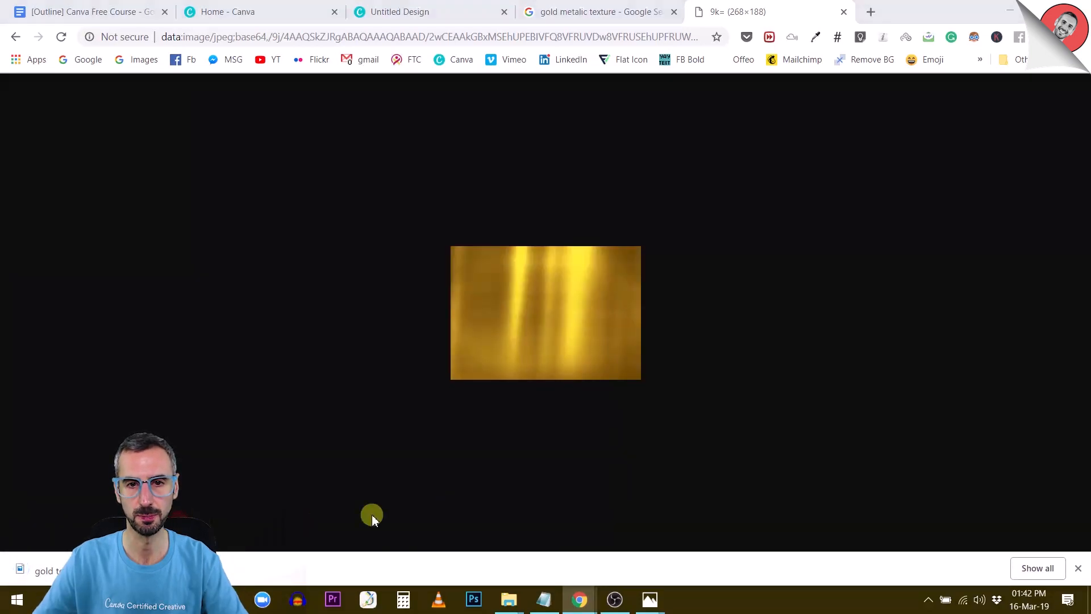
{"action": "left_click", "coordinate": [508, 600]}
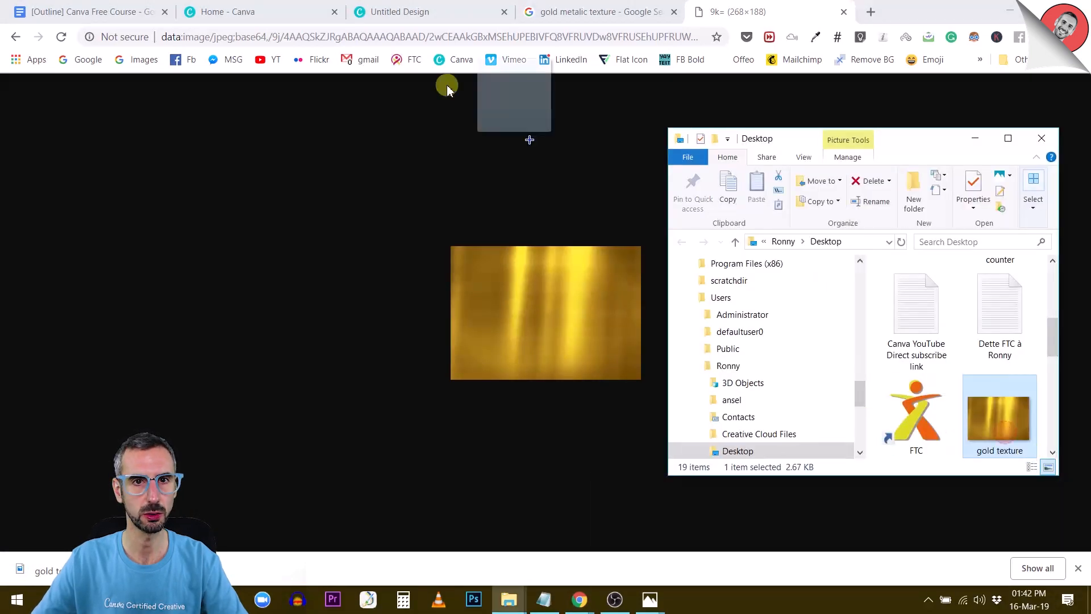
{"action": "left_click", "coordinate": [401, 12]}
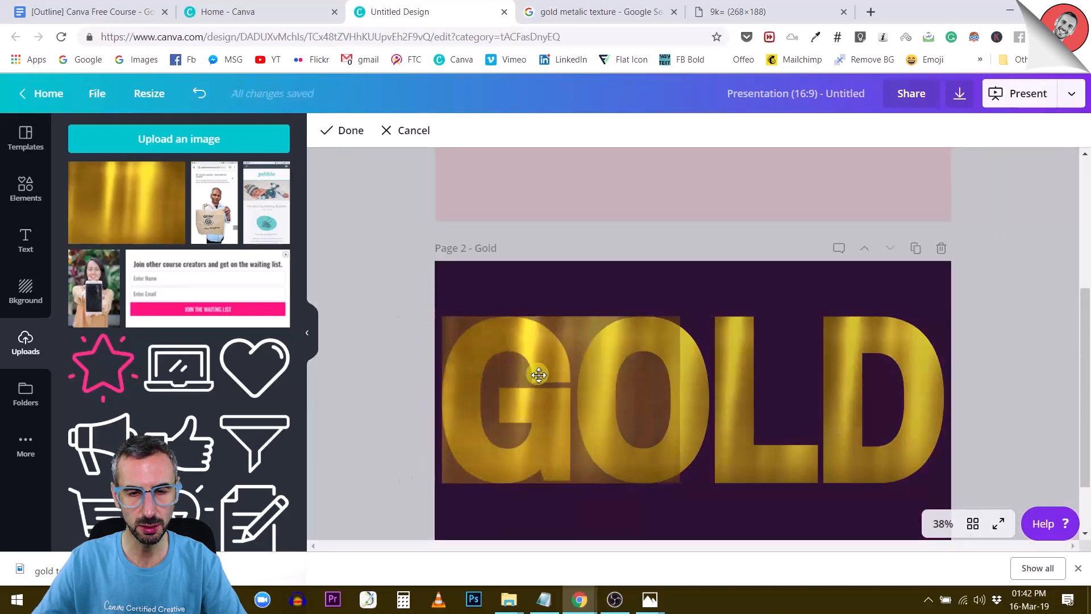
Reposition the gold texture inside the GOLD letters, including D, then select all the letters
{"action": "left_click", "coordinate": [537, 375]}
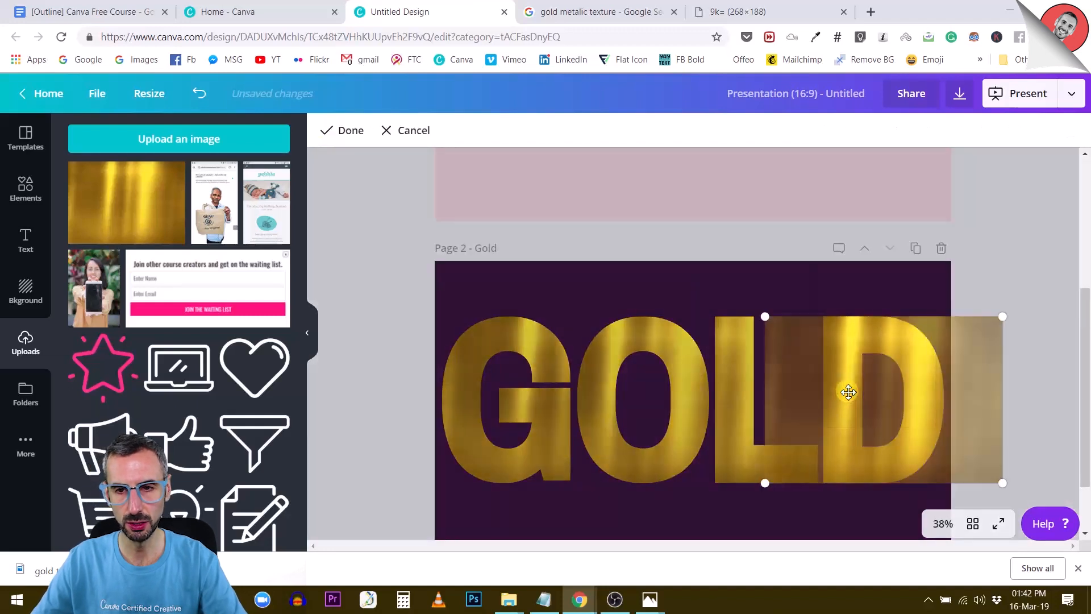
{"action": "left_click_drag", "start_coordinate": [849, 391], "coordinate": [898, 396]}
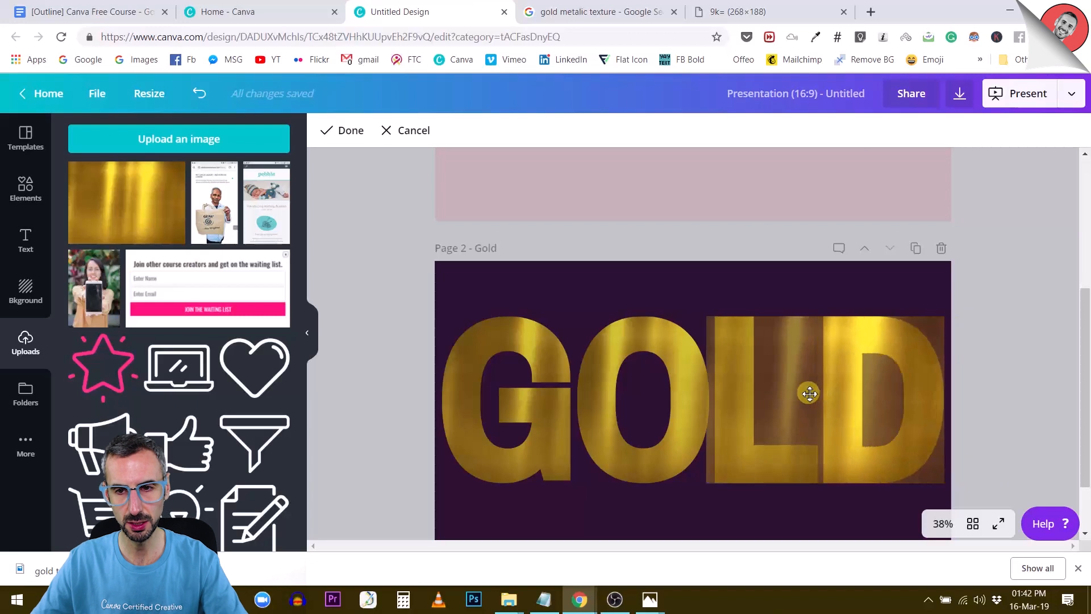
{"action": "left_click", "coordinate": [809, 394]}
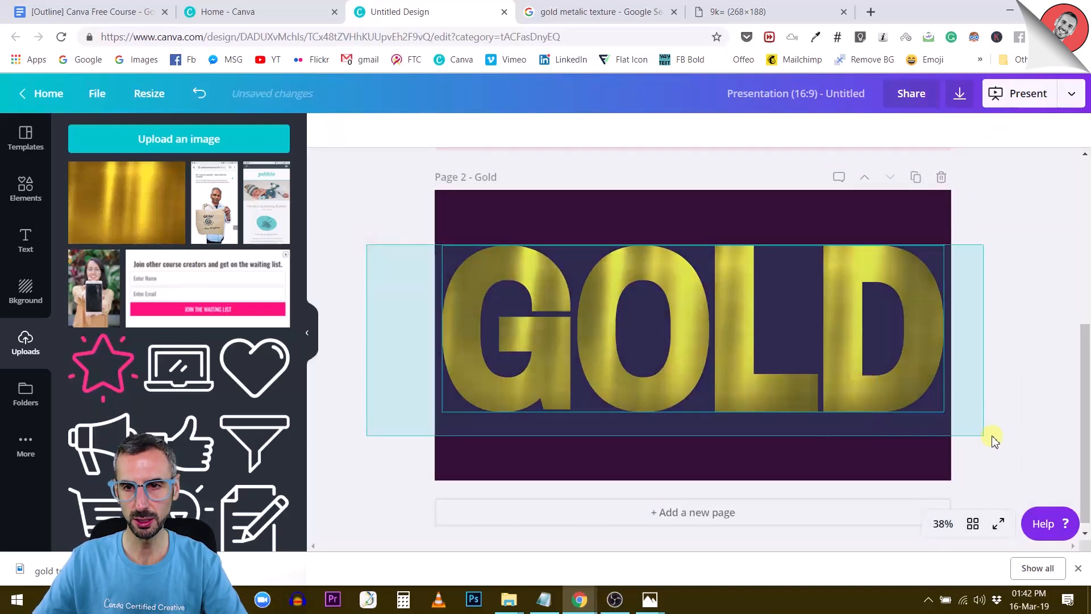
{"action": "left_click_drag", "start_coordinate": [994, 442], "coordinate": [784, 288]}
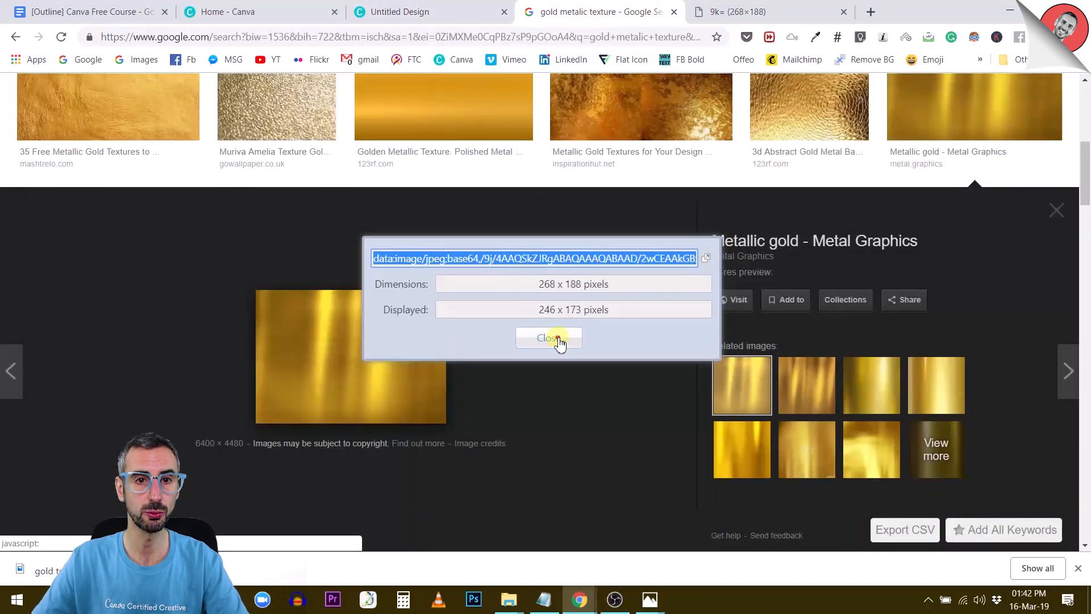
Search 'silver metalic texture' and view details of the brushed silver image
{"action": "left_click", "coordinate": [549, 338]}
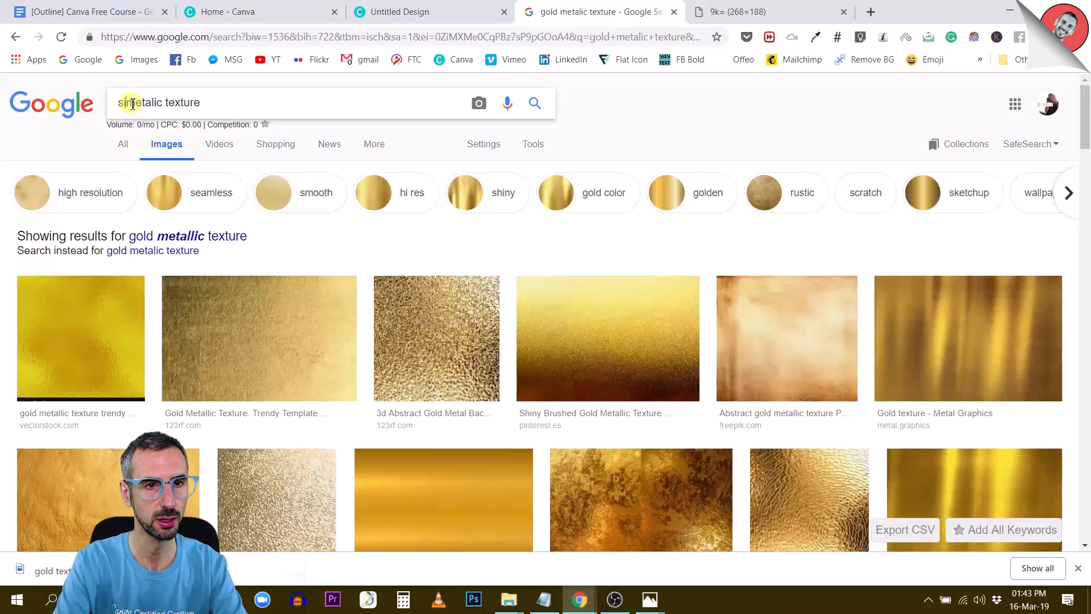
{"action": "type", "text": "silver metalic texture"}
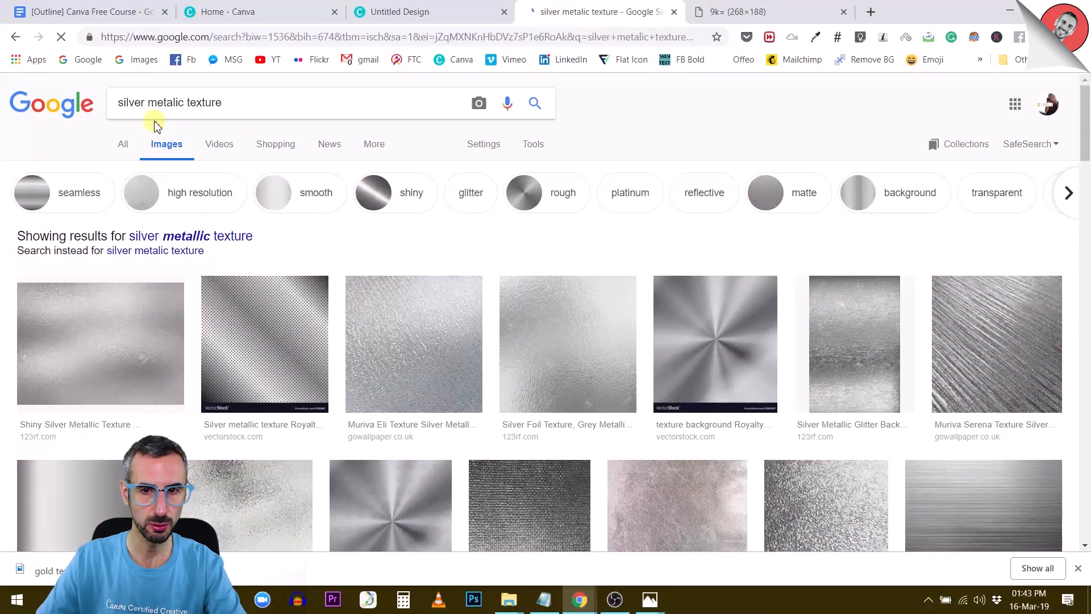
{"action": "scroll", "scroll_direction": "down", "scroll_amount": 3}
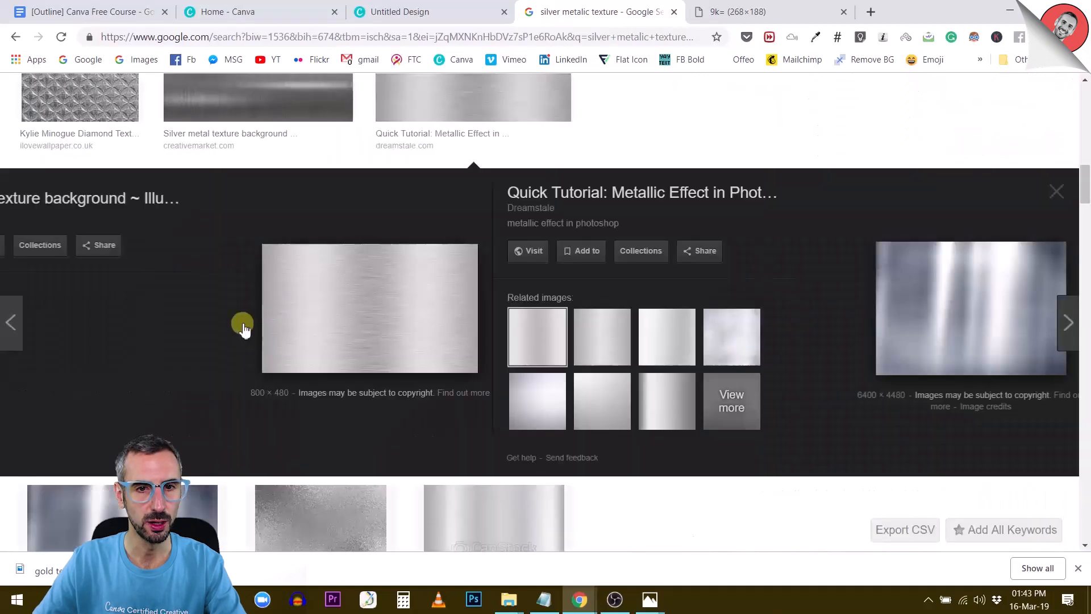
{"action": "right_click", "coordinate": [369, 308]}
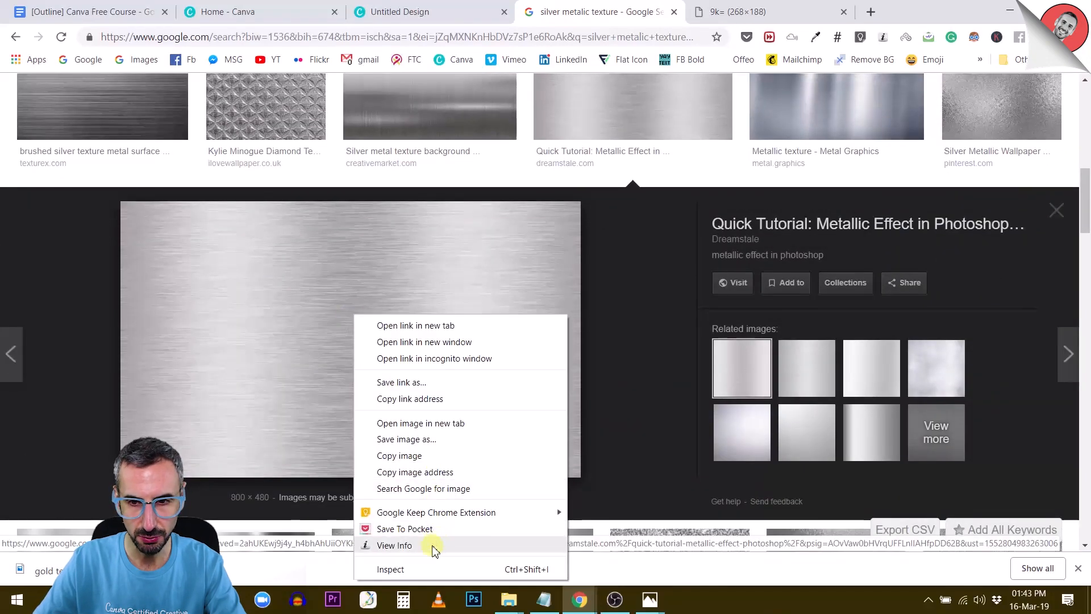
{"action": "left_click", "coordinate": [394, 545]}
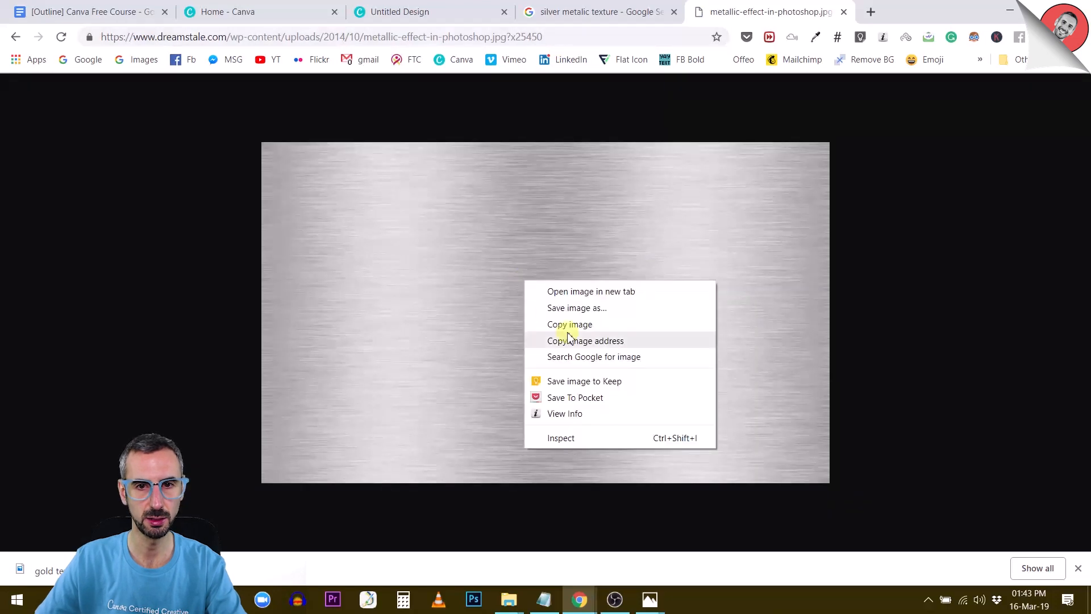
Save the brushed silver image to the Desktop as Silvertexture and show it in its folder
{"action": "left_click", "coordinate": [577, 308]}
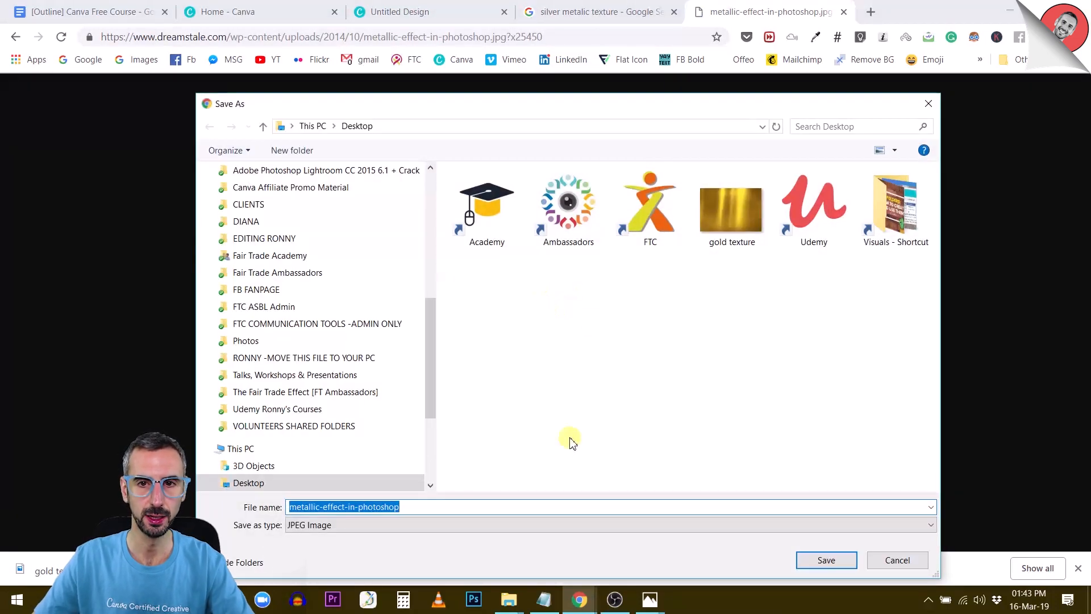
{"action": "left_click", "coordinate": [731, 211]}
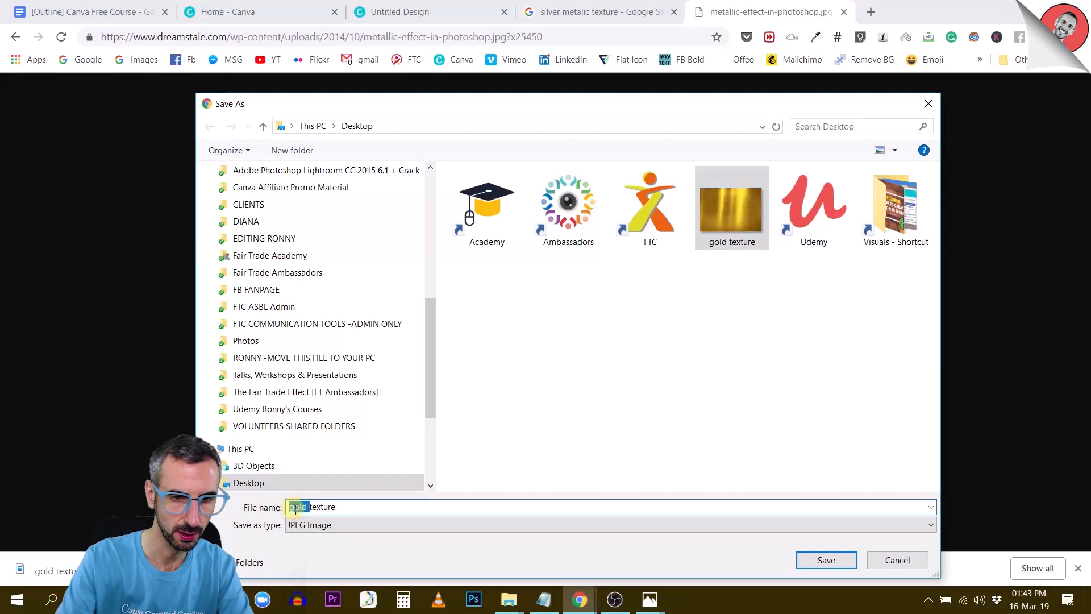
{"action": "left_click", "coordinate": [826, 560]}
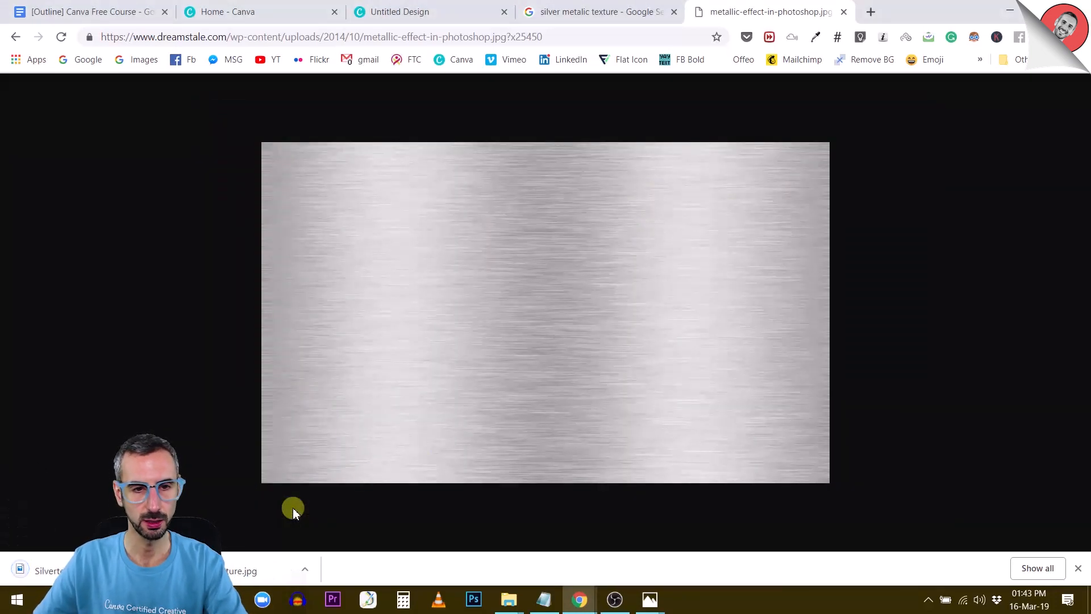
{"action": "left_click", "coordinate": [509, 598]}
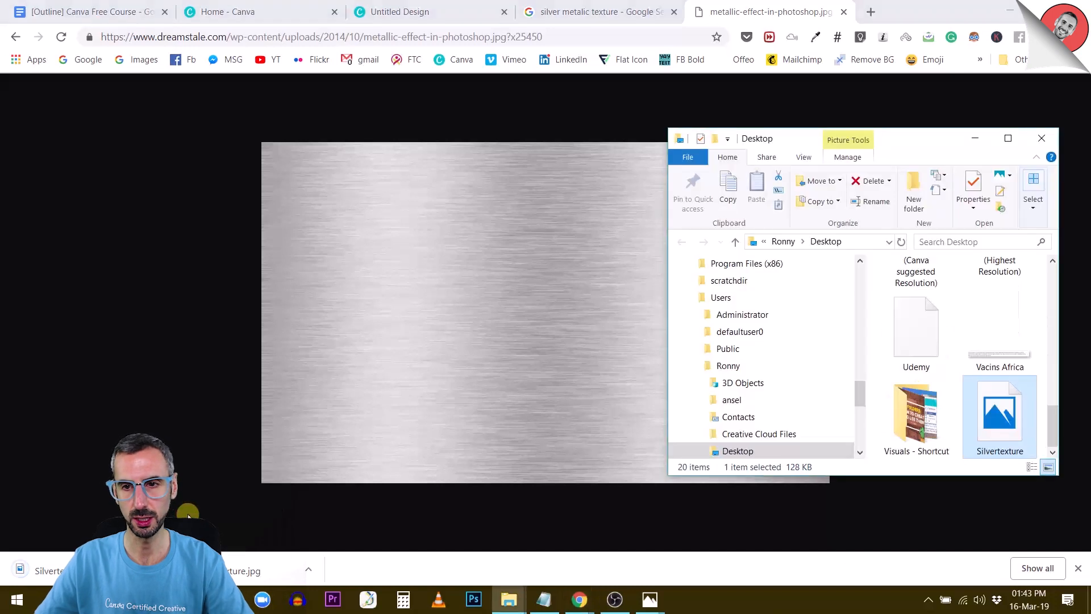
{"action": "left_click", "coordinate": [400, 11]}
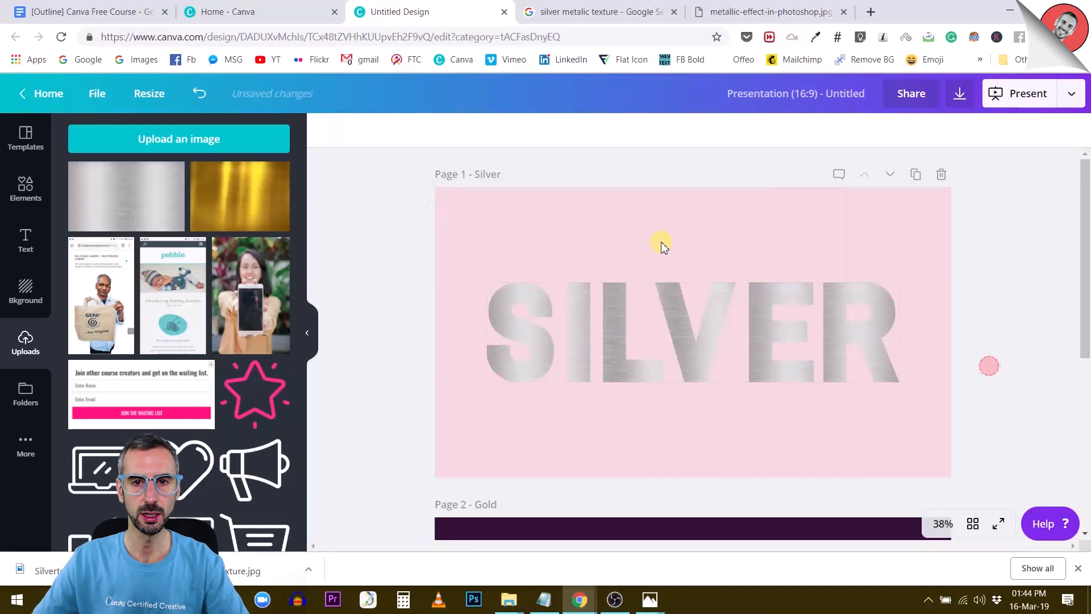
Select the Silver page background to recolour it
{"action": "left_click", "coordinate": [662, 243]}
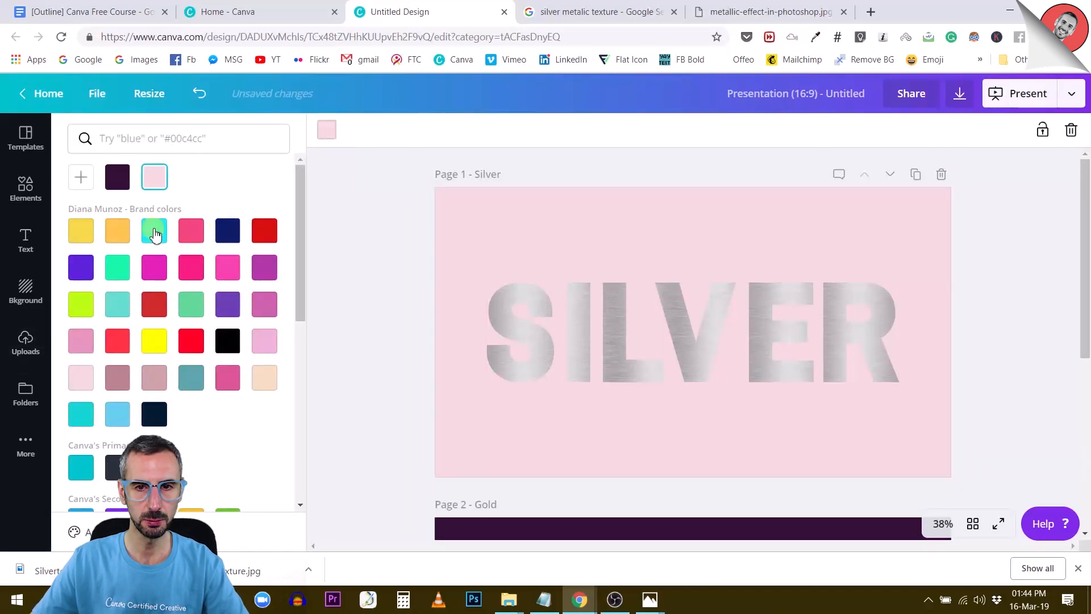
Try red, black, teal, light blue and purple backgrounds before settling on dark navy blue
{"action": "left_click", "coordinate": [264, 230]}
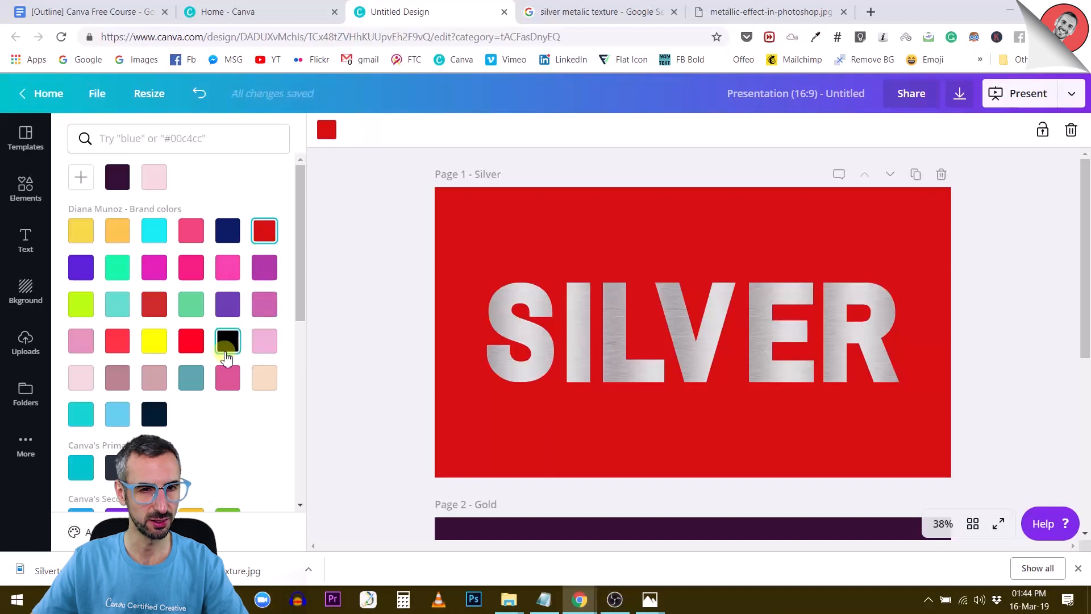
{"action": "left_click", "coordinate": [154, 341]}
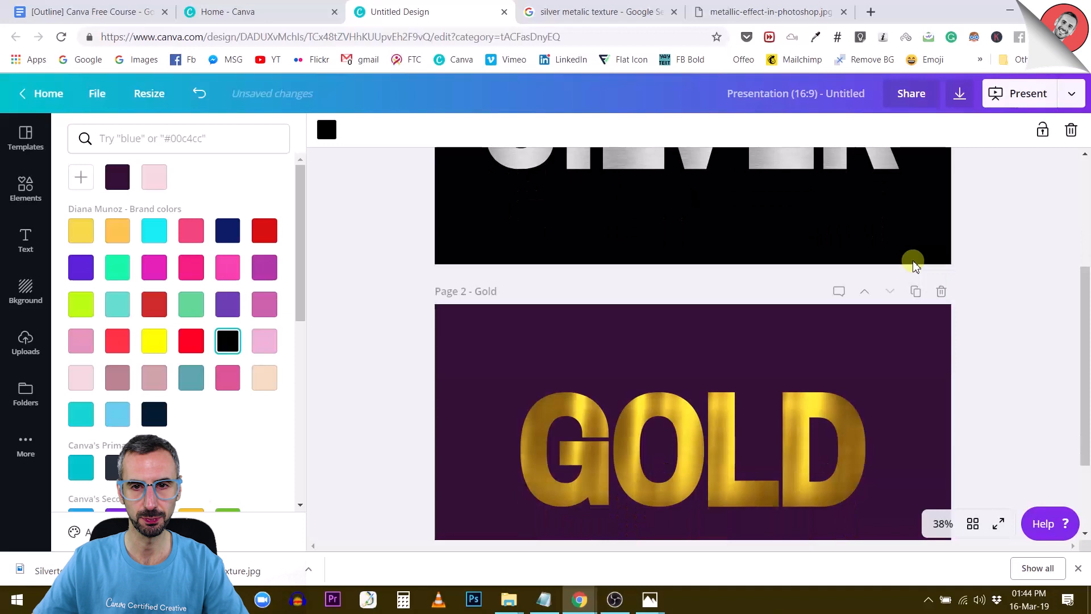
{"action": "left_click", "coordinate": [191, 377]}
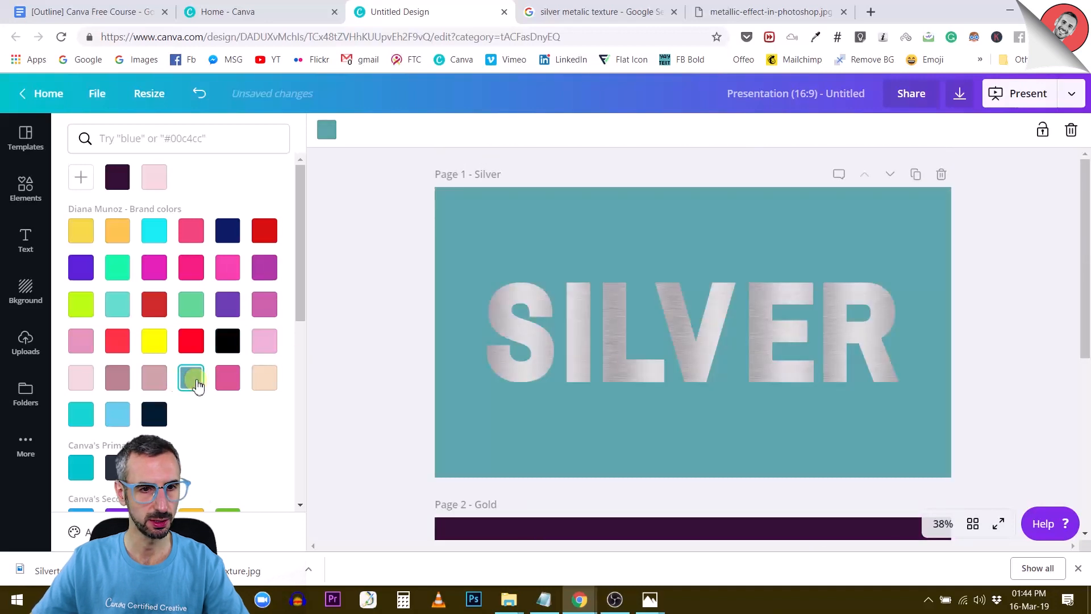
{"action": "left_click", "coordinate": [117, 414]}
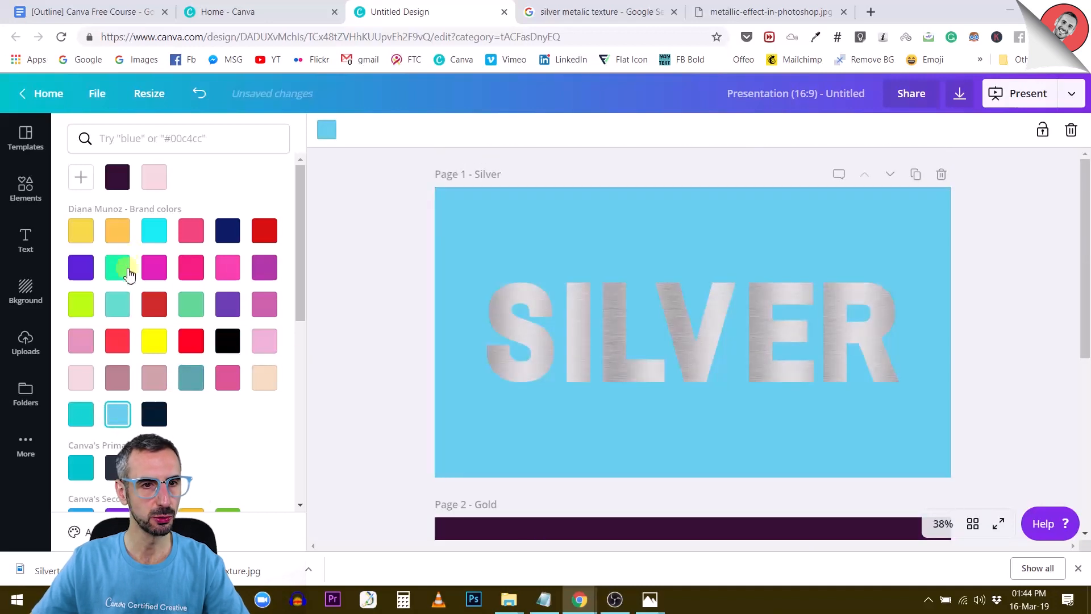
{"action": "left_click", "coordinate": [80, 267]}
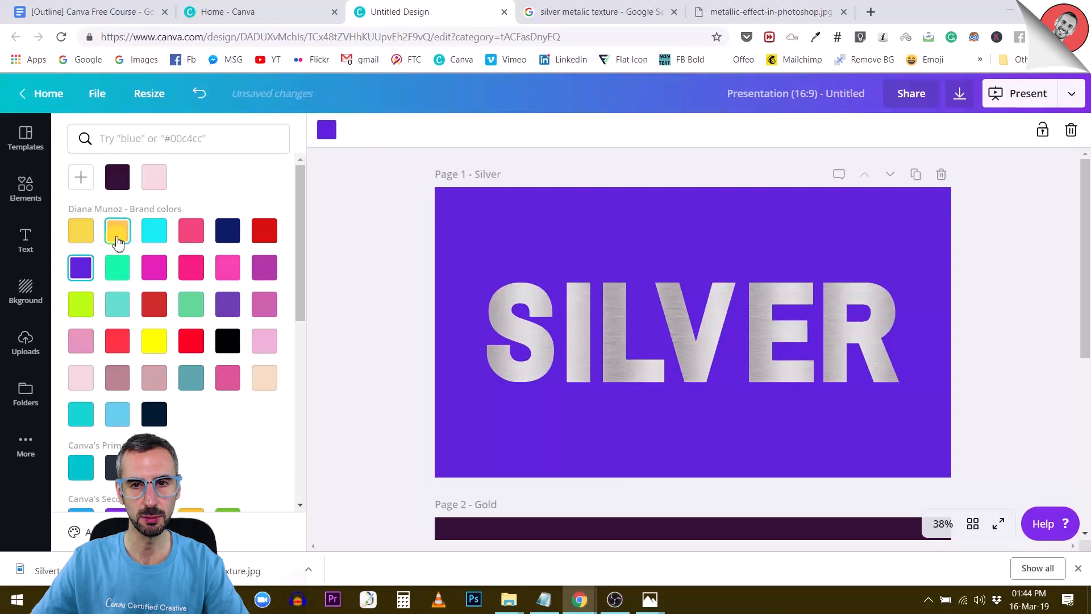
{"action": "left_click", "coordinate": [227, 231]}
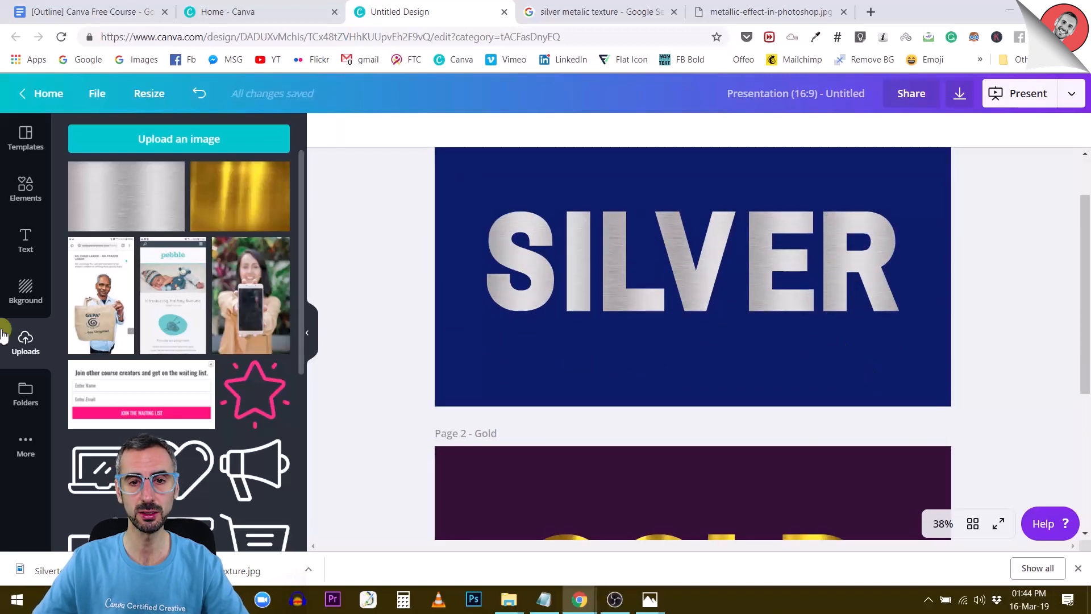
{"action": "scroll", "scroll_direction": "down", "scroll_amount": 3}
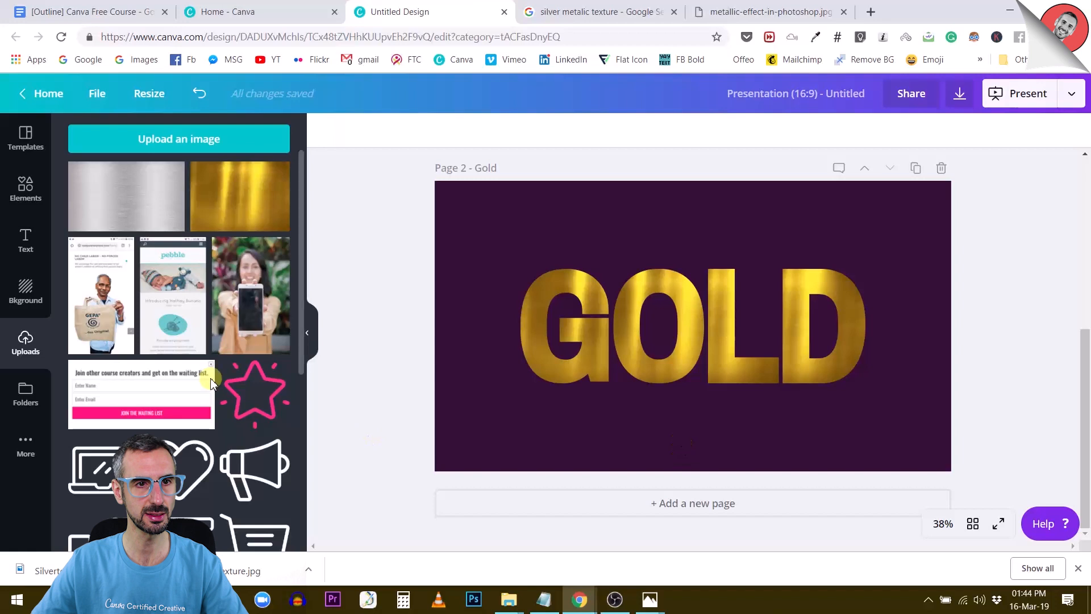
{"action": "mouse_move", "coordinate": [22, 274]}
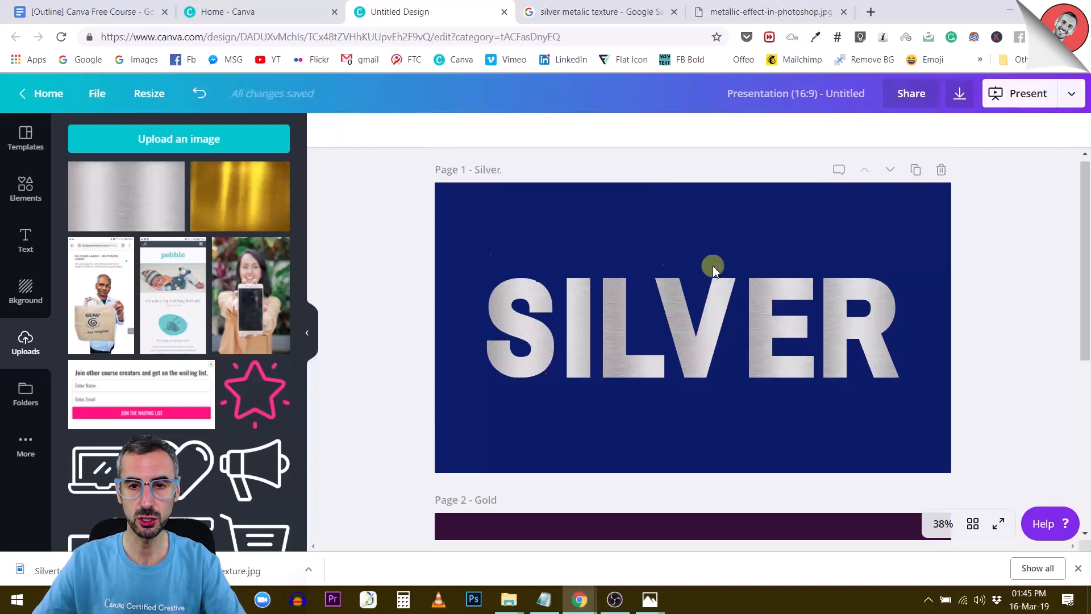
Scroll through both finished metallic-word pages and bring up the Elements panel
{"action": "scroll", "scroll_direction": "down", "scroll_amount": 3}
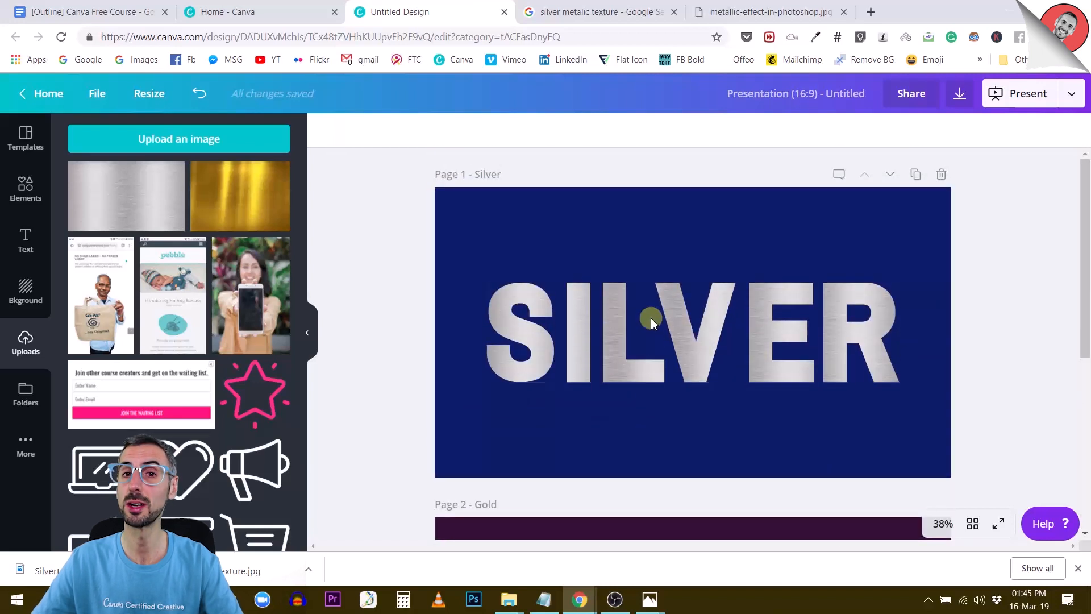
{"action": "scroll", "scroll_direction": "down", "scroll_amount": 3}
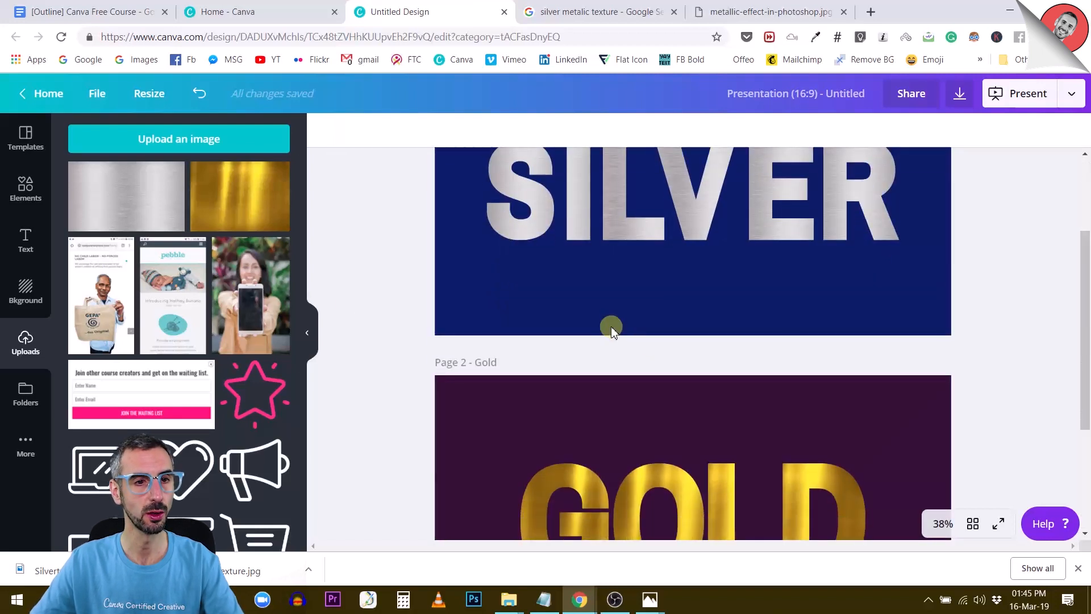
{"action": "scroll", "scroll_direction": "down", "scroll_amount": 3}
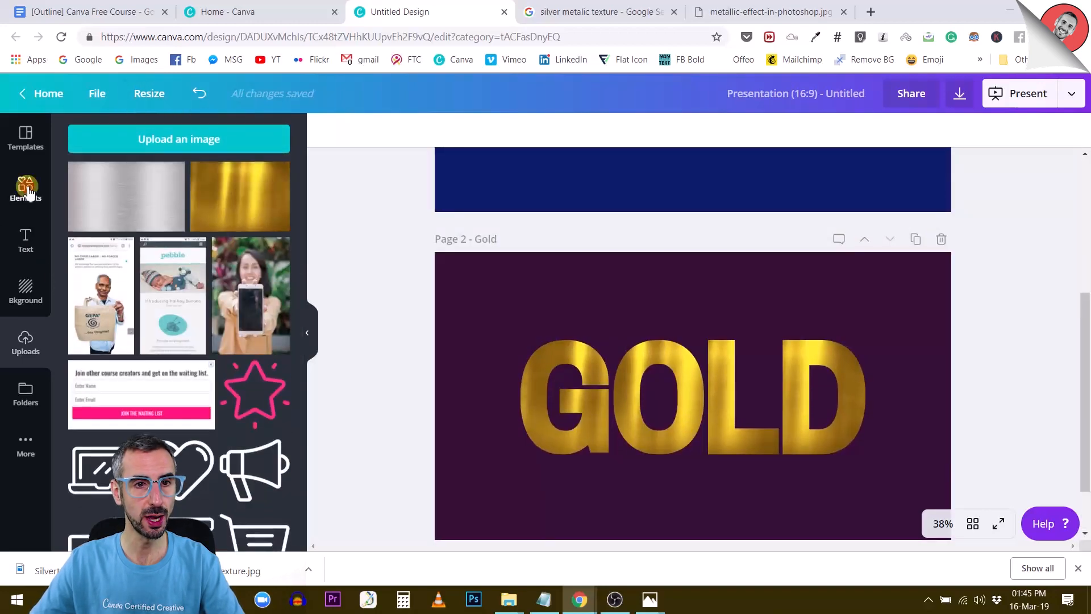
{"action": "left_click", "coordinate": [25, 190]}
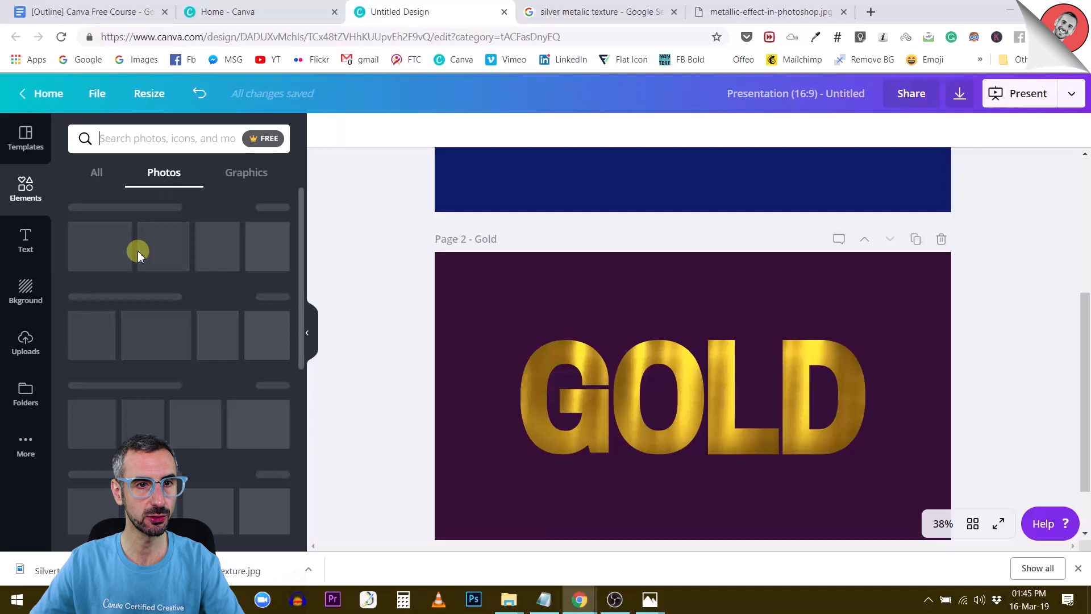
Browse all element categories and open the full Frames collection
{"action": "left_click", "coordinate": [96, 173]}
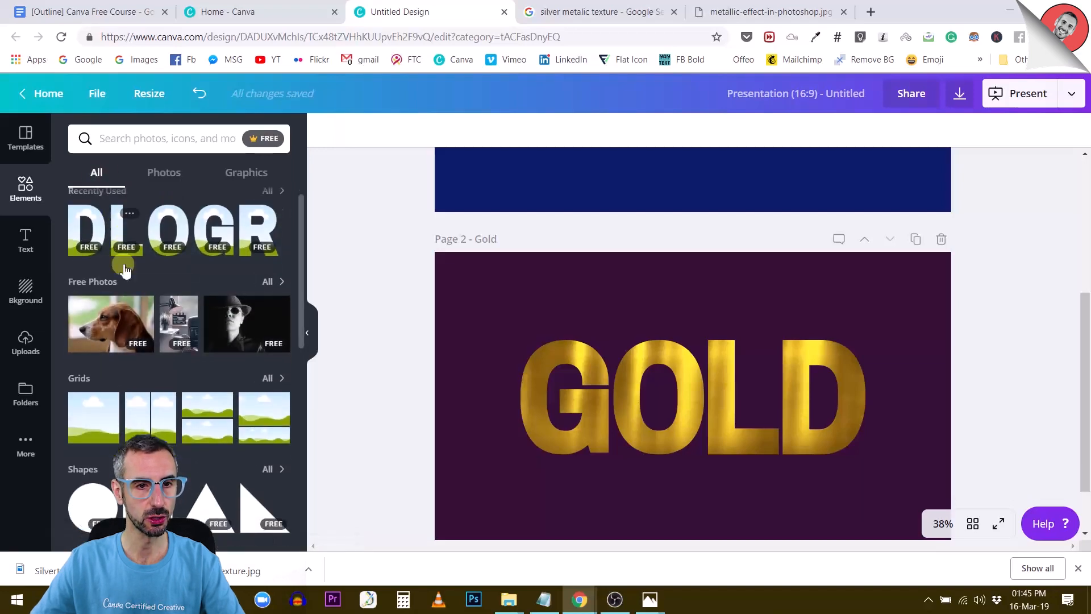
{"action": "scroll", "scroll_direction": "down", "scroll_amount": 3}
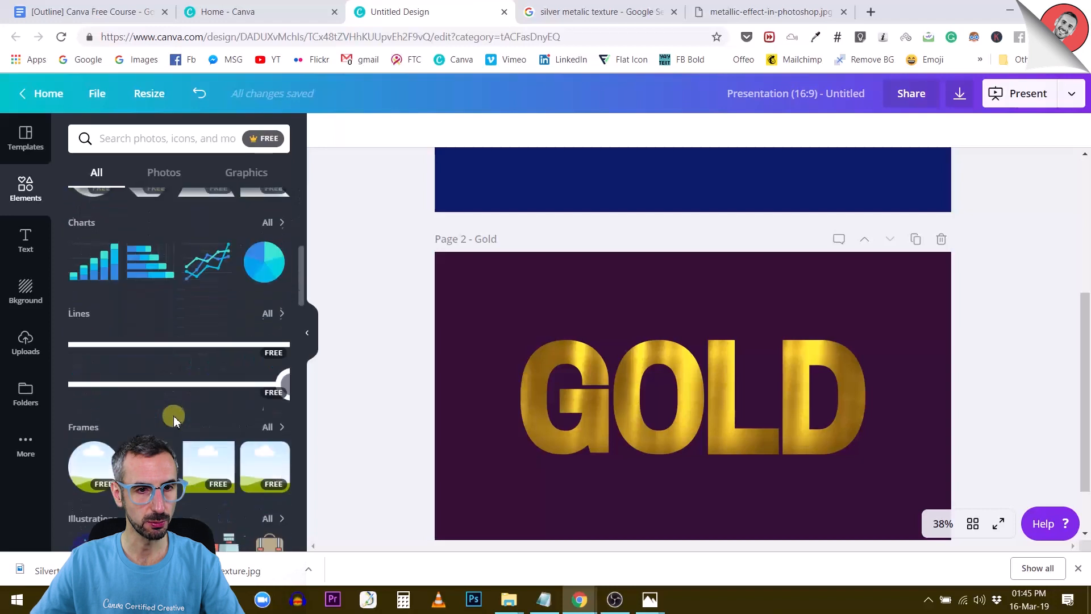
{"action": "scroll", "scroll_direction": "down", "scroll_amount": 3}
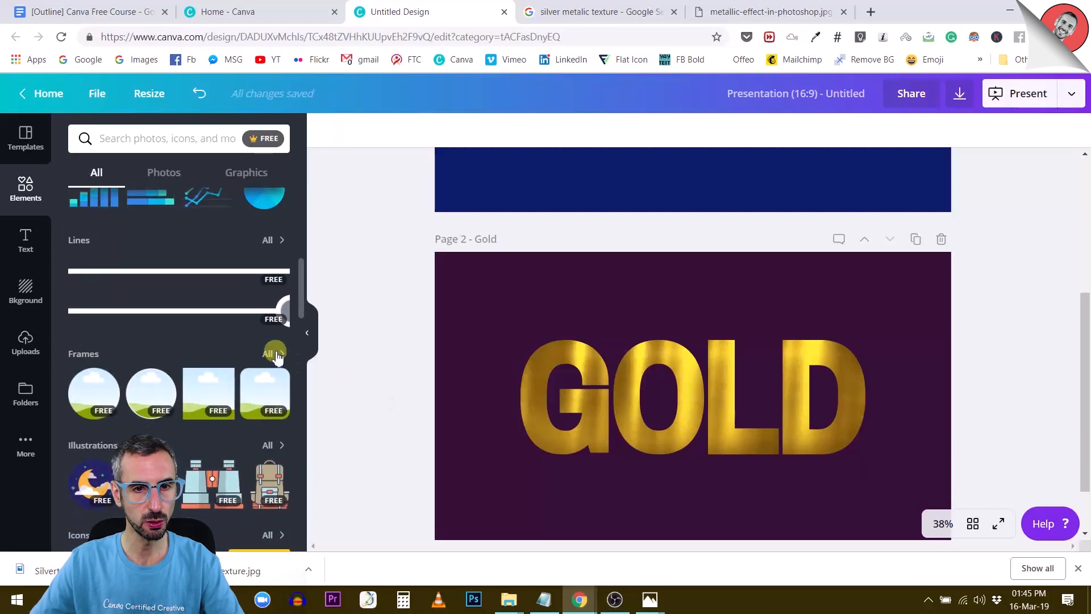
{"action": "left_click", "coordinate": [271, 353]}
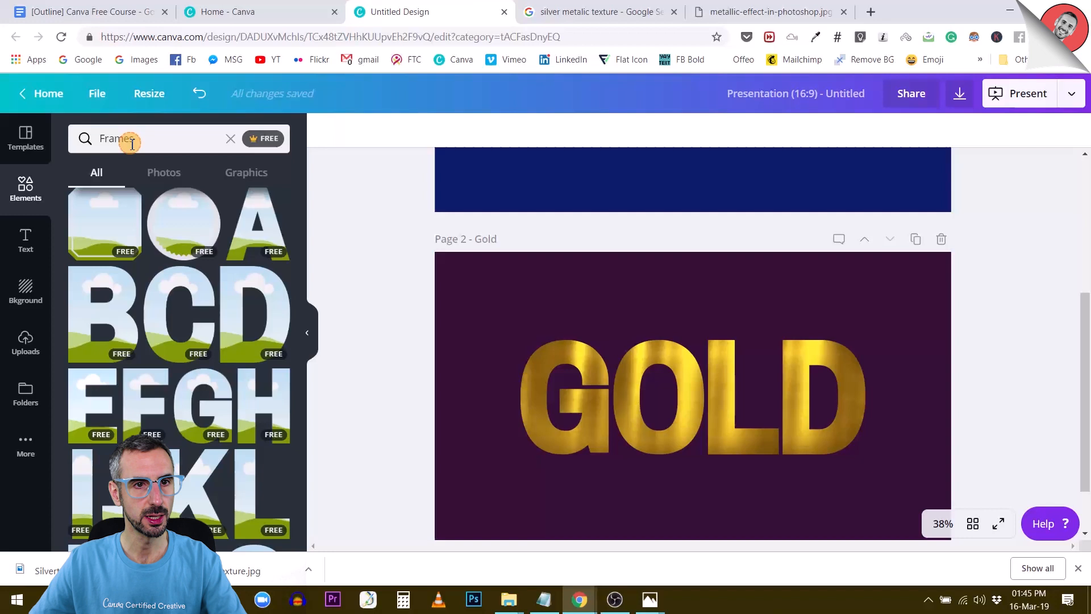
Try searching 'alphabet', then return to all frames and scroll the results
{"action": "left_click", "coordinate": [134, 140]}
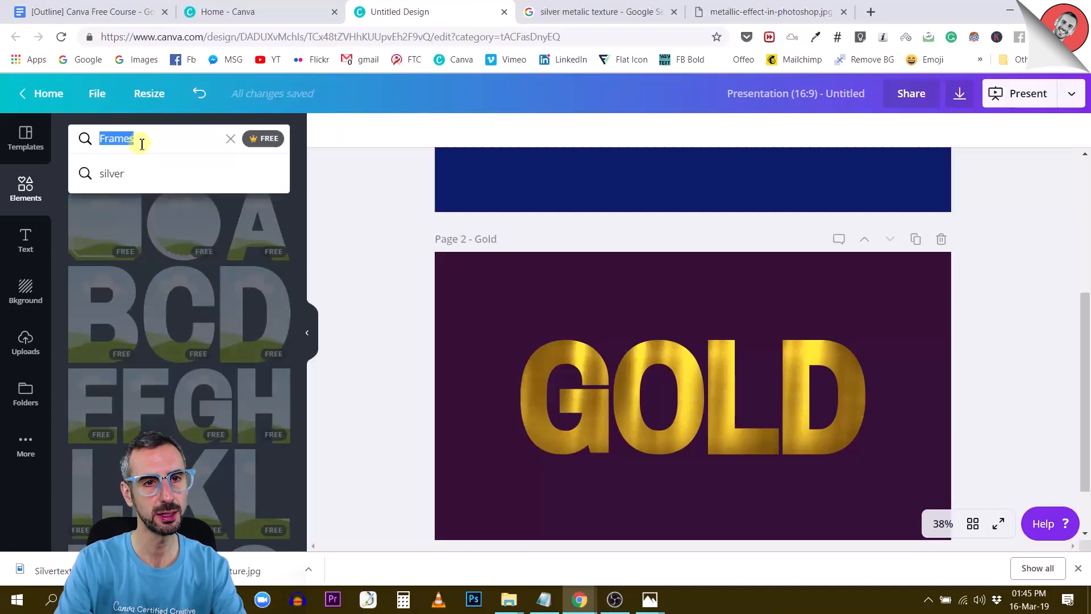
{"action": "type", "text": "alphabet"}
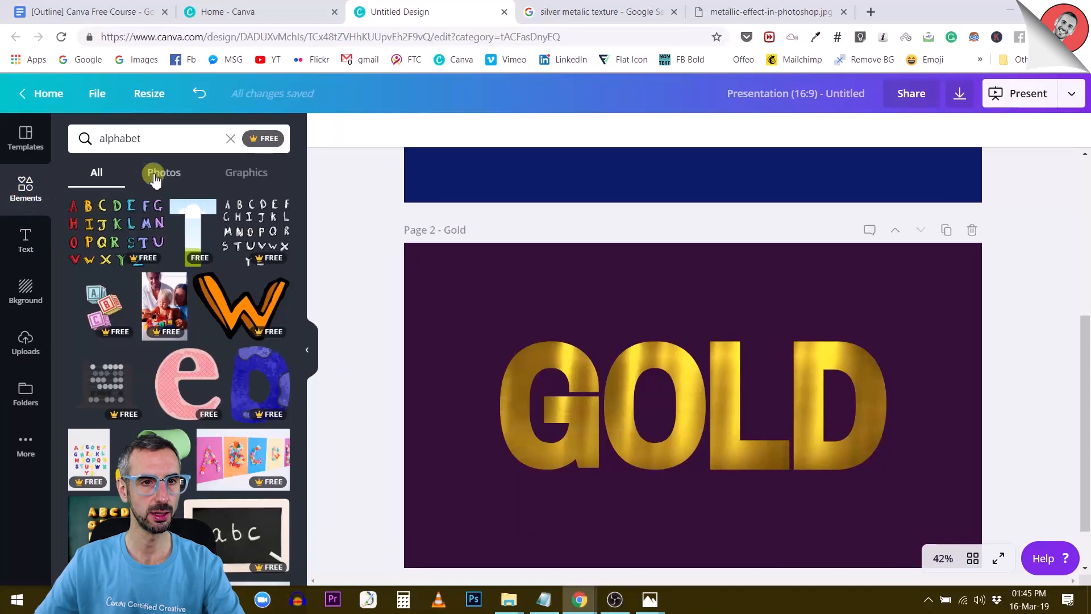
{"action": "left_click", "coordinate": [230, 138]}
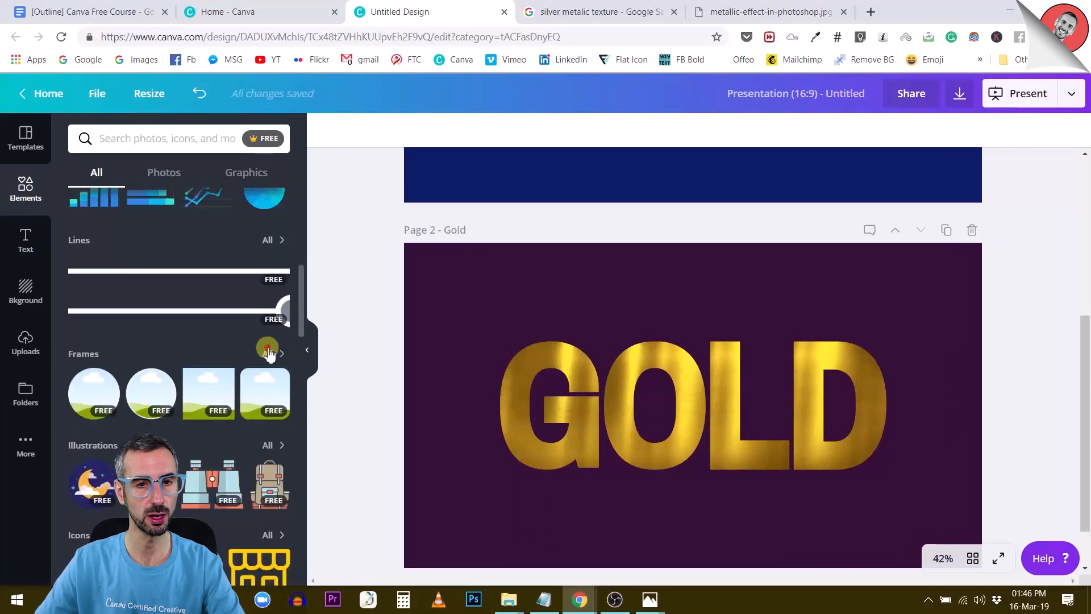
{"action": "left_click", "coordinate": [267, 350]}
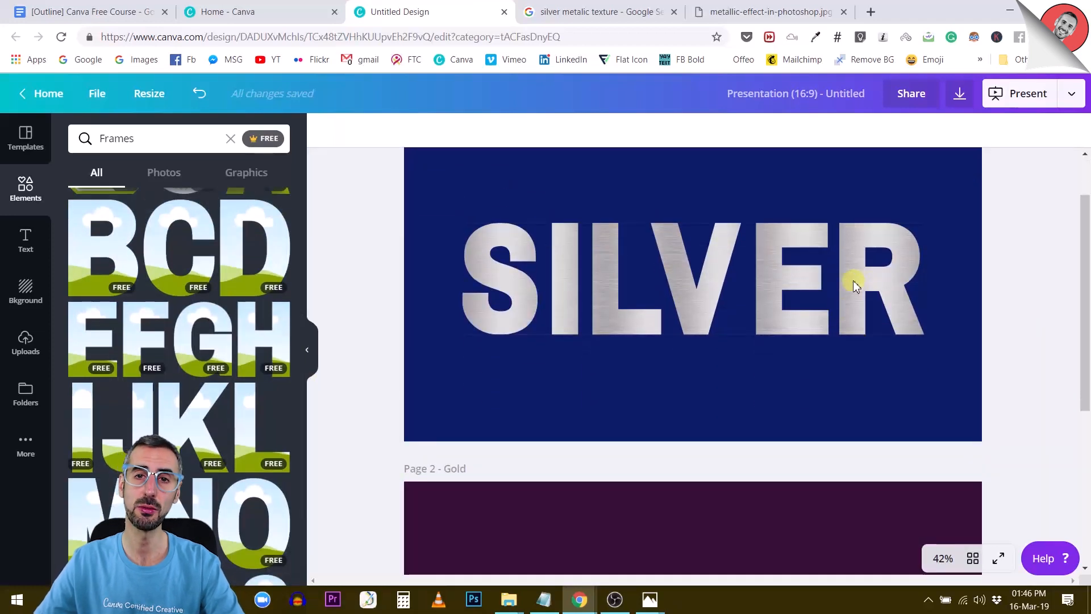
{"action": "scroll", "scroll_direction": "down", "scroll_amount": 3}
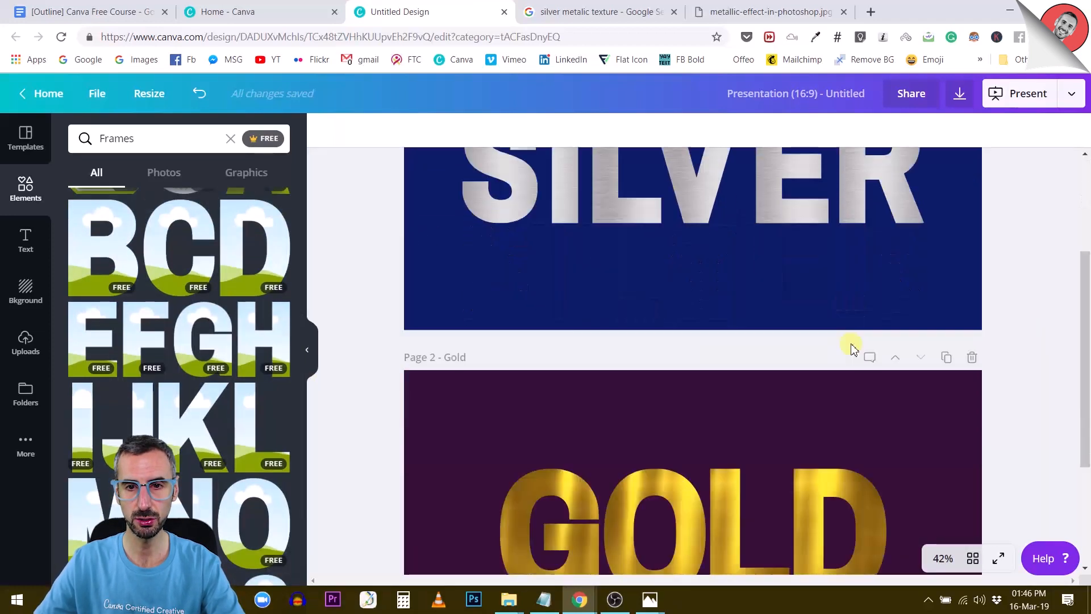
{"action": "scroll", "scroll_direction": "down", "scroll_amount": 3}
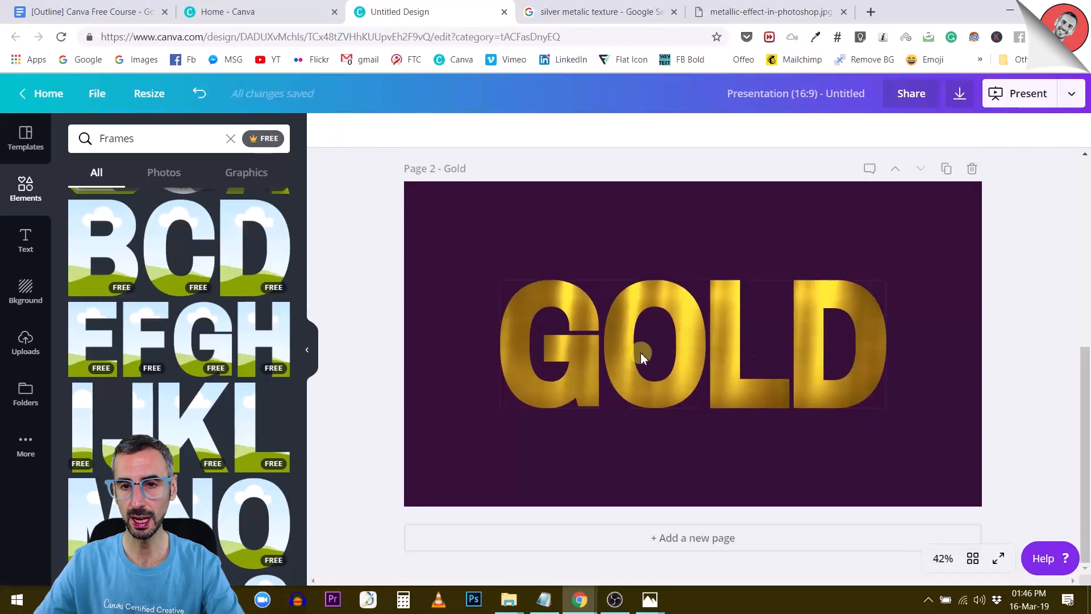